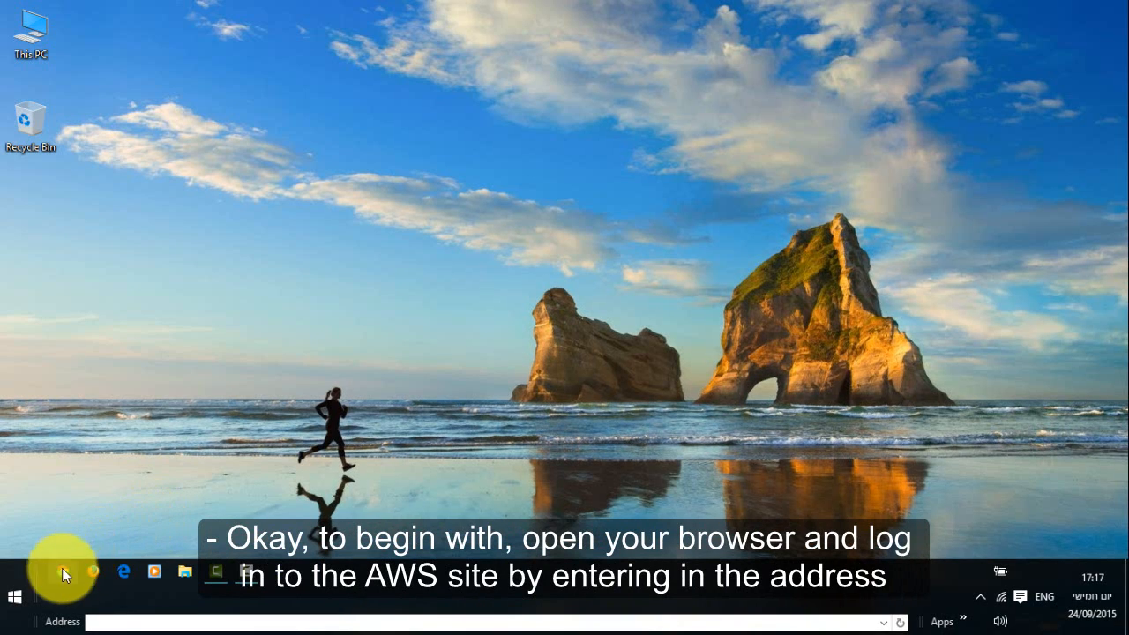
- Launch Chrome and load the AWS home page at aws.amazon.com
click(62, 571)
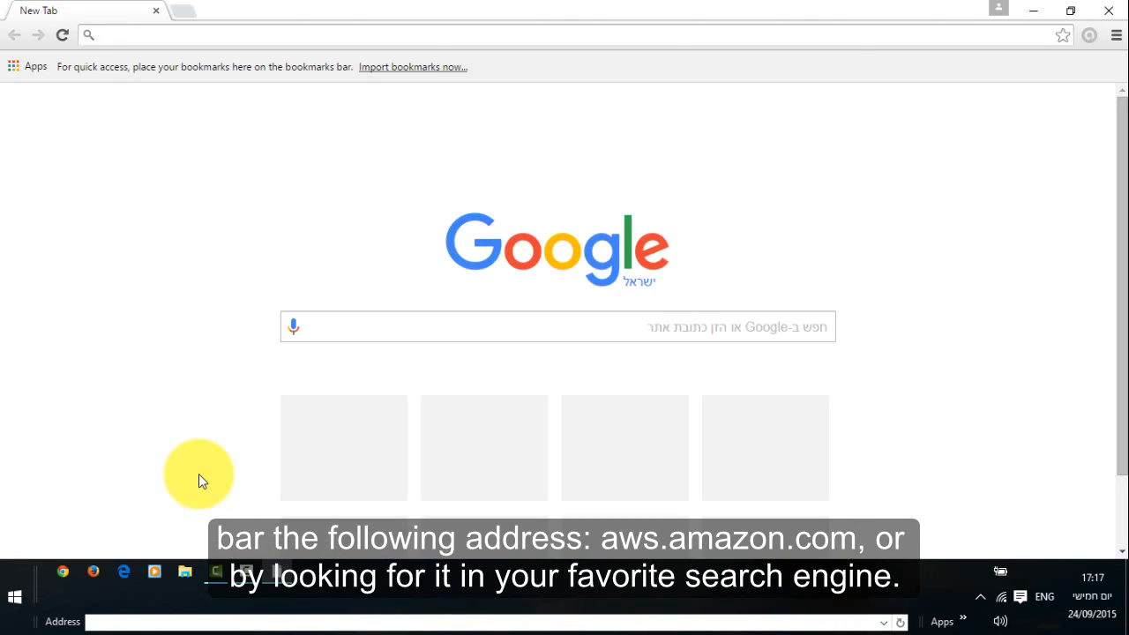
text(aws.amazon.com)
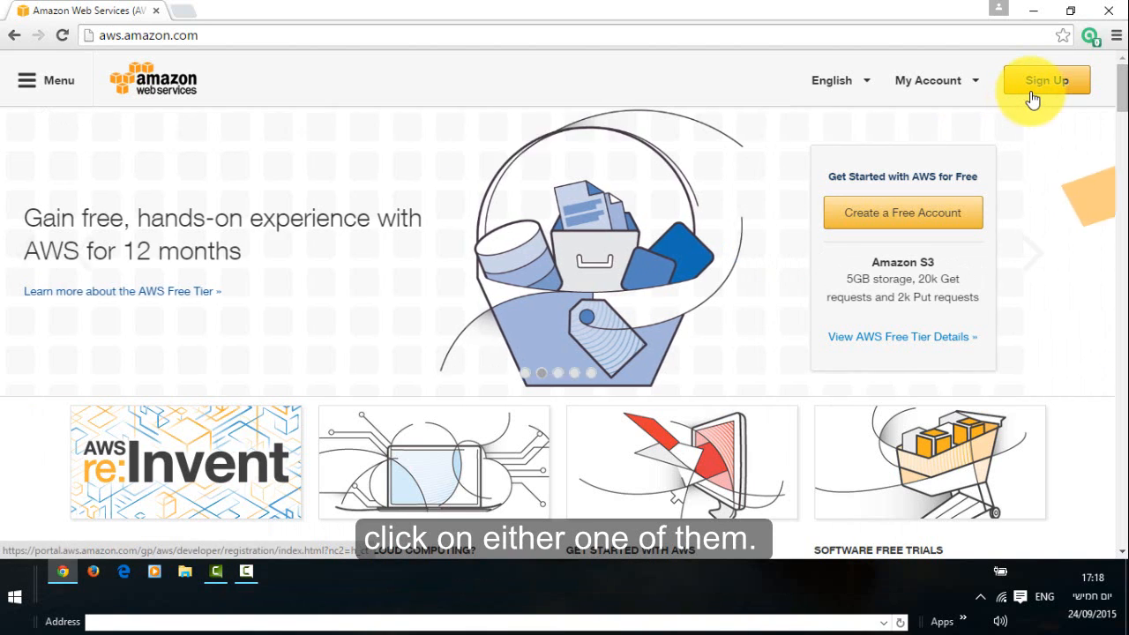
- Start the AWS account sign-up from the Sign Up button
click(1046, 82)
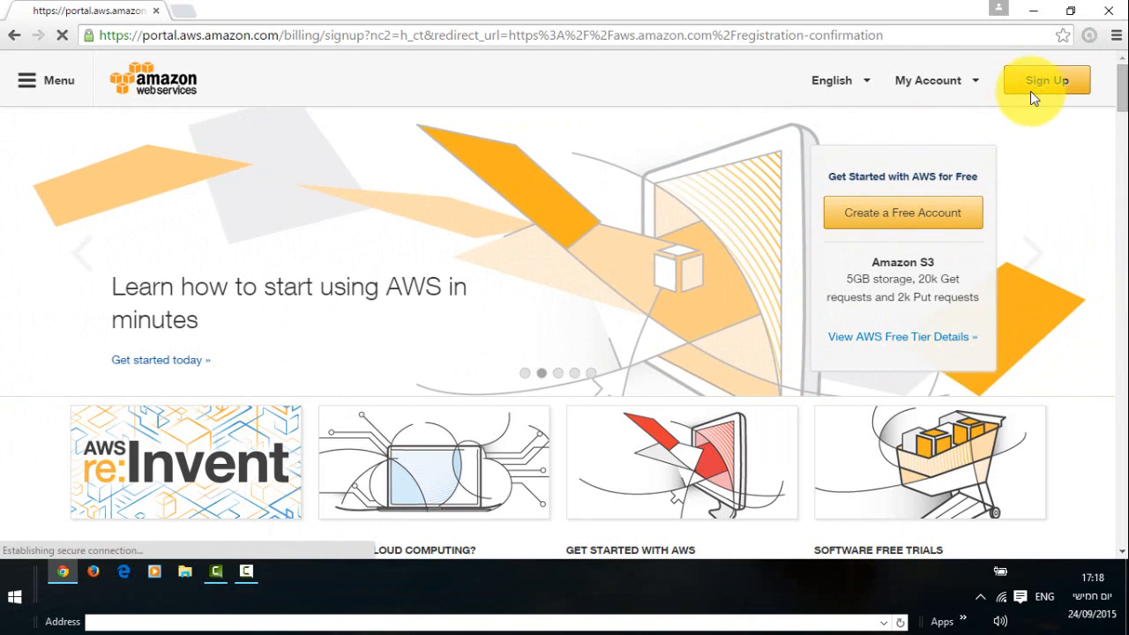
click(1046, 81)
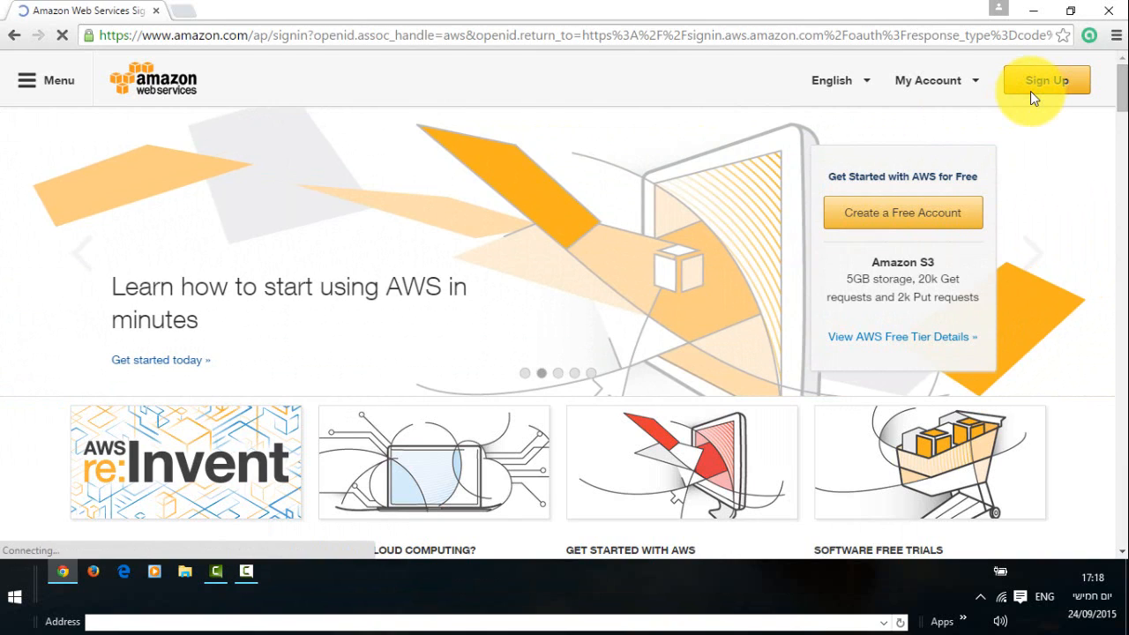
click(1046, 80)
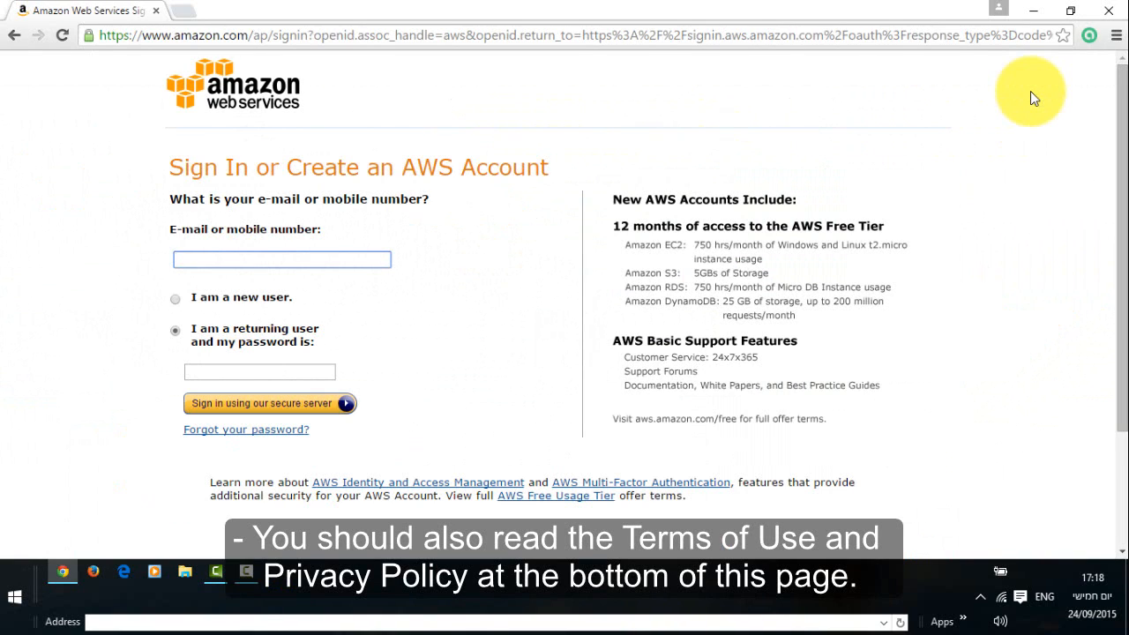
- Enter the e-mail address and choose 'I am a new user' to reach the credentials form
click(282, 259)
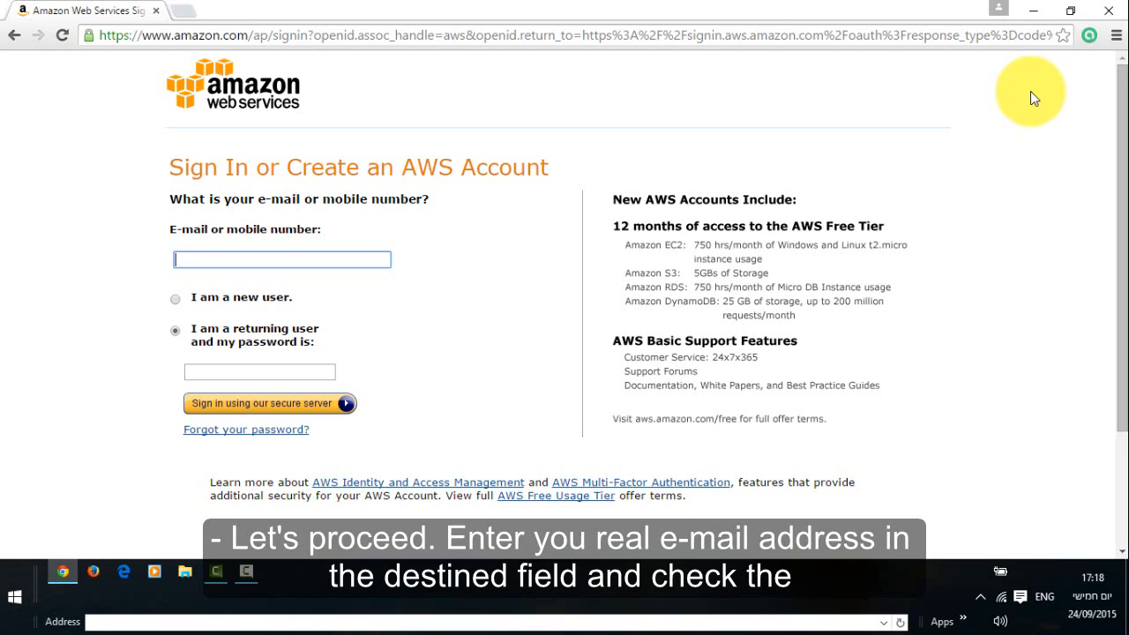
text(That's private... :))
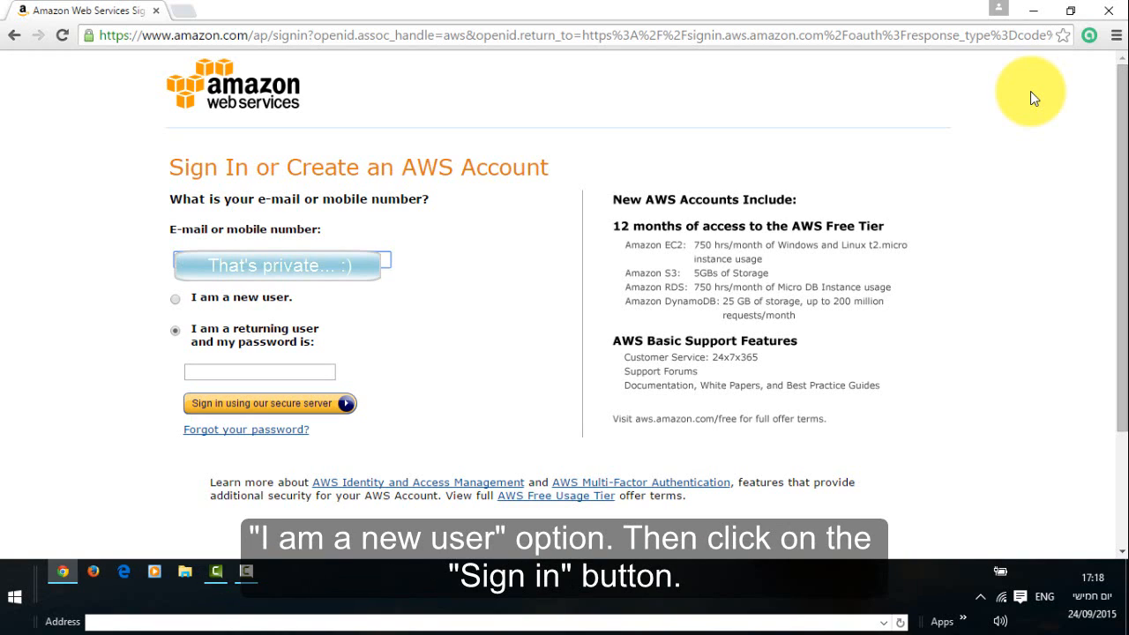
mouse_move(501, 115)
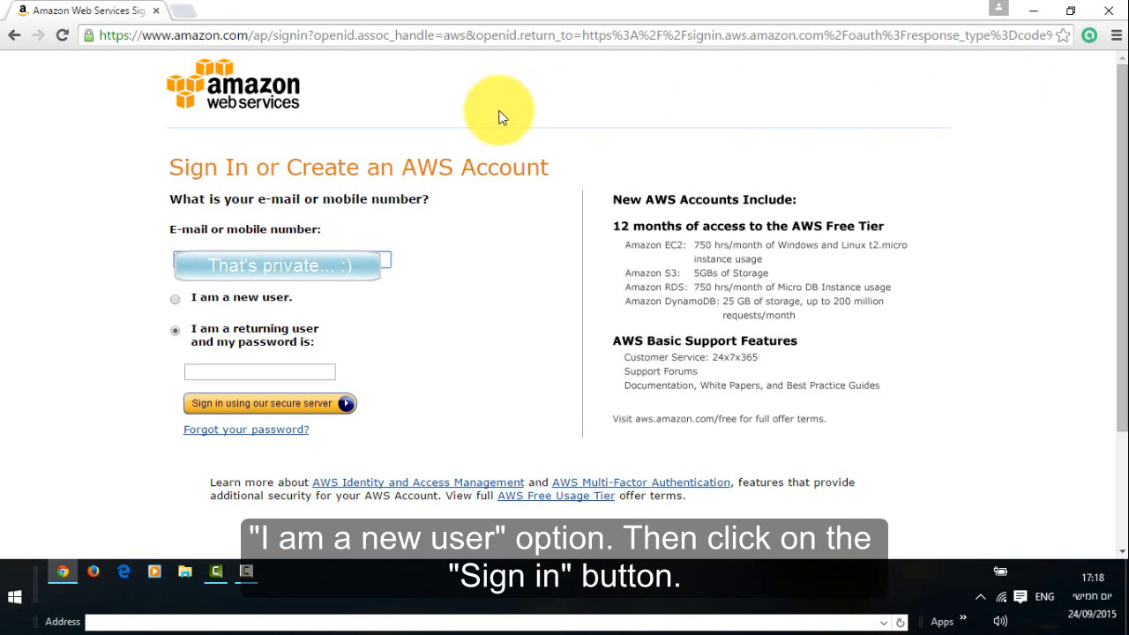
mouse_move(203, 303)
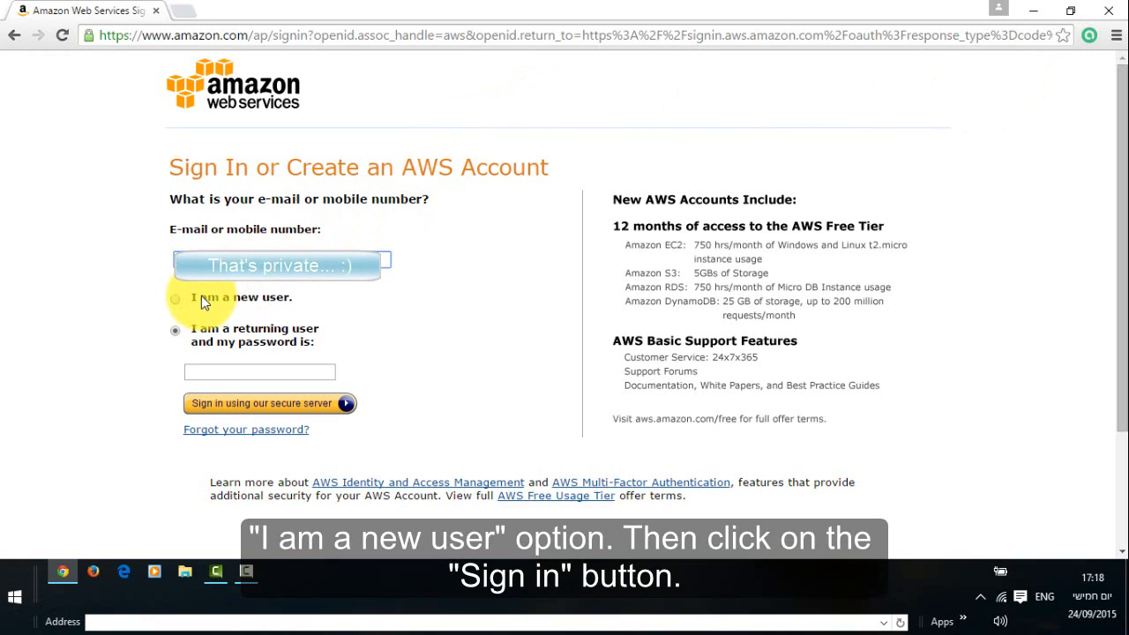
click(175, 300)
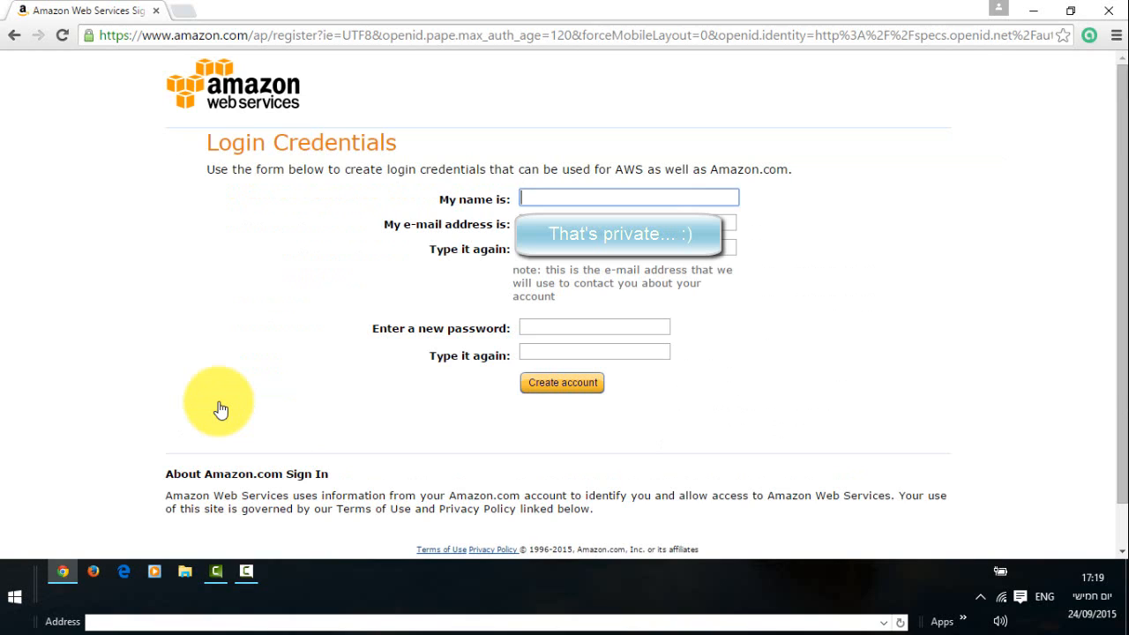
- Enter the name FirstName LastName along with the e-mail and password
text(First)
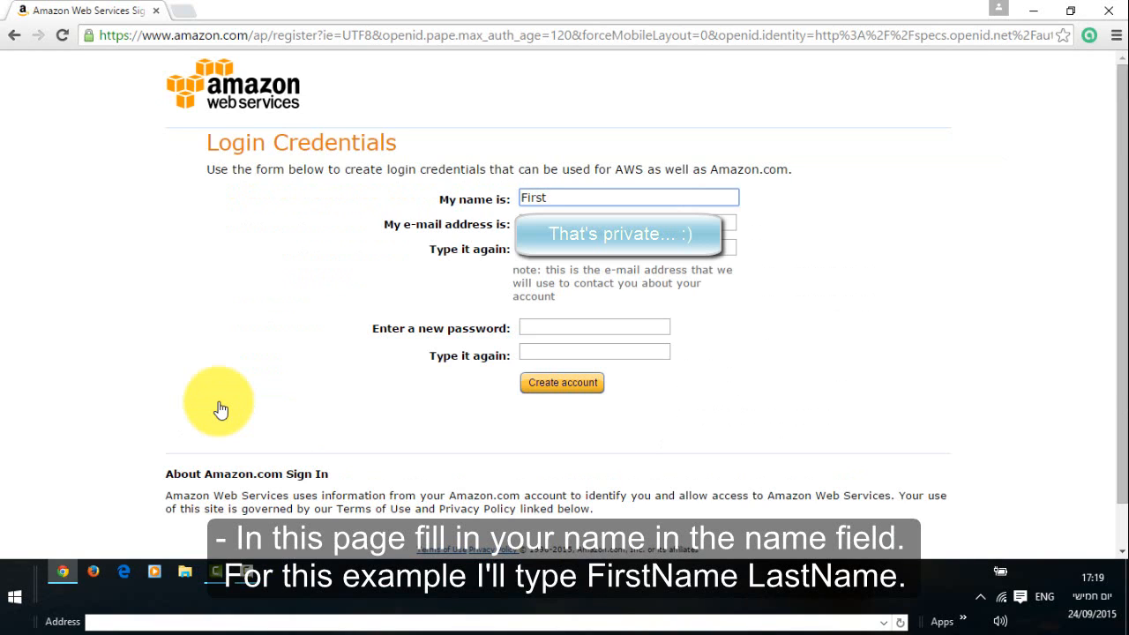
text(Name)
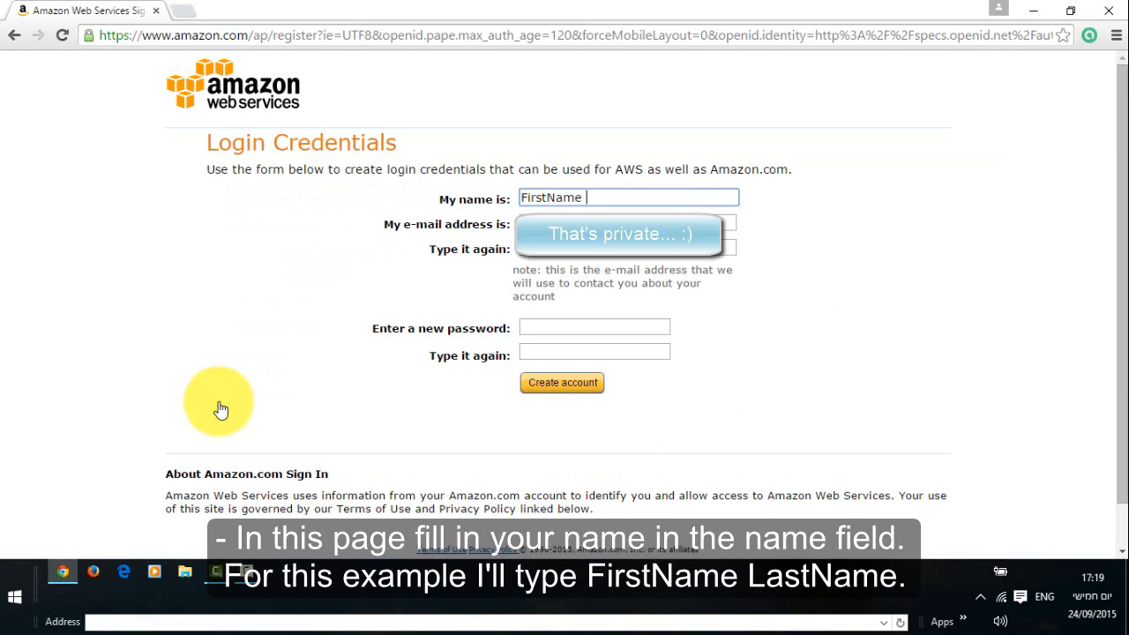
text(LastName)
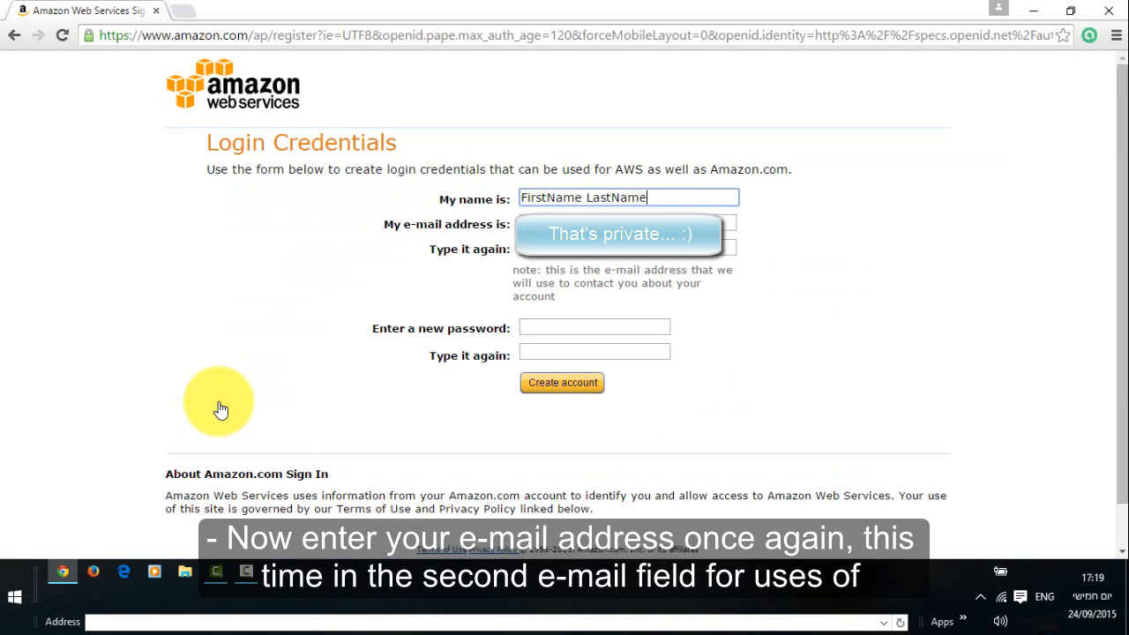
click(628, 223)
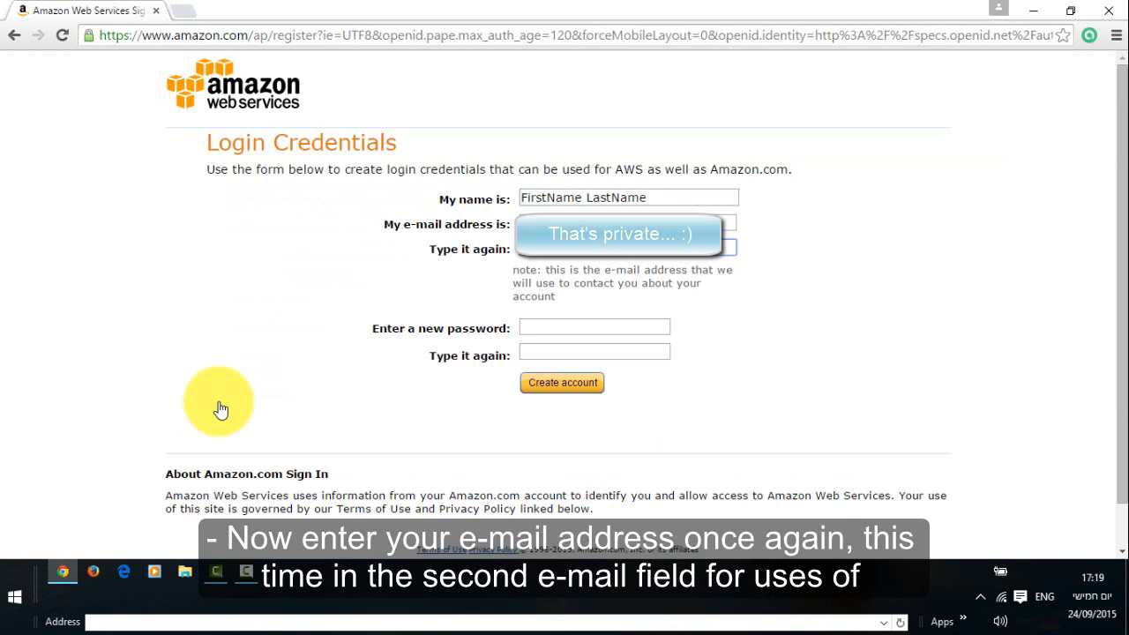
mouse_move(261, 395)
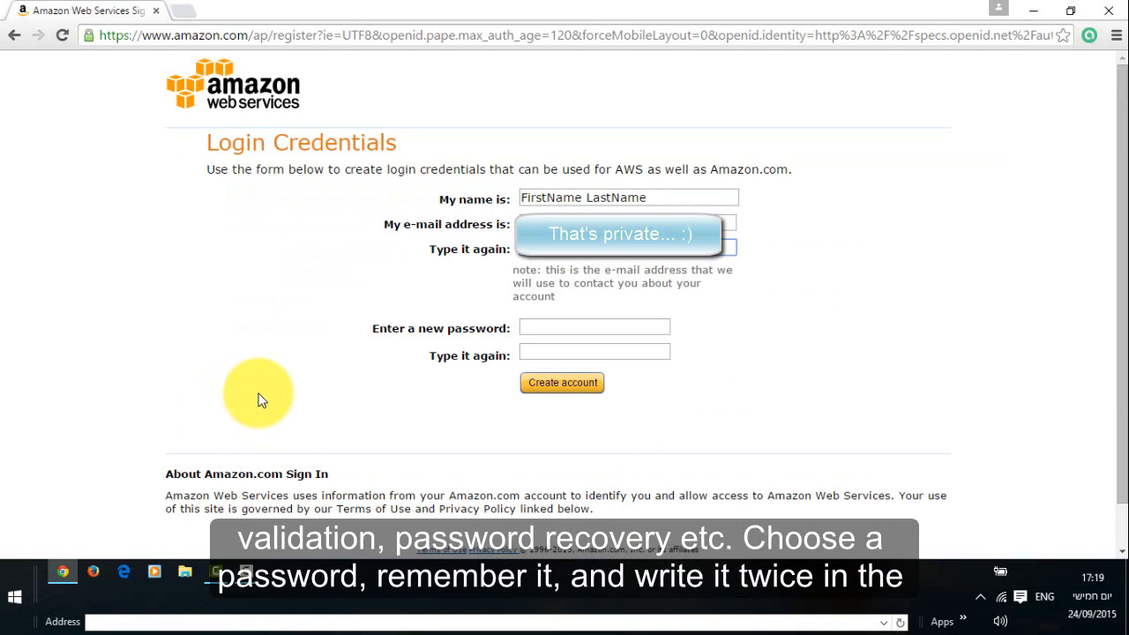
mouse_move(508, 272)
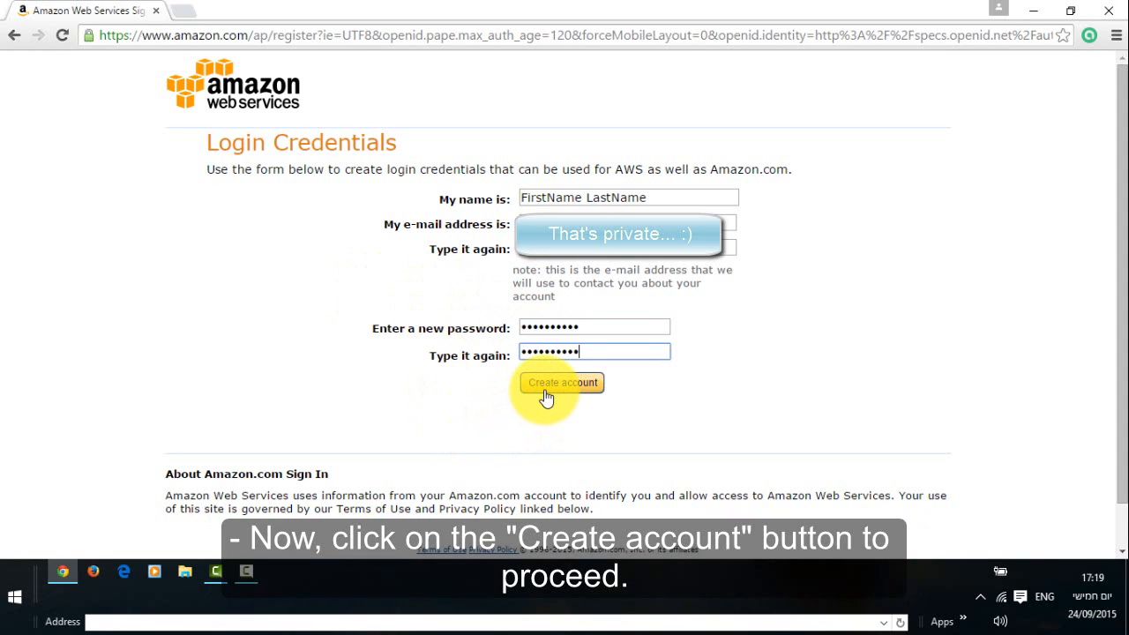
- Submit the login credentials with Create account
click(563, 381)
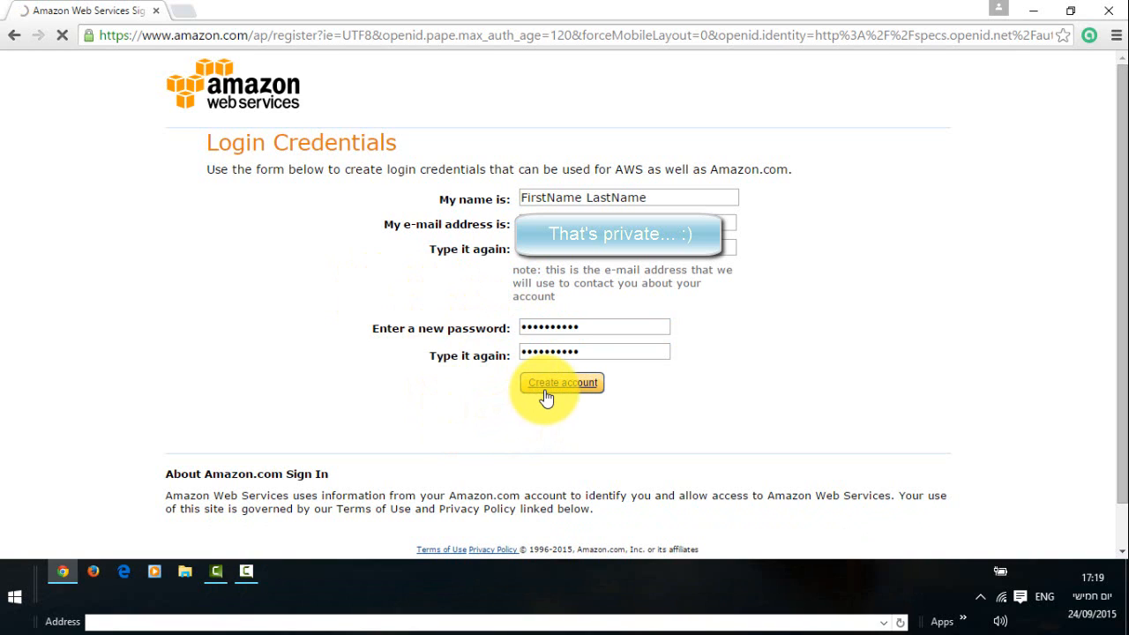
click(563, 381)
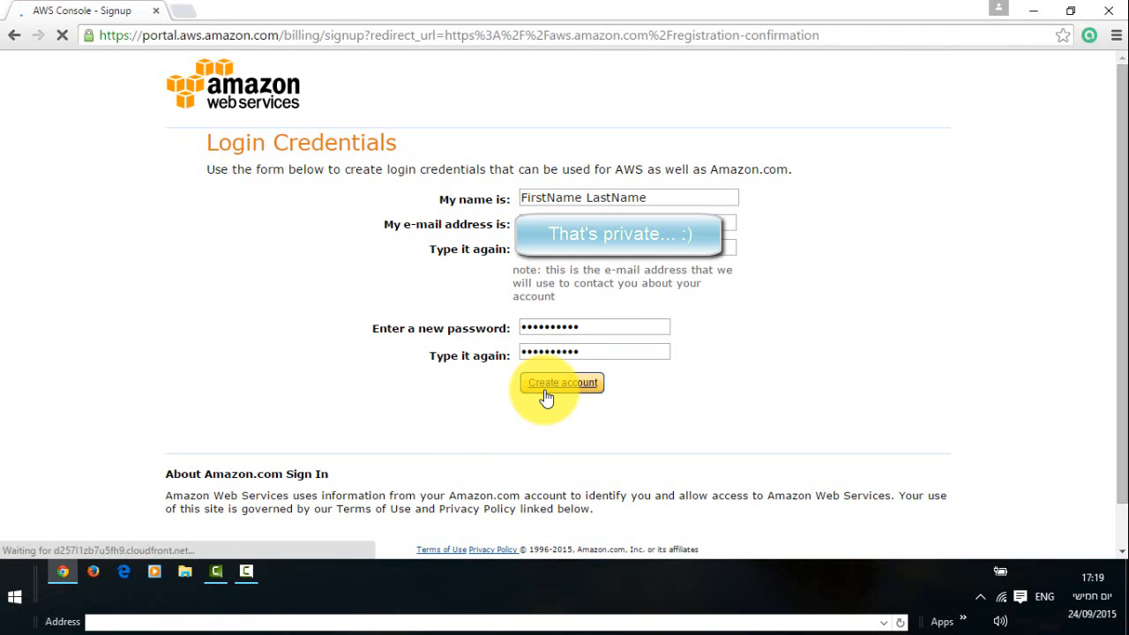
- Reach the Contact Information form and check the language list, keeping English
click(561, 381)
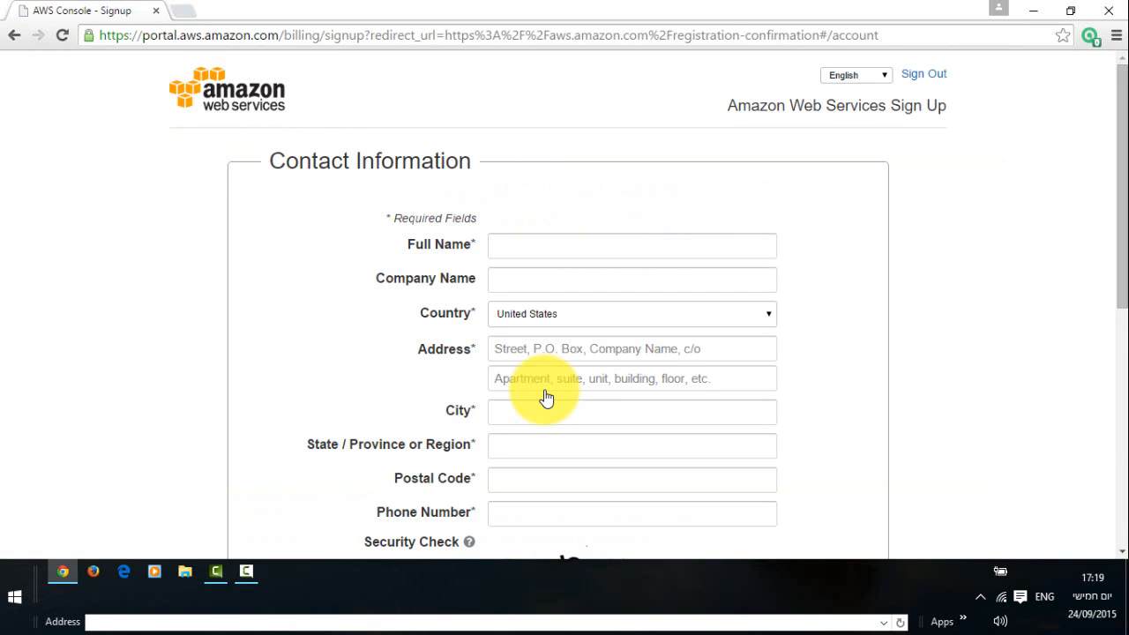
mouse_move(917, 309)
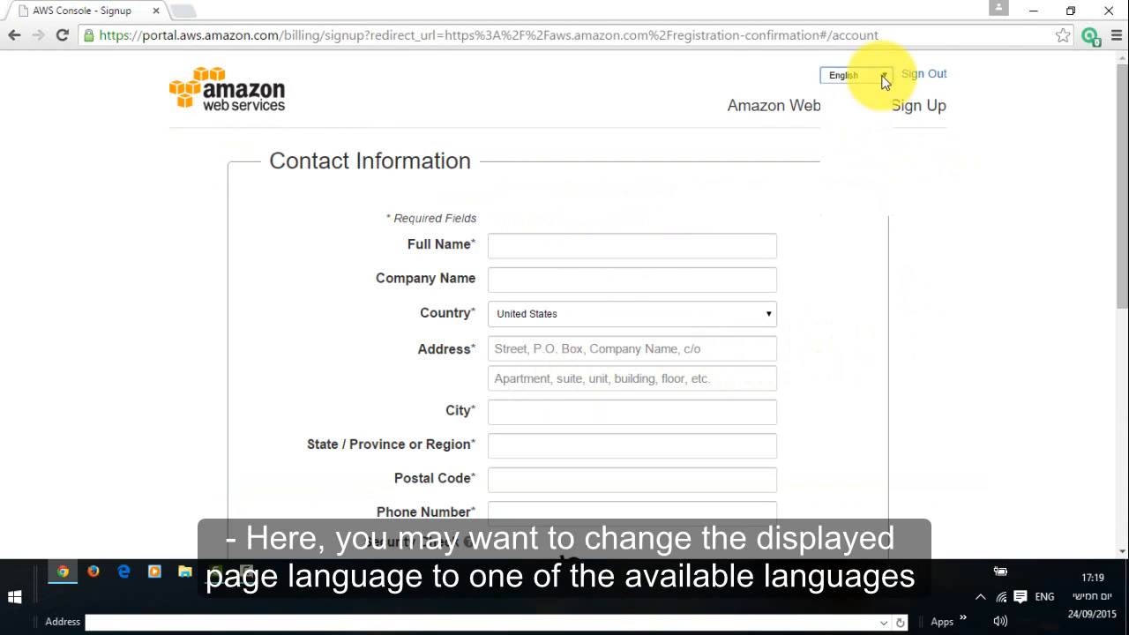
click(854, 74)
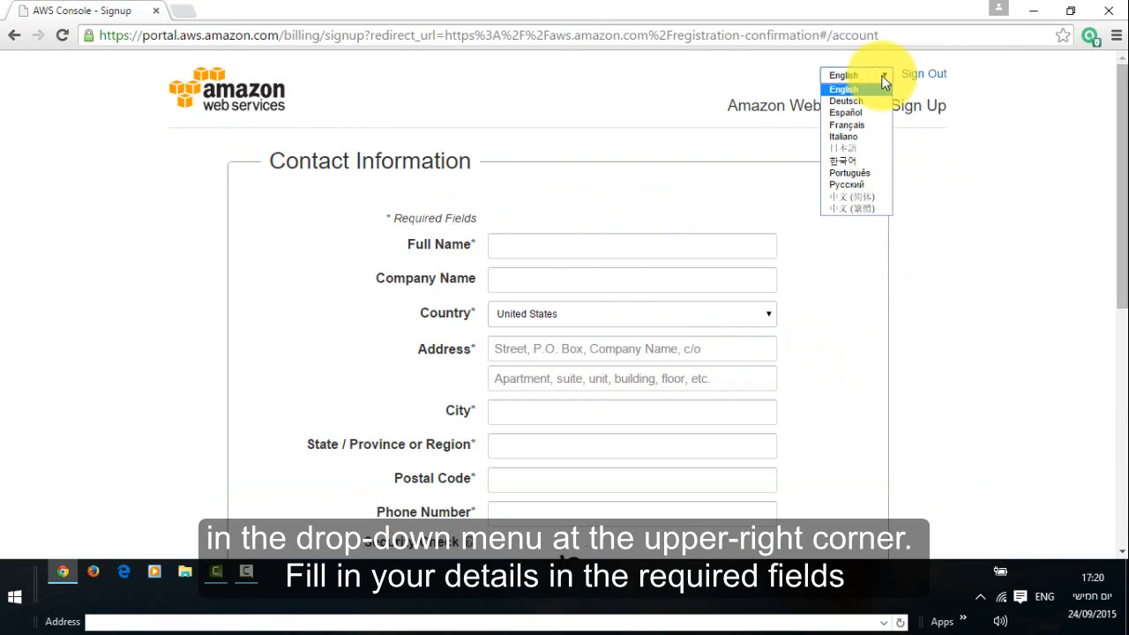
click(854, 74)
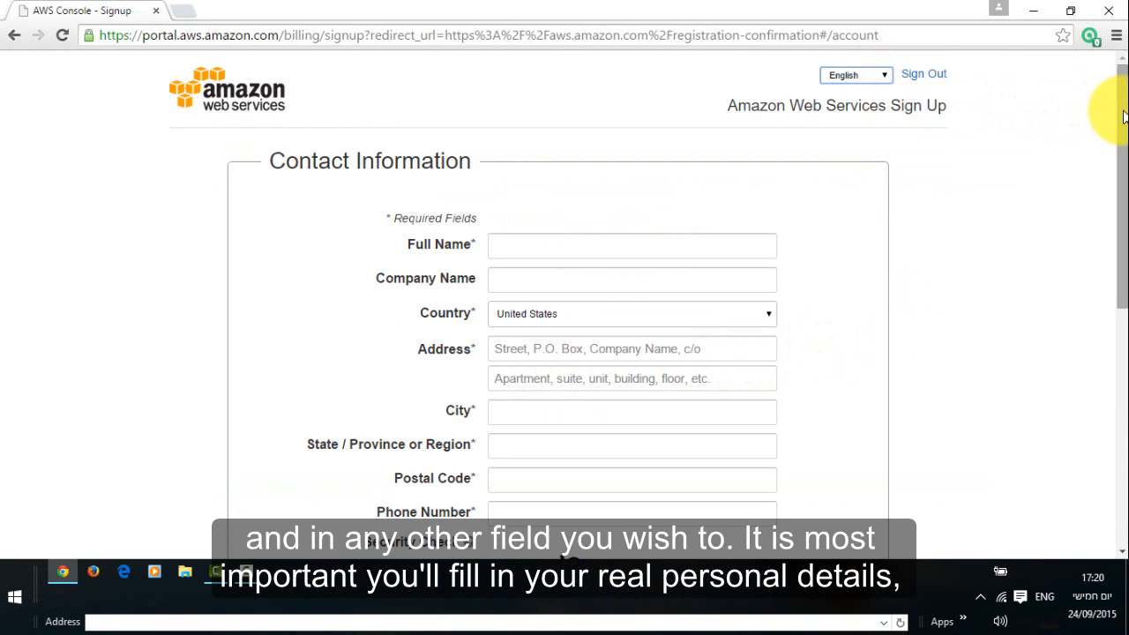
- Enter the full name FirstName LastName in the contact information
scroll(down, 3)
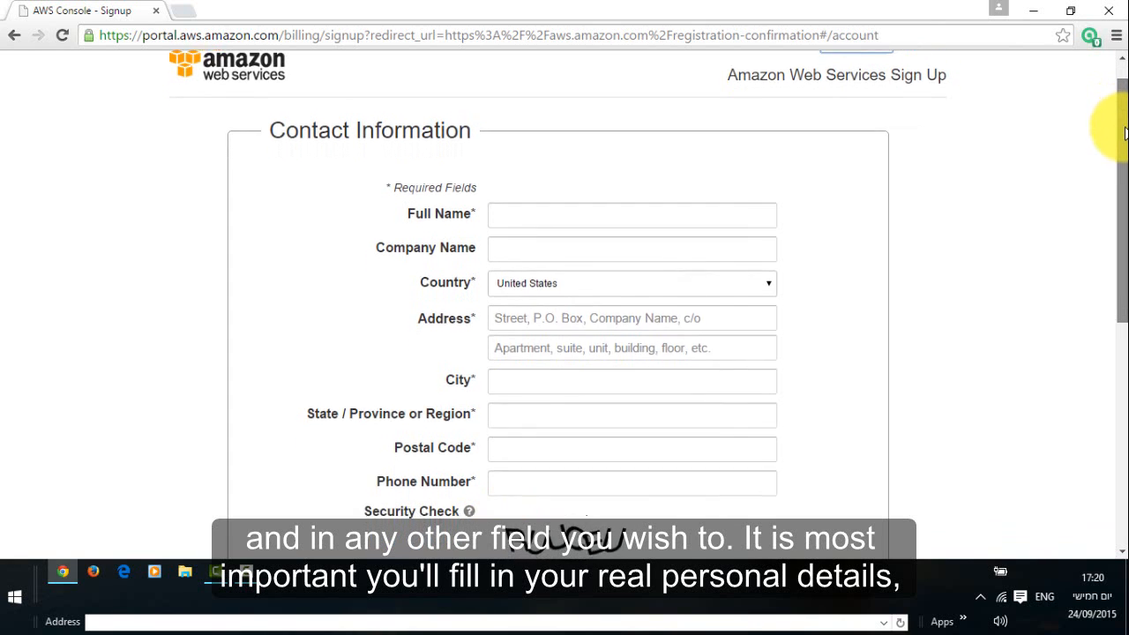
scroll(down, 3)
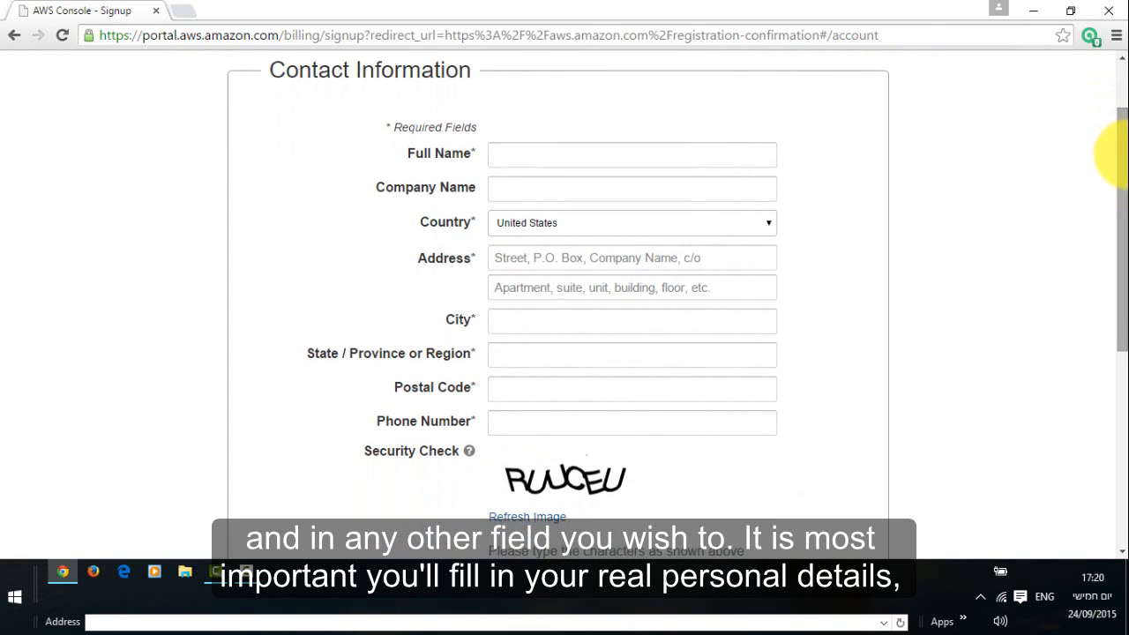
mouse_move(843, 139)
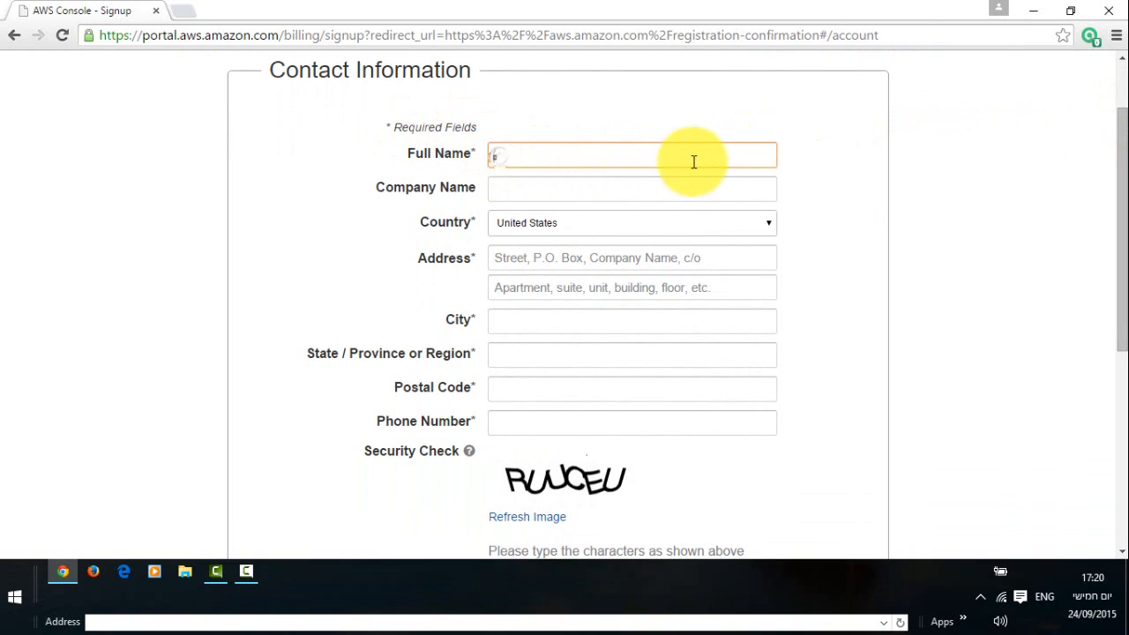
text(FirstName L)
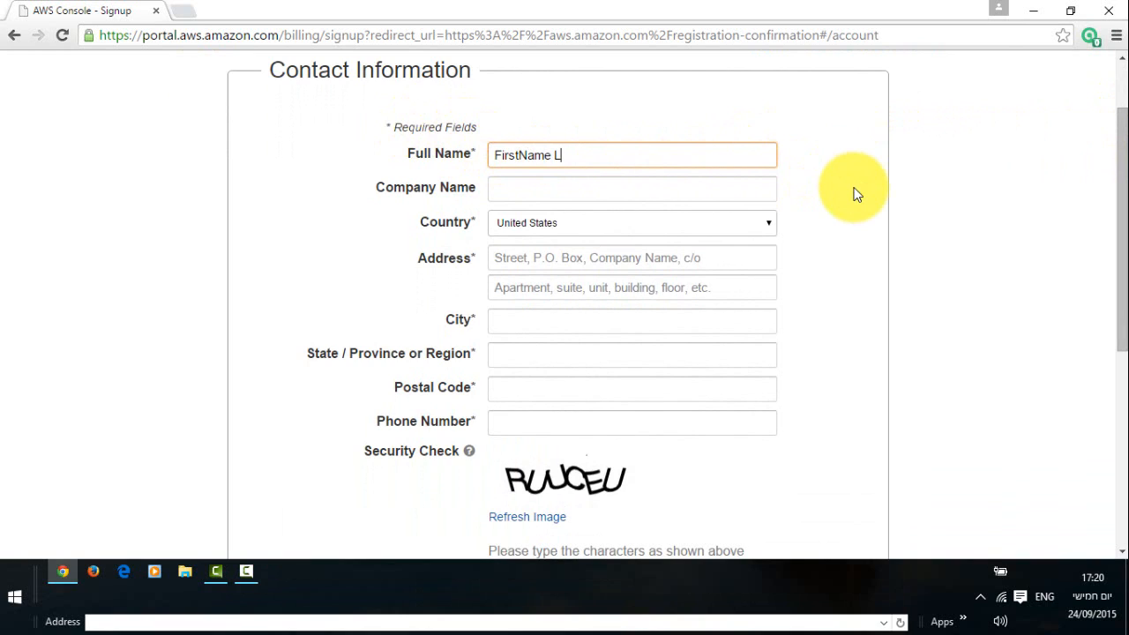
text(astName)
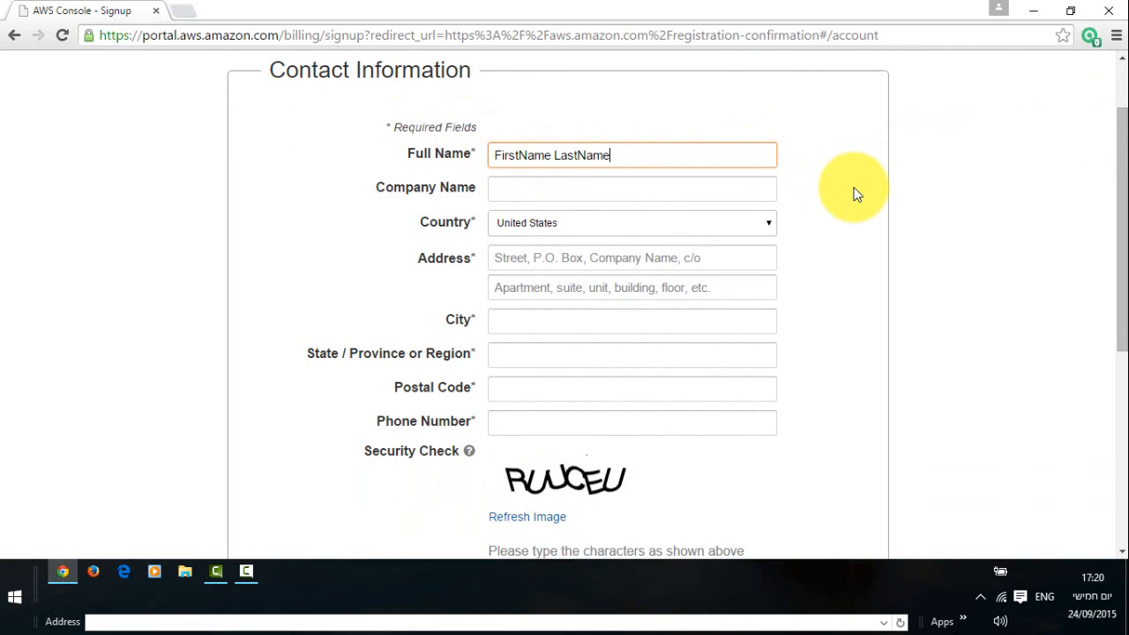
mouse_move(828, 194)
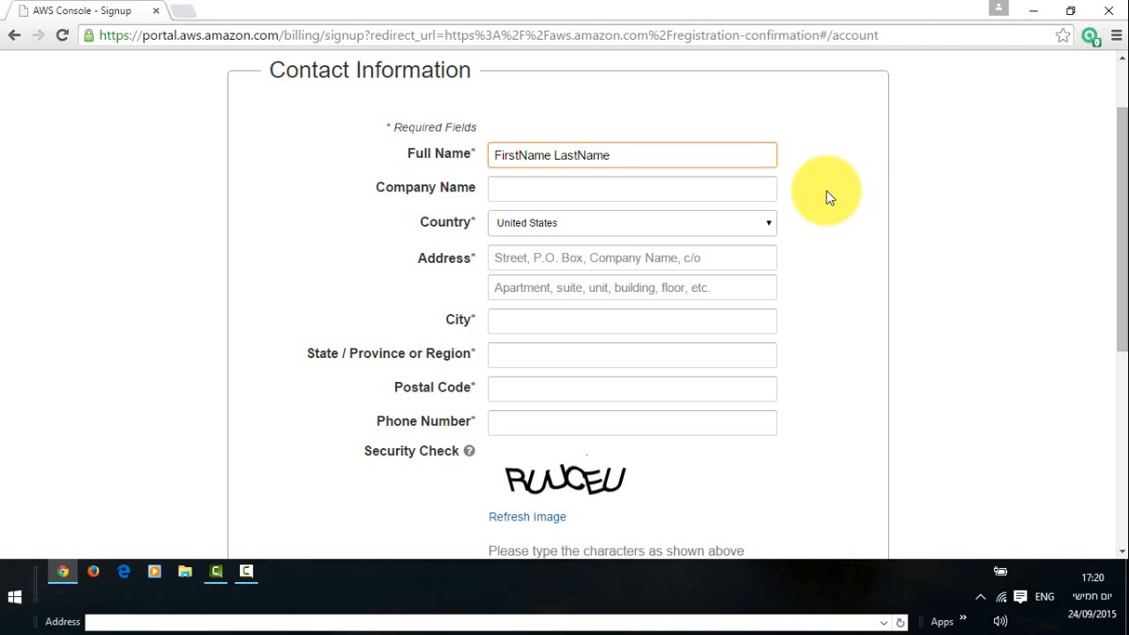
- Select Israel as the country and fill the address, city, postal code and phone details
click(631, 222)
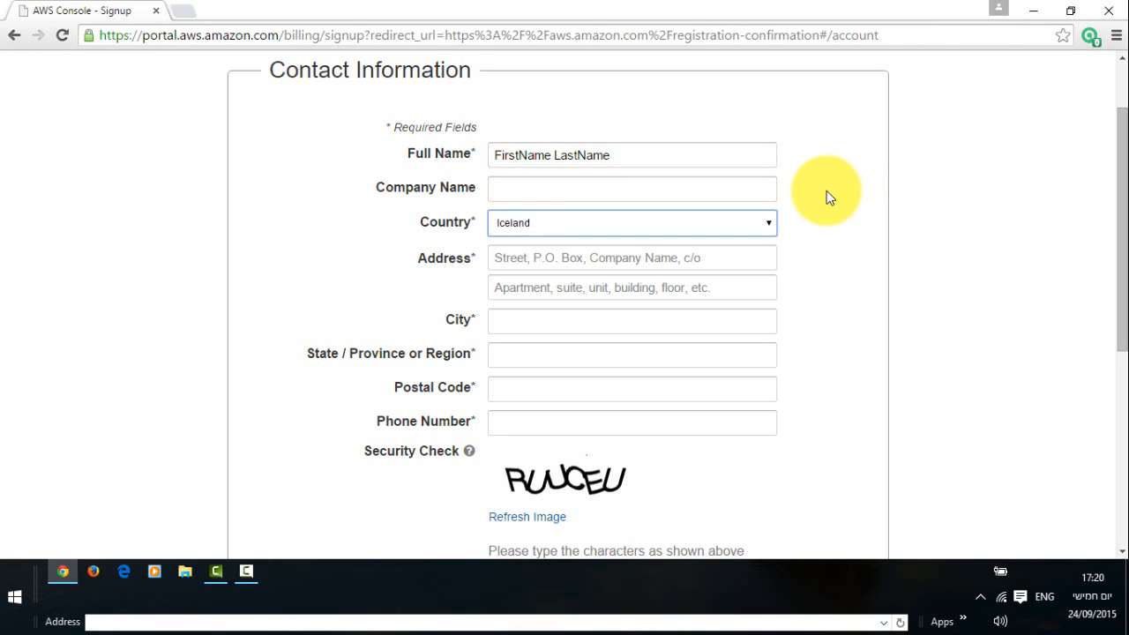
click(632, 223)
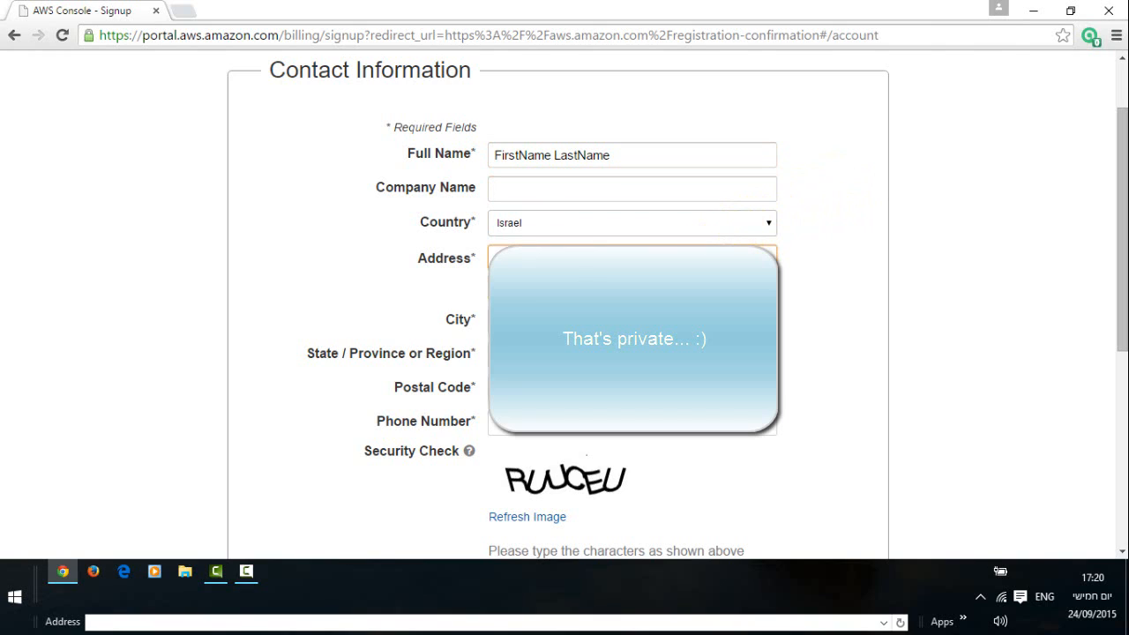
mouse_move(797, 300)
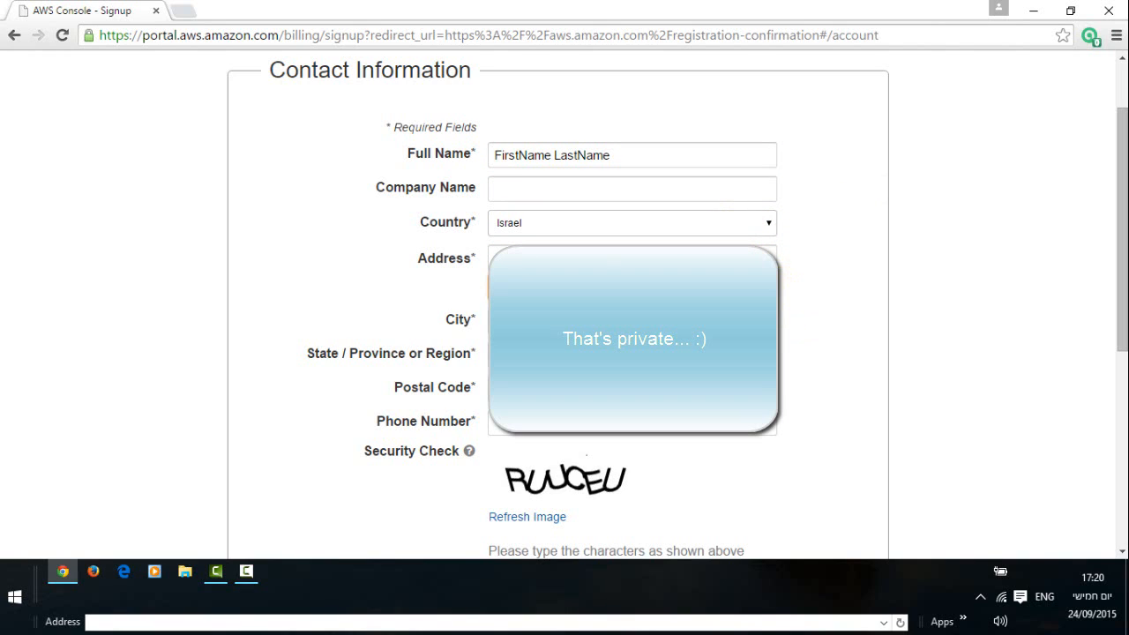
mouse_move(986, 339)
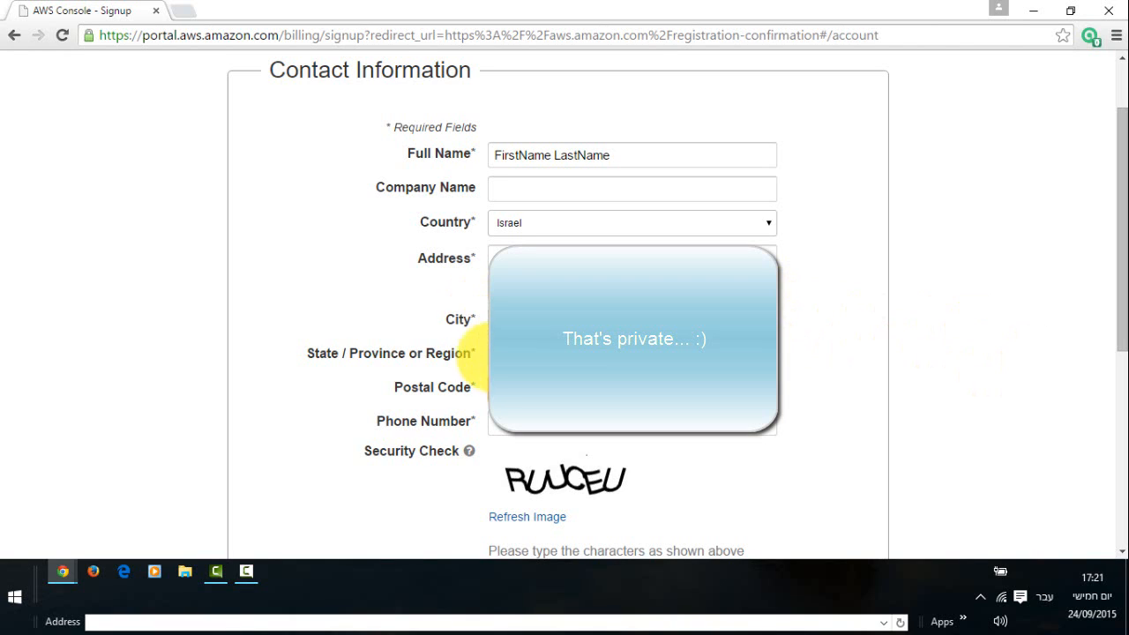
mouse_move(331, 338)
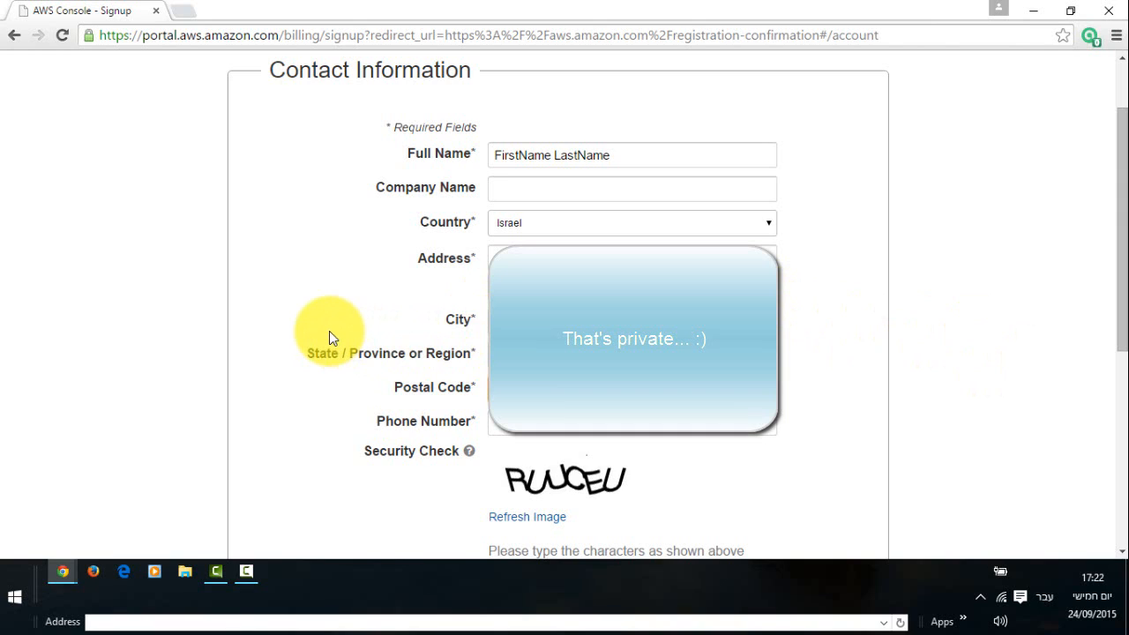
mouse_move(378, 335)
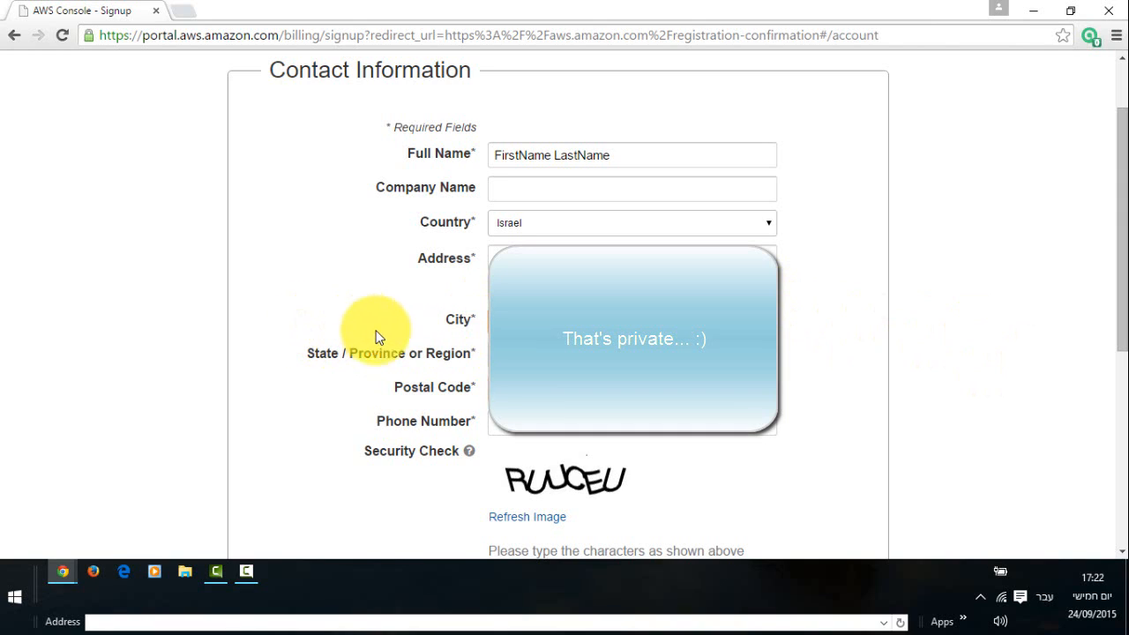
click(631, 420)
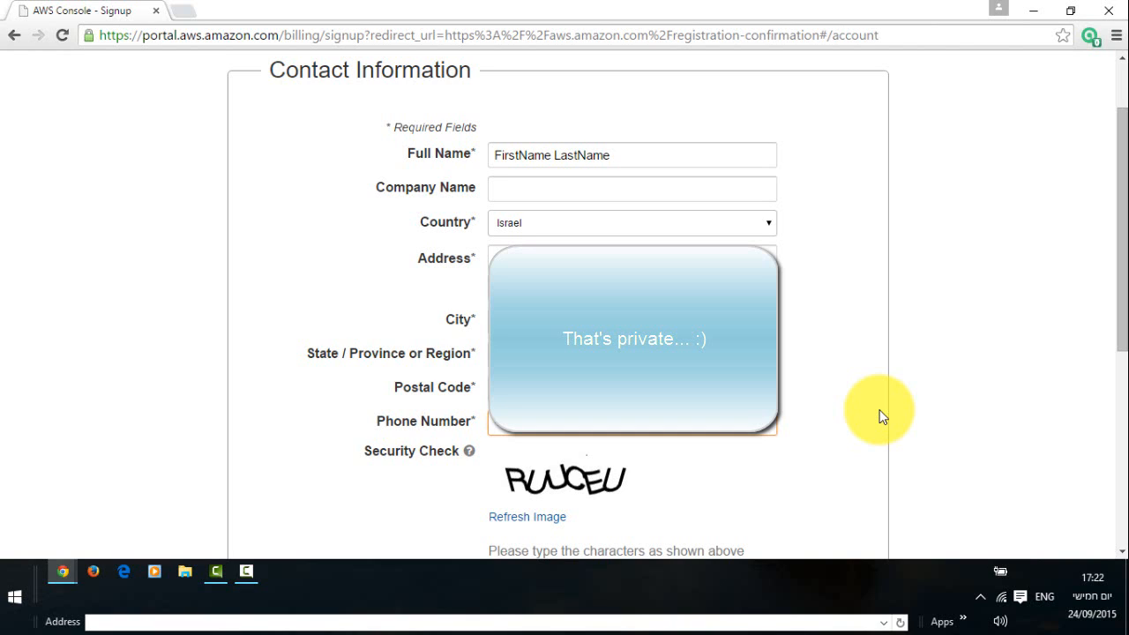
mouse_move(780, 420)
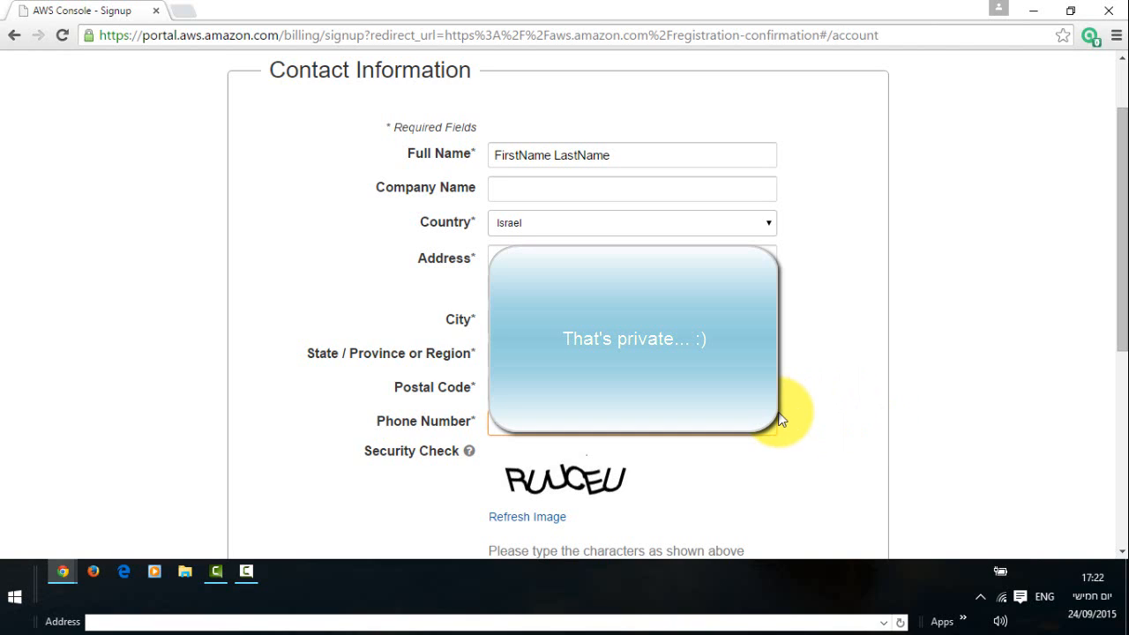
mouse_move(471, 452)
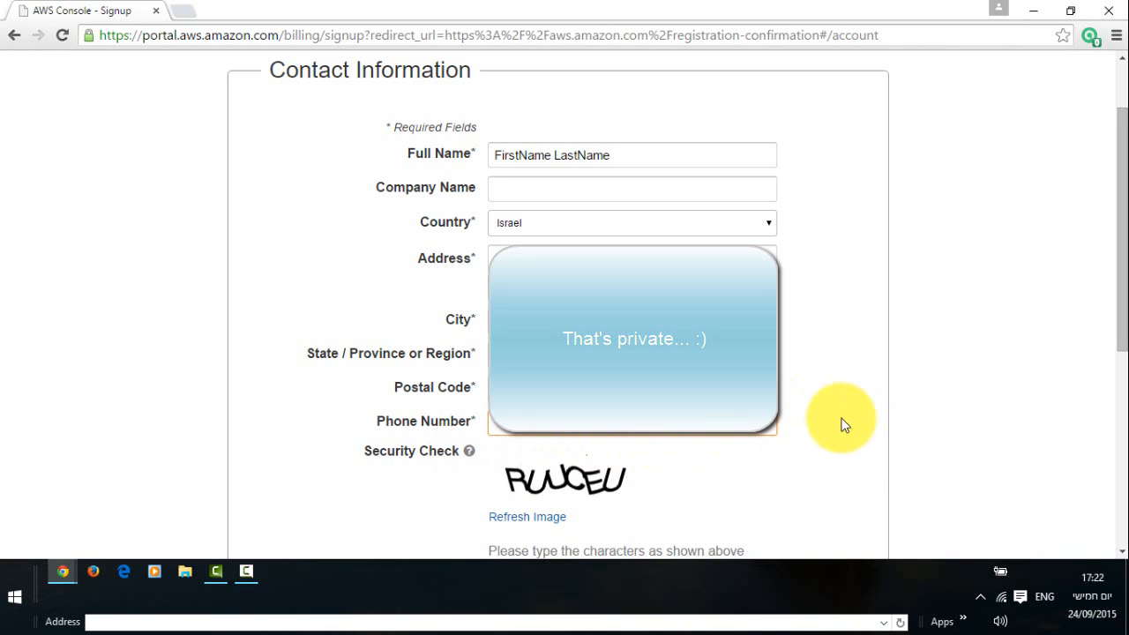
- Enter the security check characters RUUCEU
scroll(down, 3)
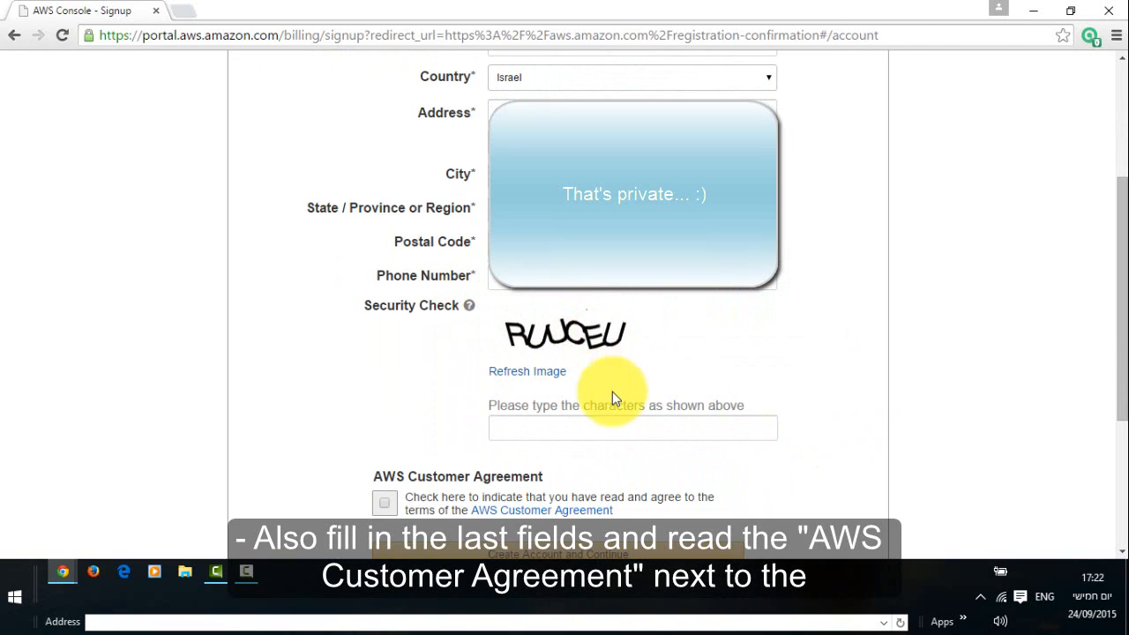
click(632, 428)
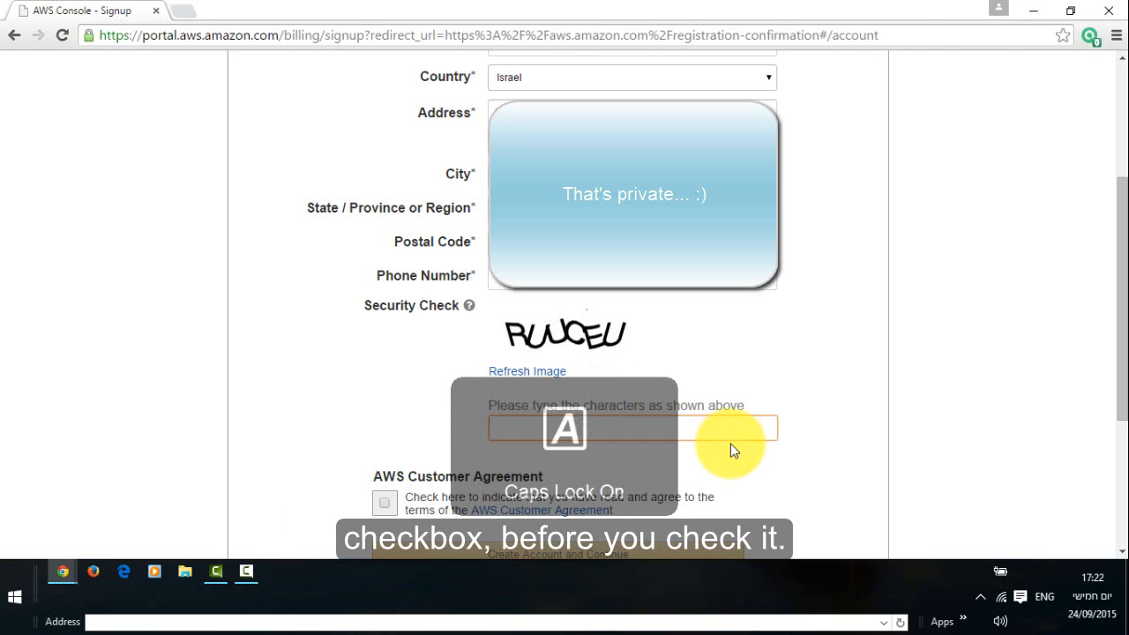
text(RUUC)
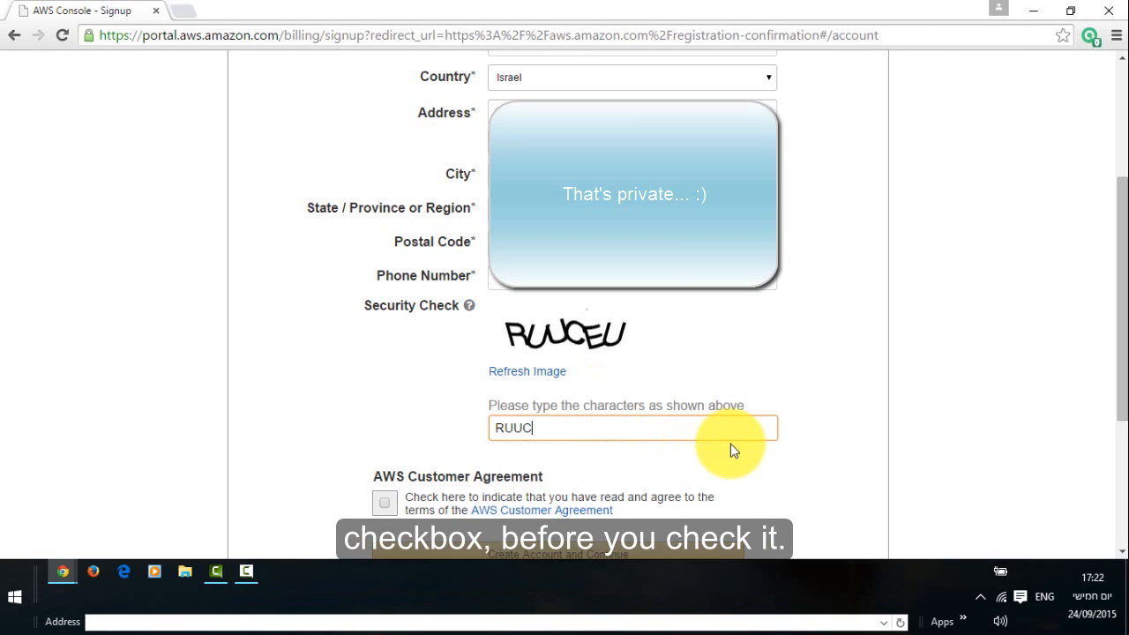
scroll(down, 3)
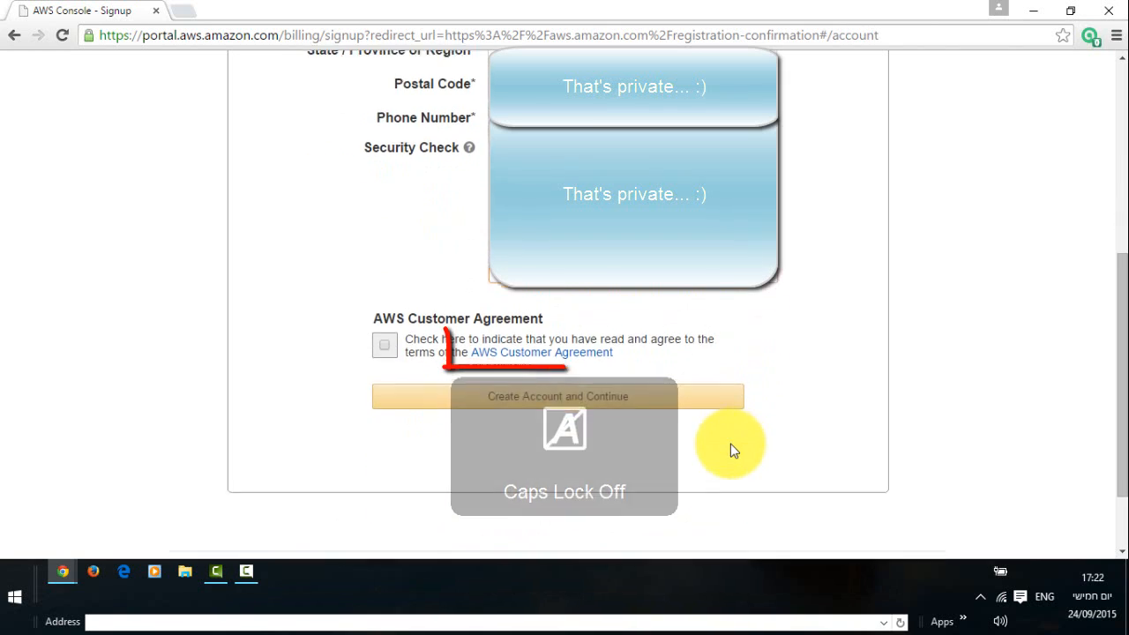
text(RUUCEU)
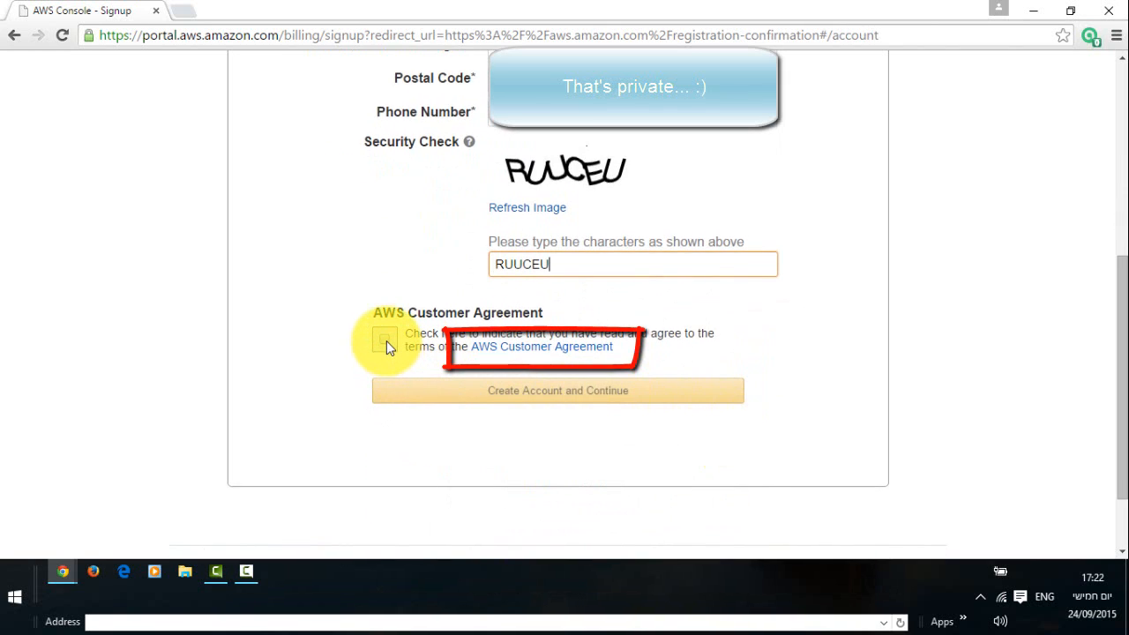
mouse_move(388, 346)
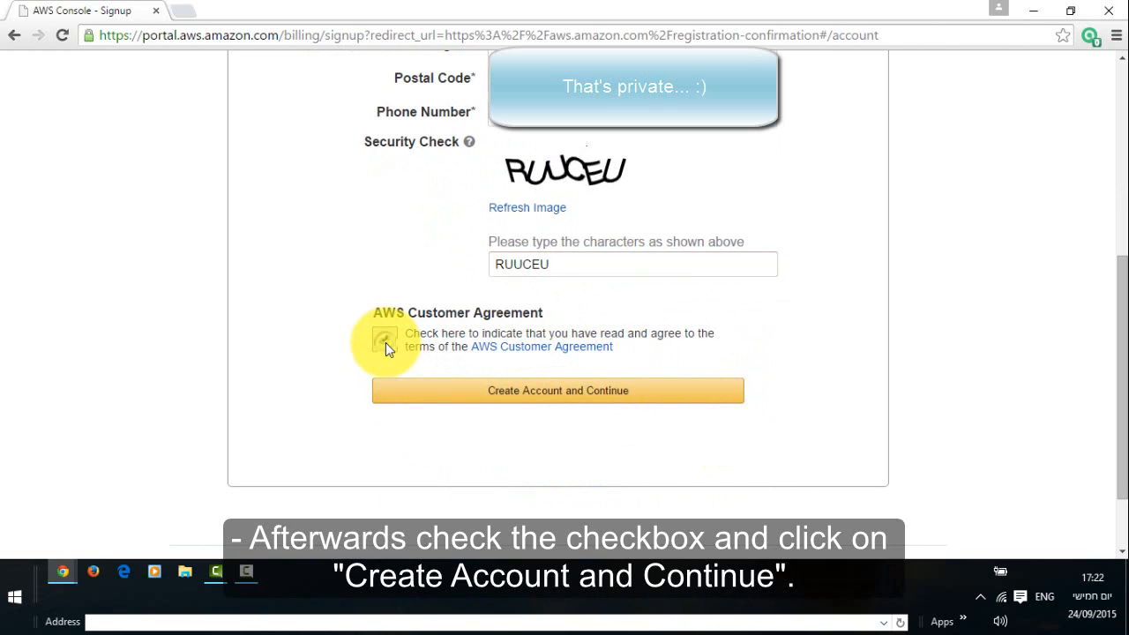
- Accept the agreement and submit with Create Account and Continue to reach payment
click(384, 339)
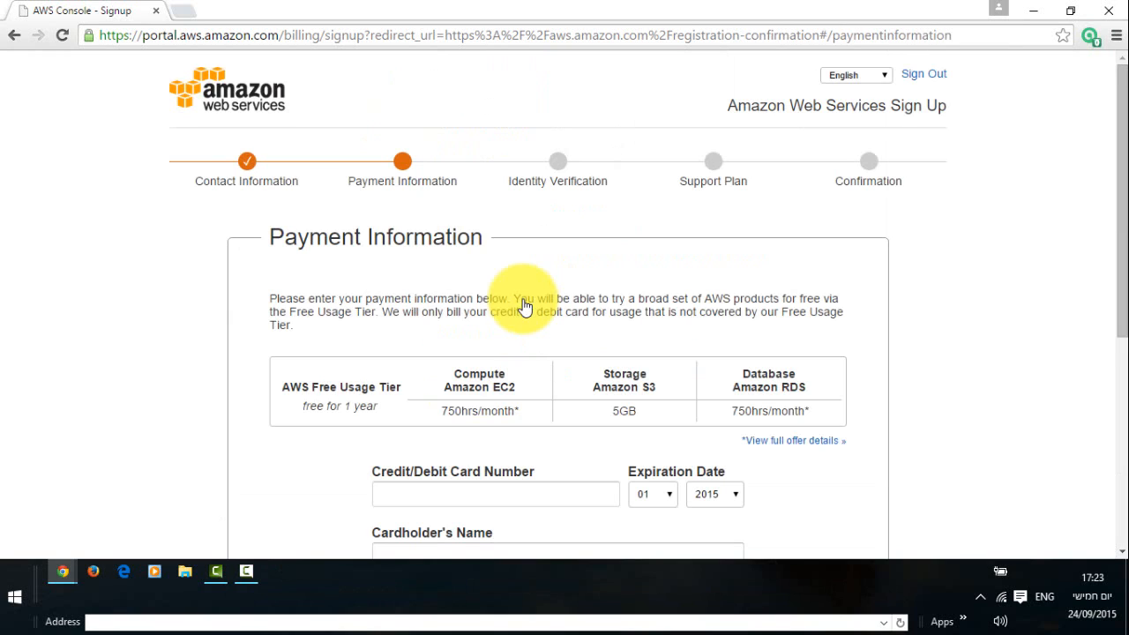
mouse_move(1090, 300)
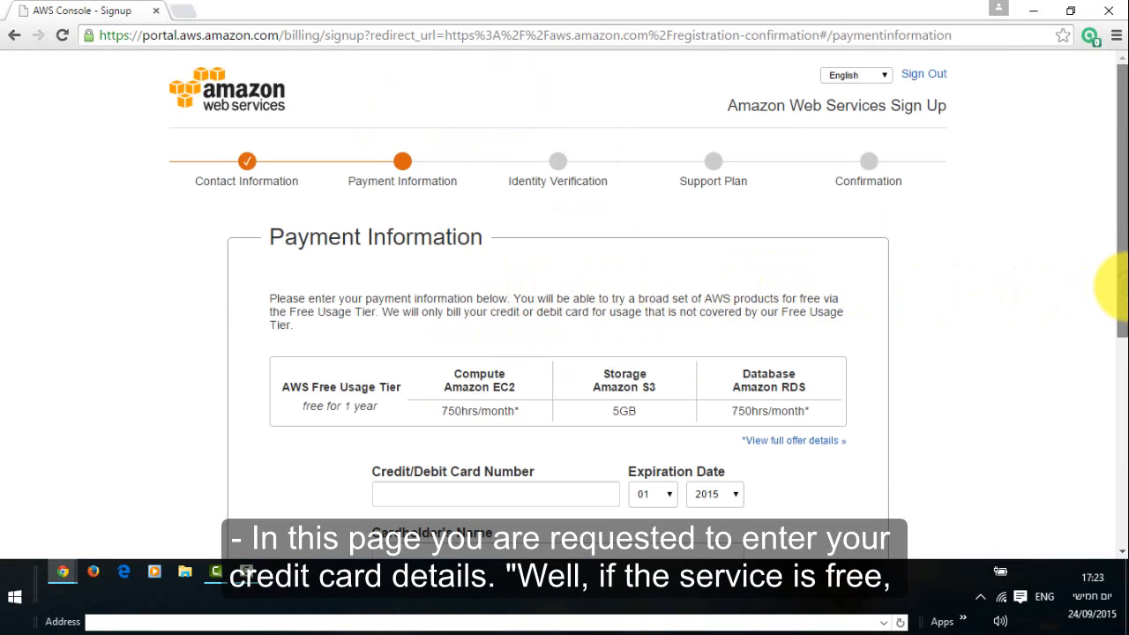
scroll(down, 3)
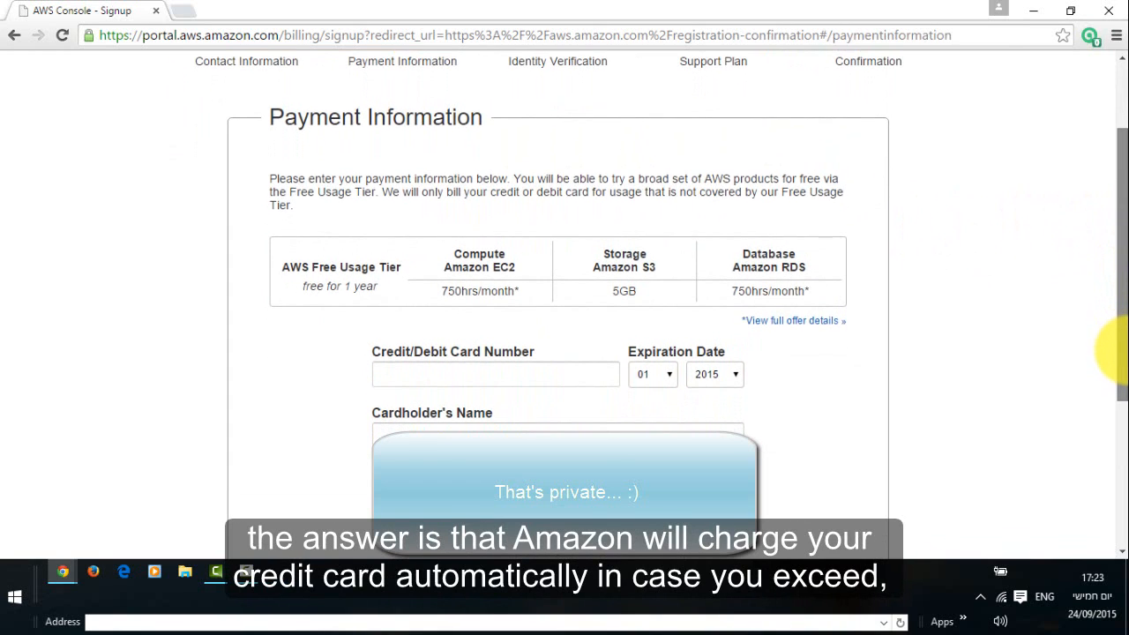
scroll(down, 3)
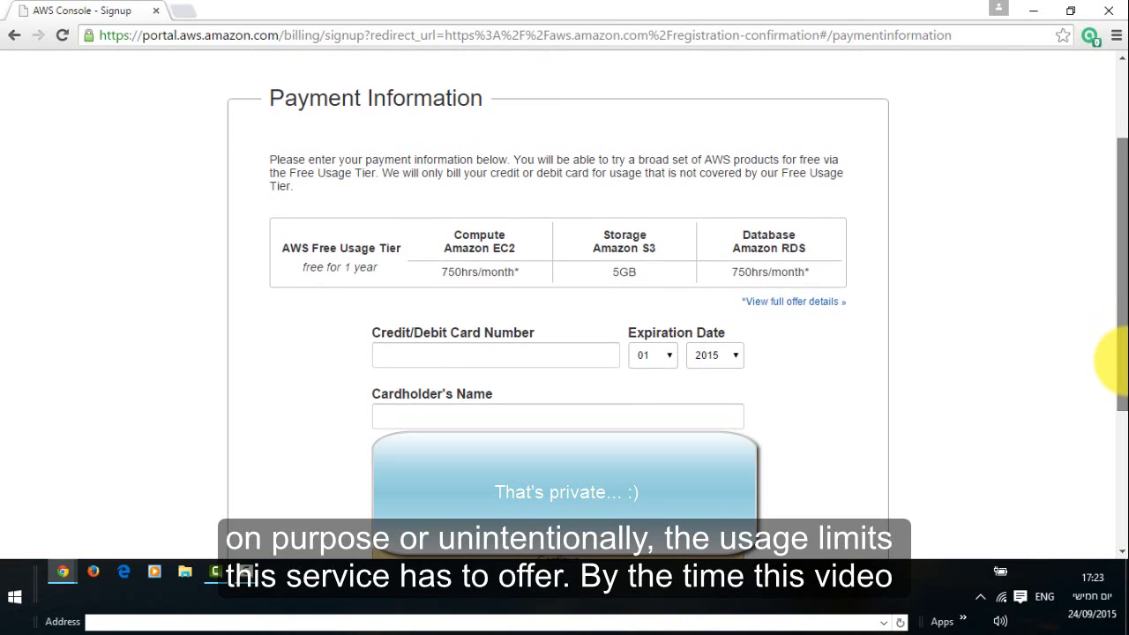
scroll(down, 3)
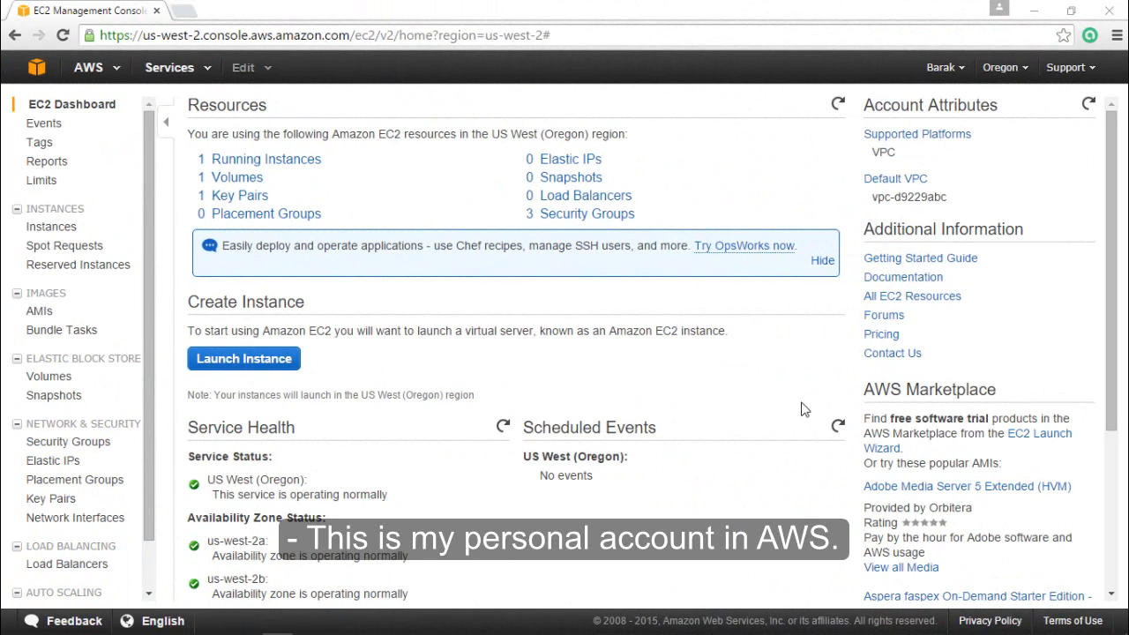
mouse_move(921, 150)
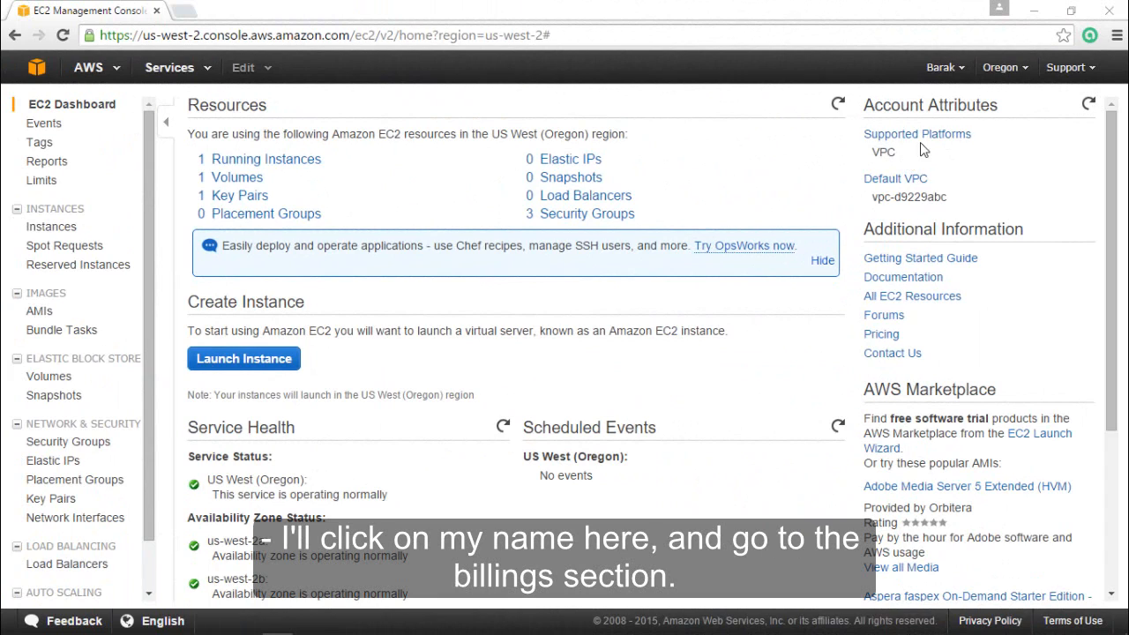
mouse_move(942, 67)
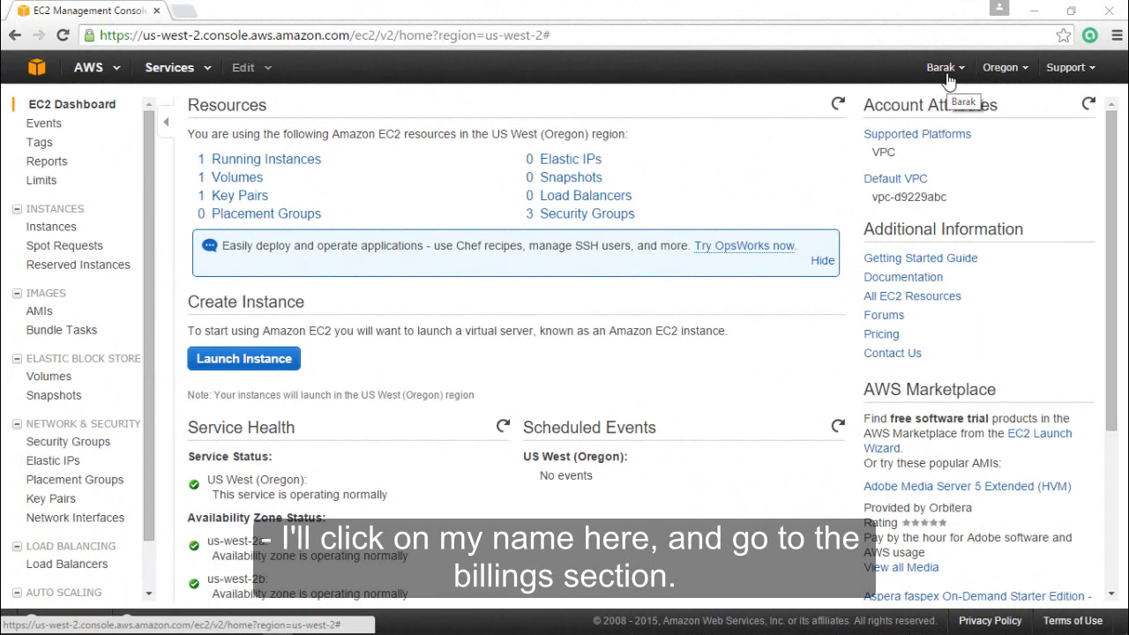
- Open Billing & Cost Management from the account name menu
click(941, 67)
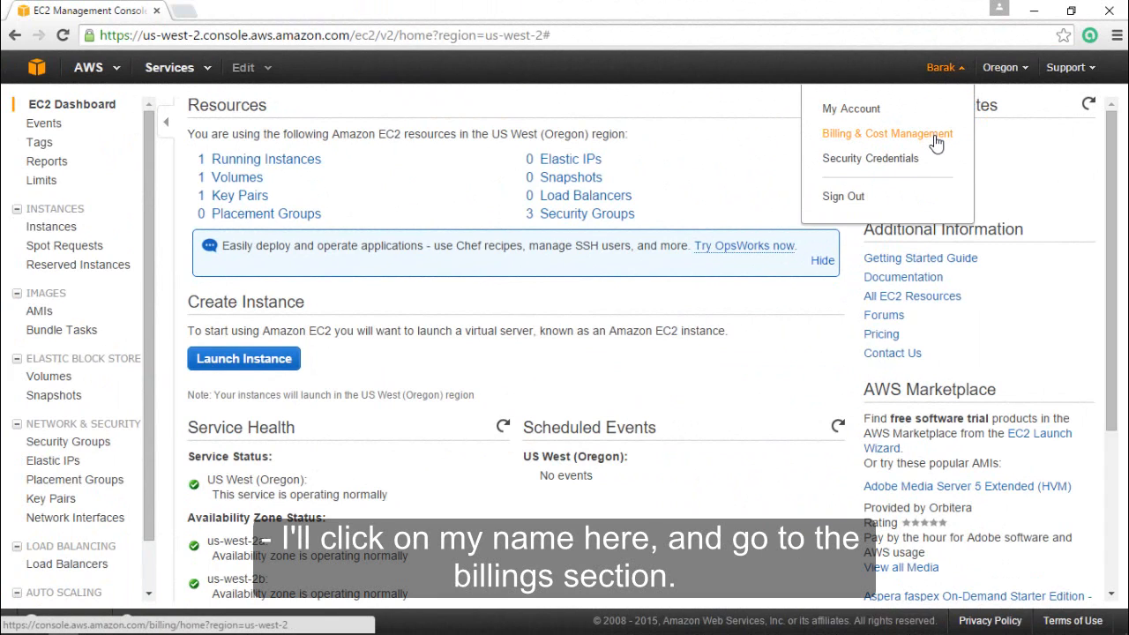
click(887, 135)
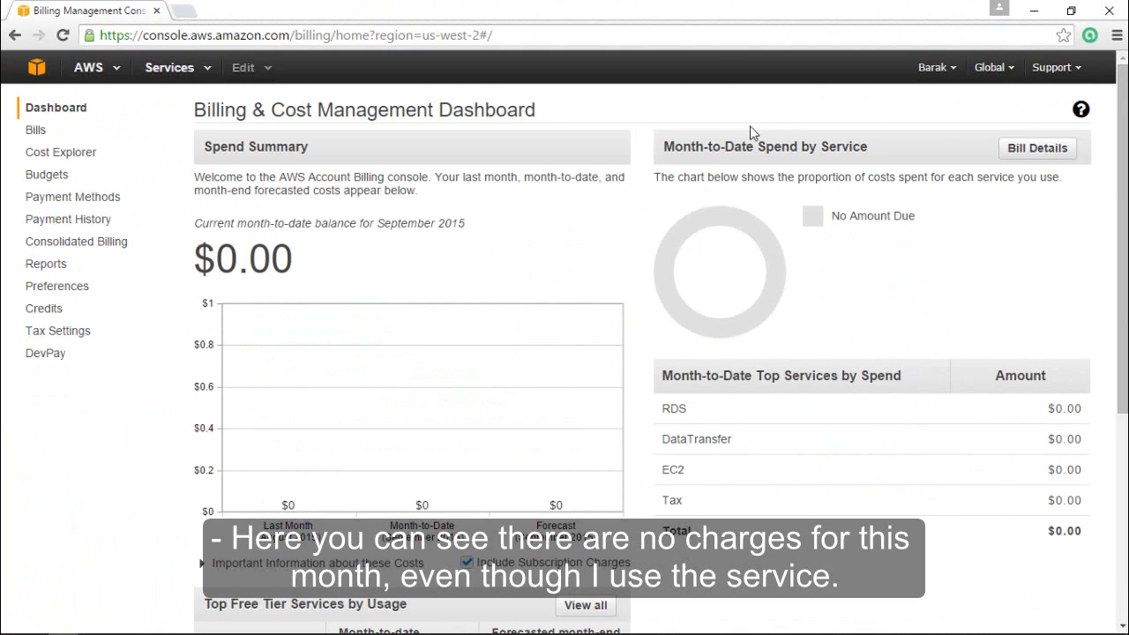
mouse_move(522, 225)
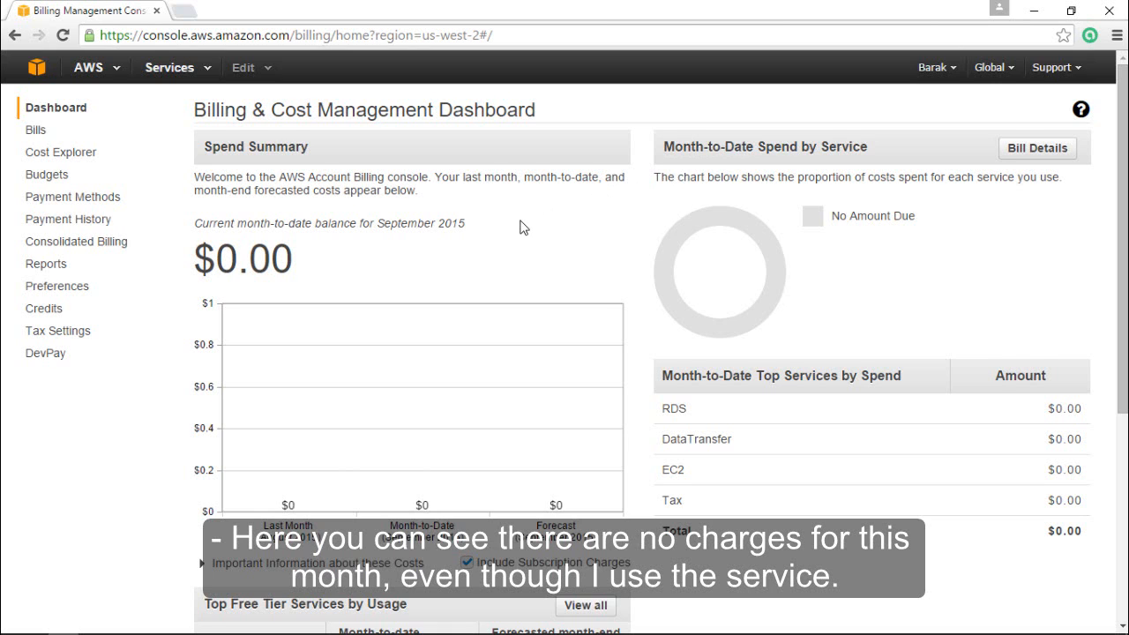
scroll(down, 3)
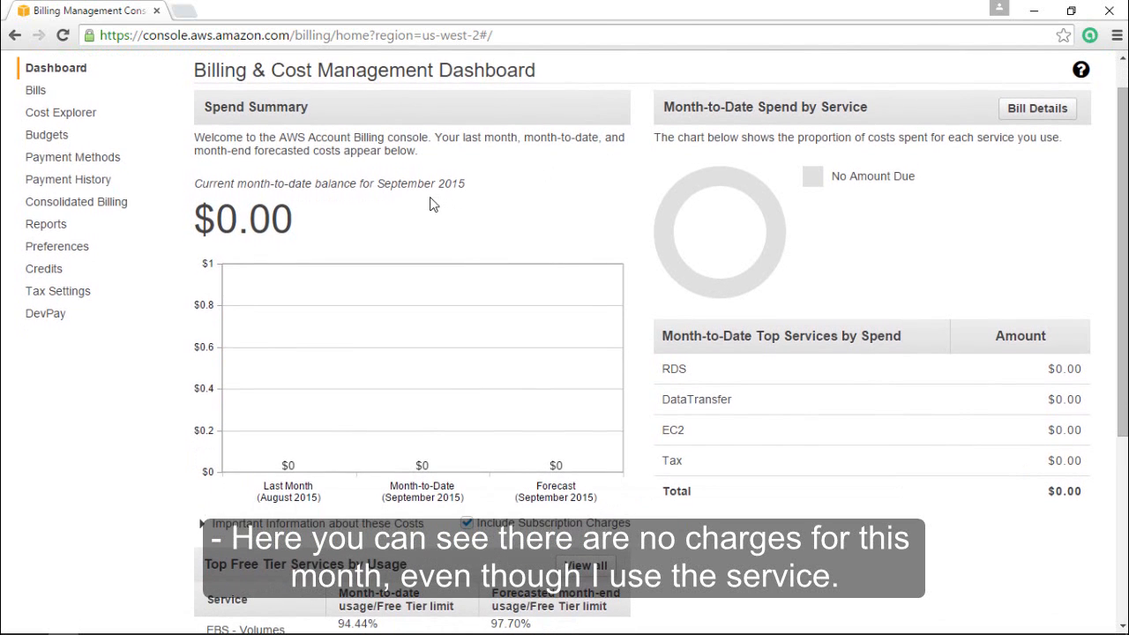
scroll(down, 3)
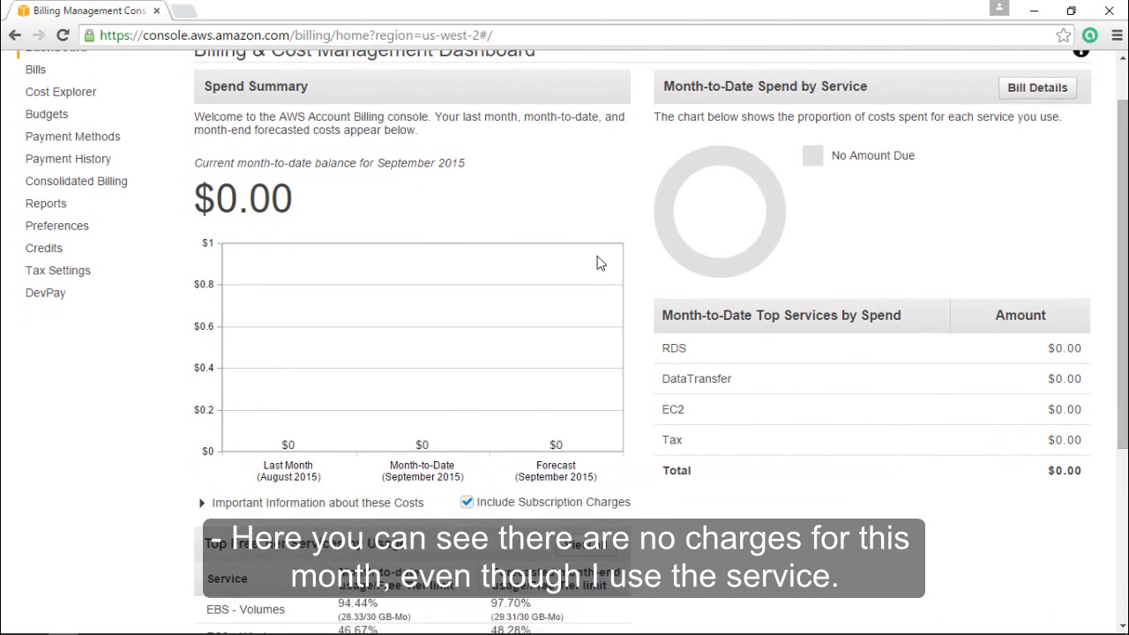
scroll(down, 3)
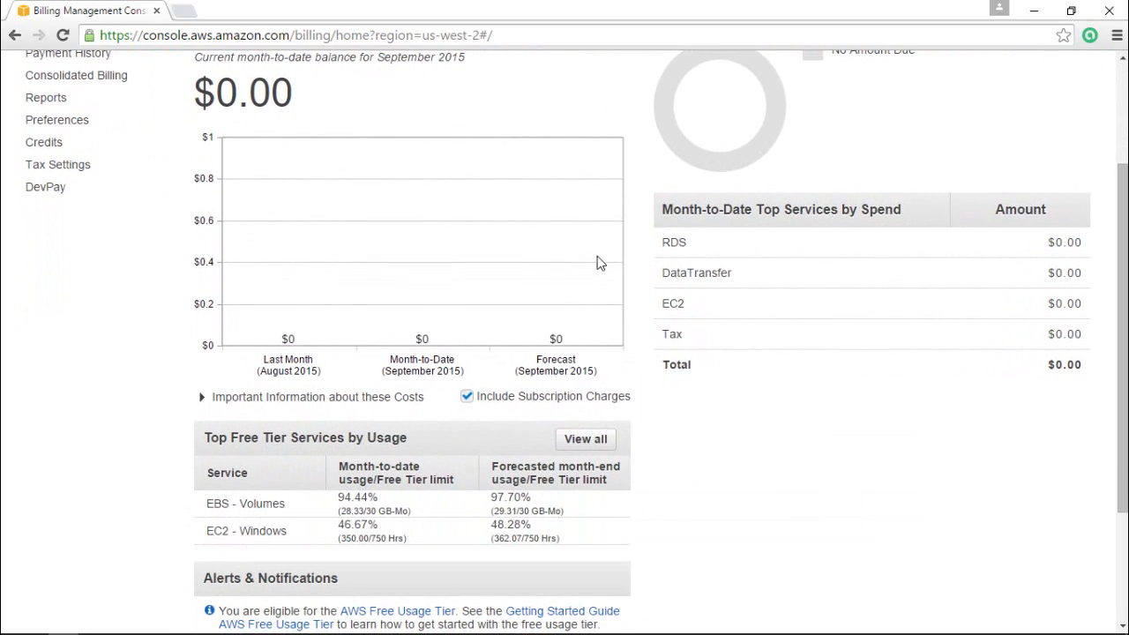
scroll(down, 3)
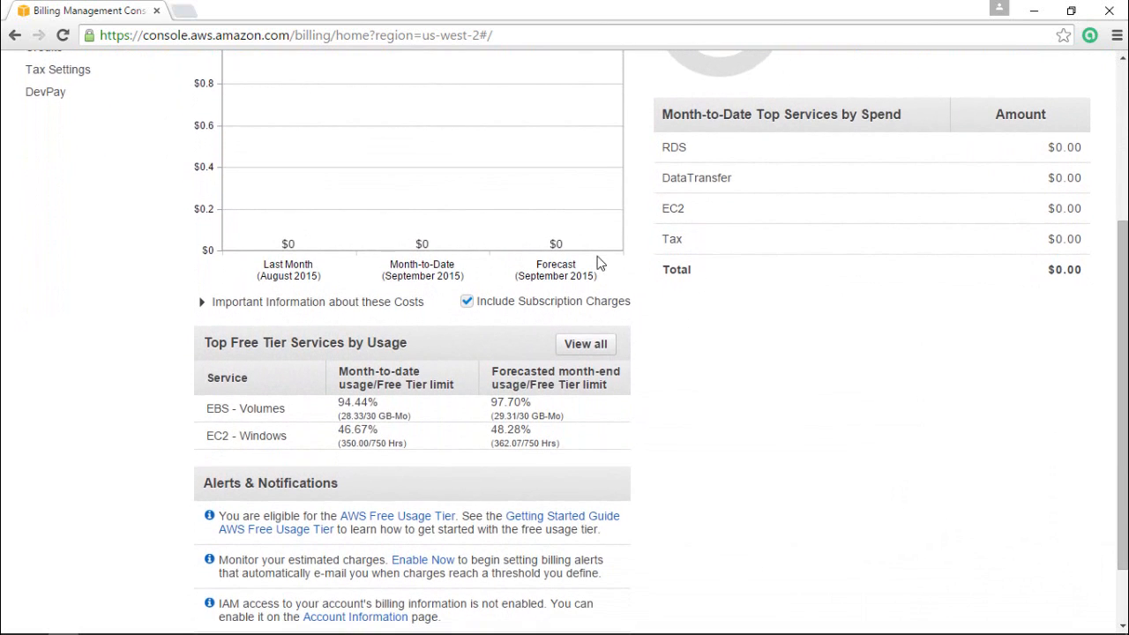
mouse_move(459, 339)
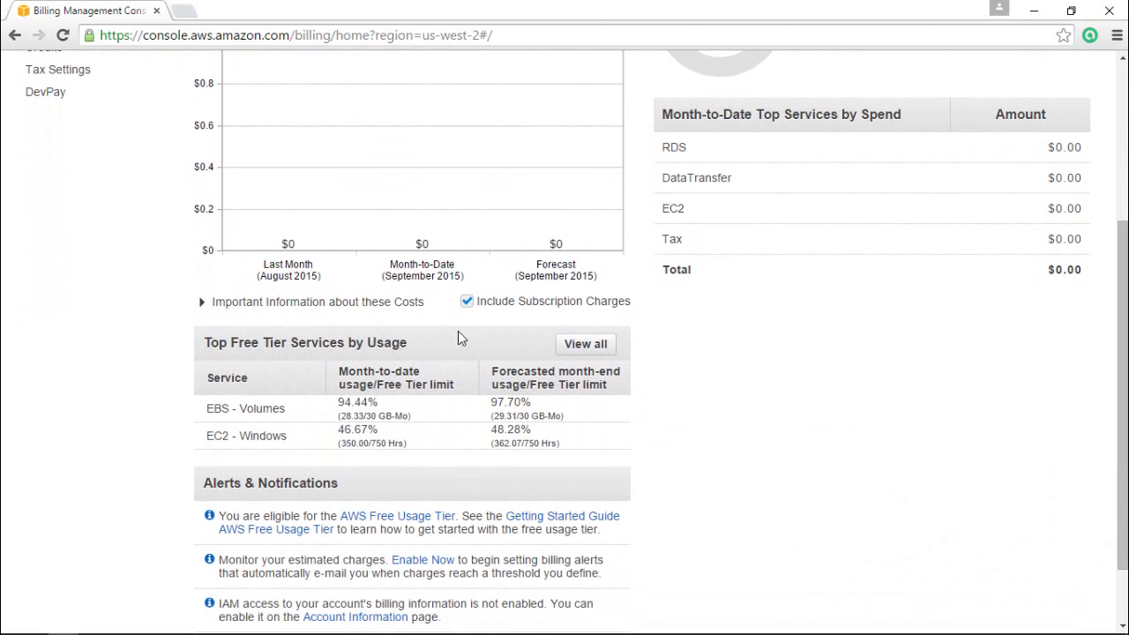
mouse_move(501, 404)
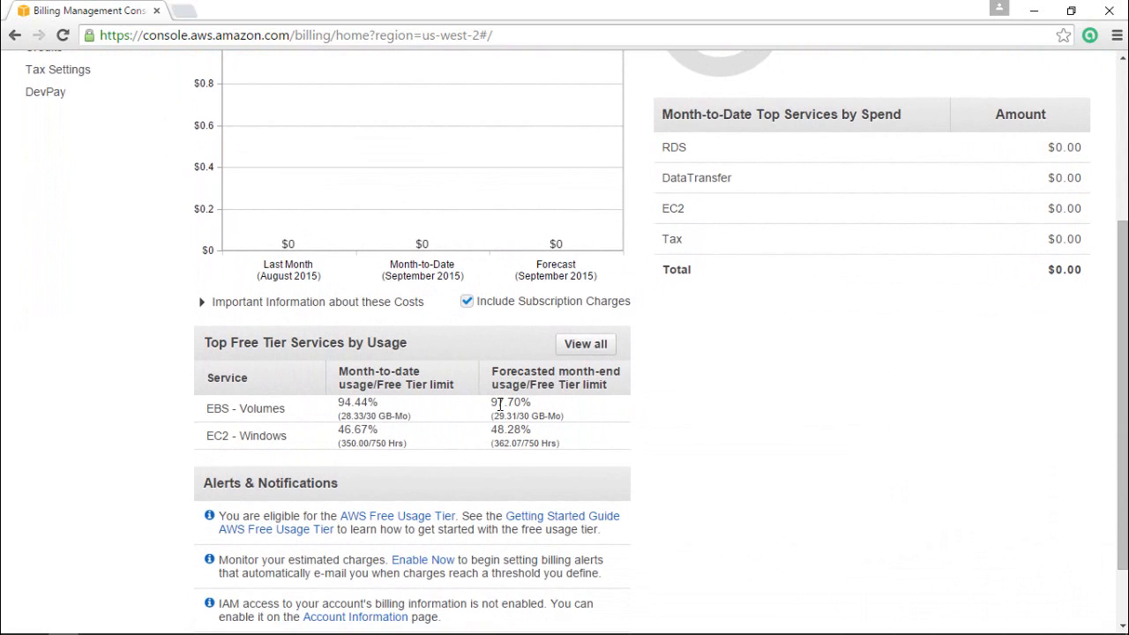
double_click(351, 402)
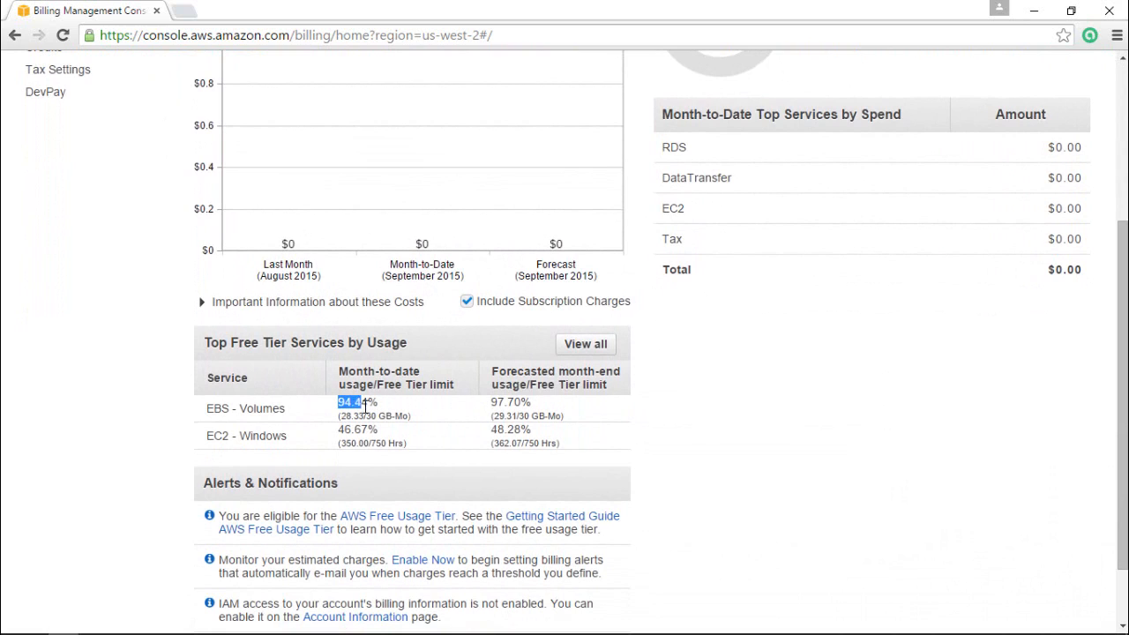
double_click(353, 429)
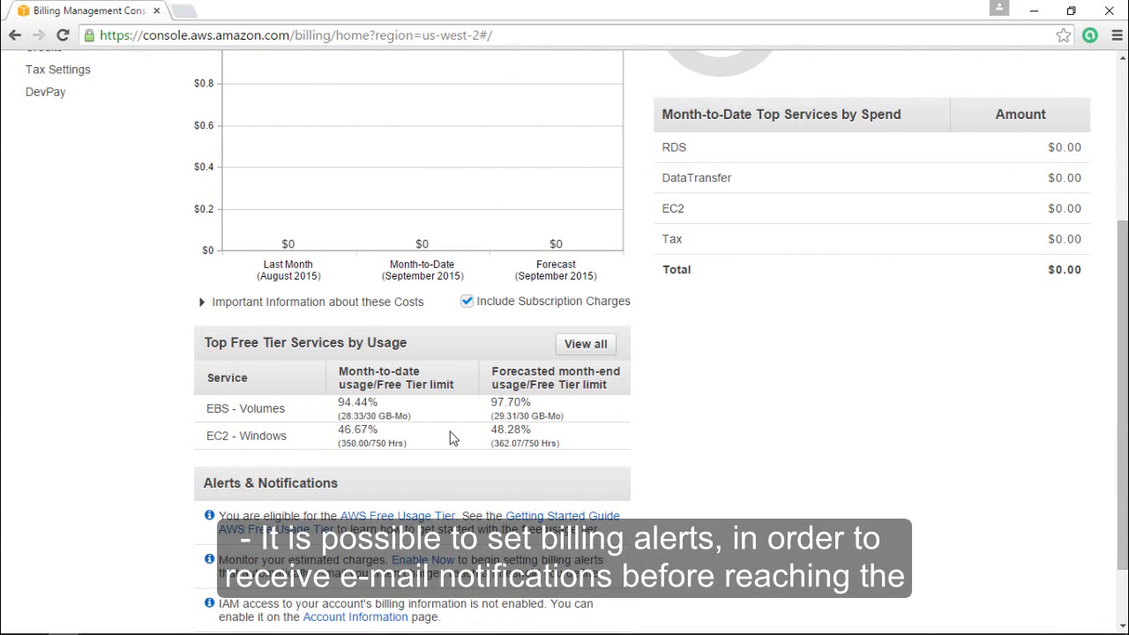
scroll(down, 3)
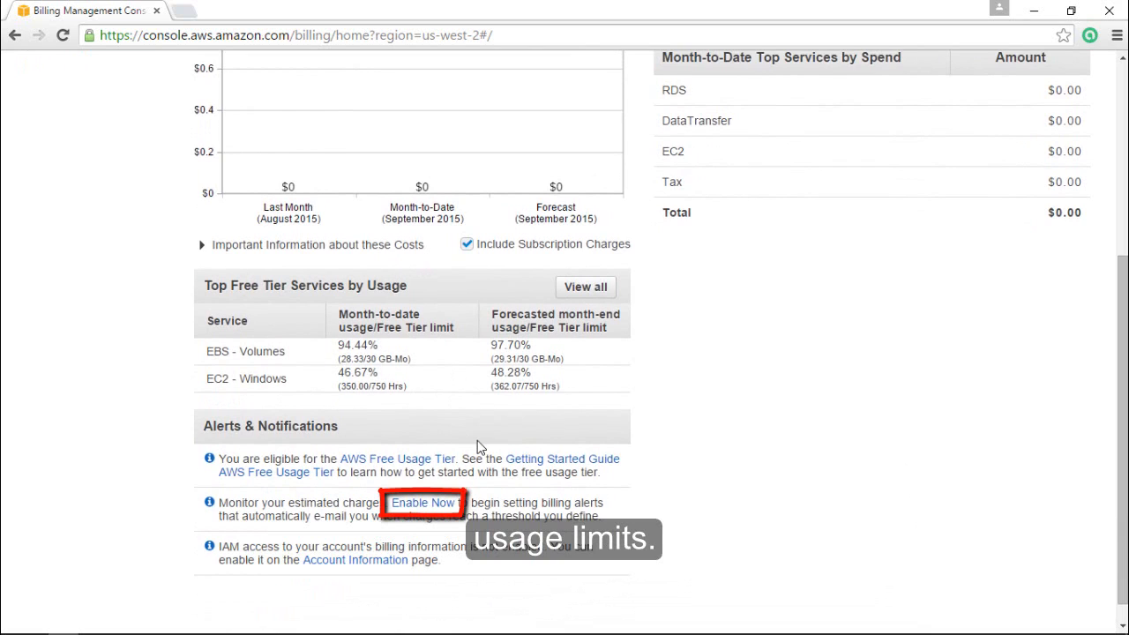
mouse_move(424, 503)
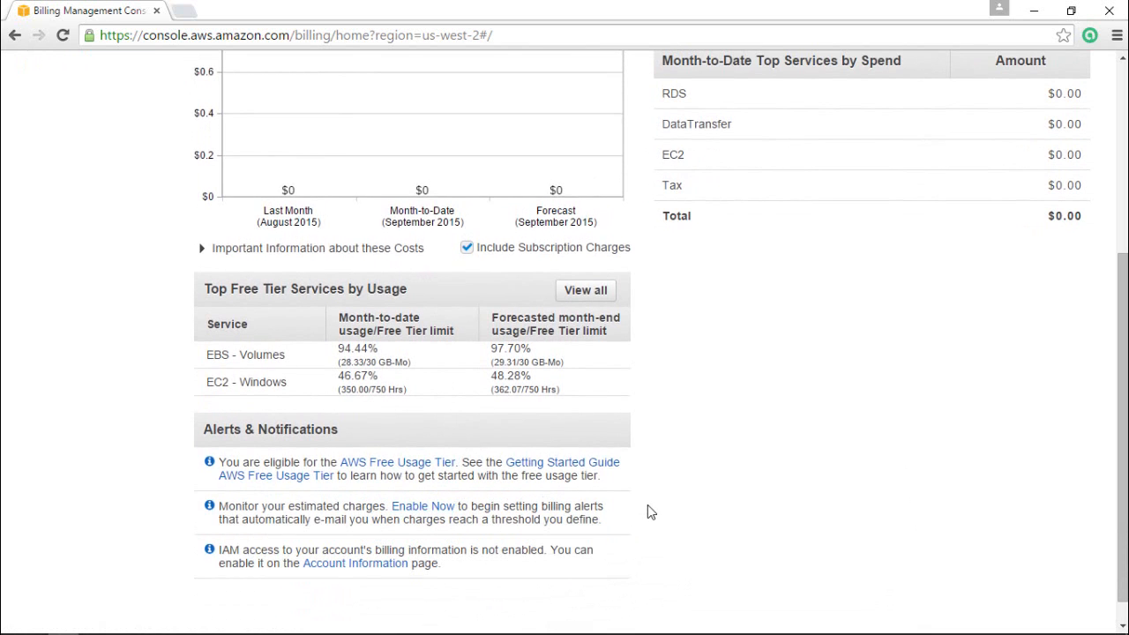
scroll(up, 3)
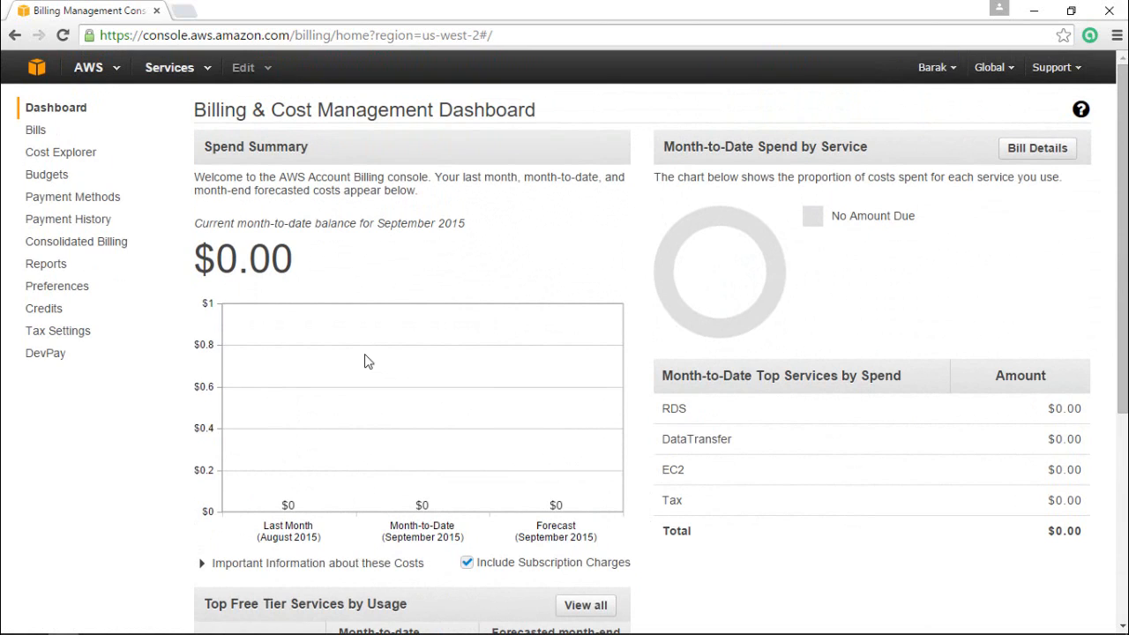
mouse_move(73, 197)
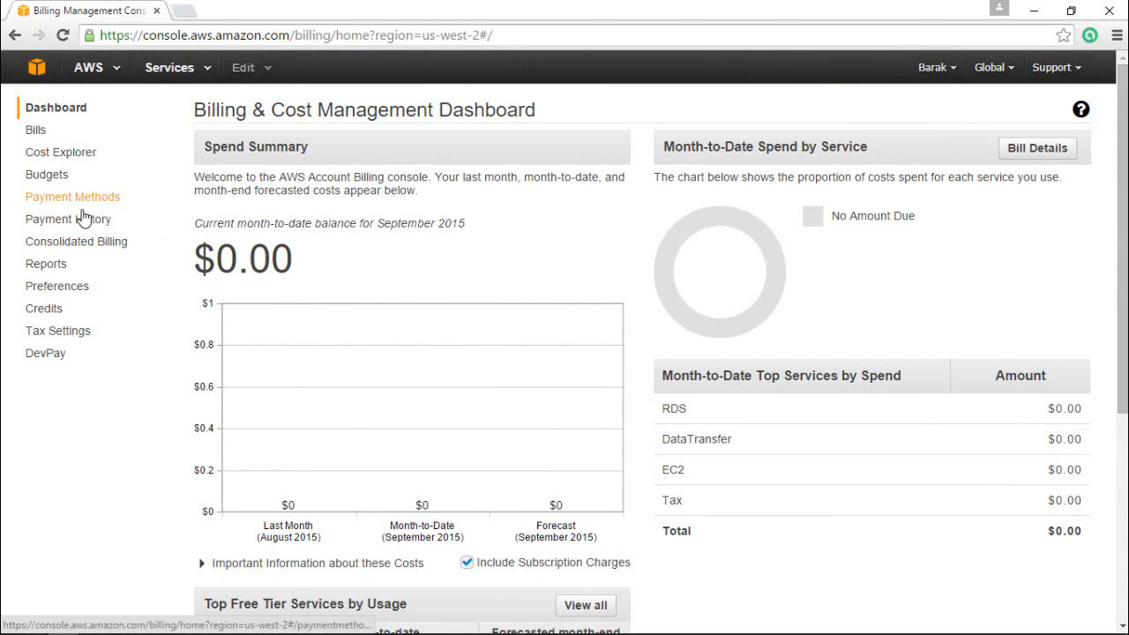
- Set the Payment History start date back to 2014-06-29
click(70, 219)
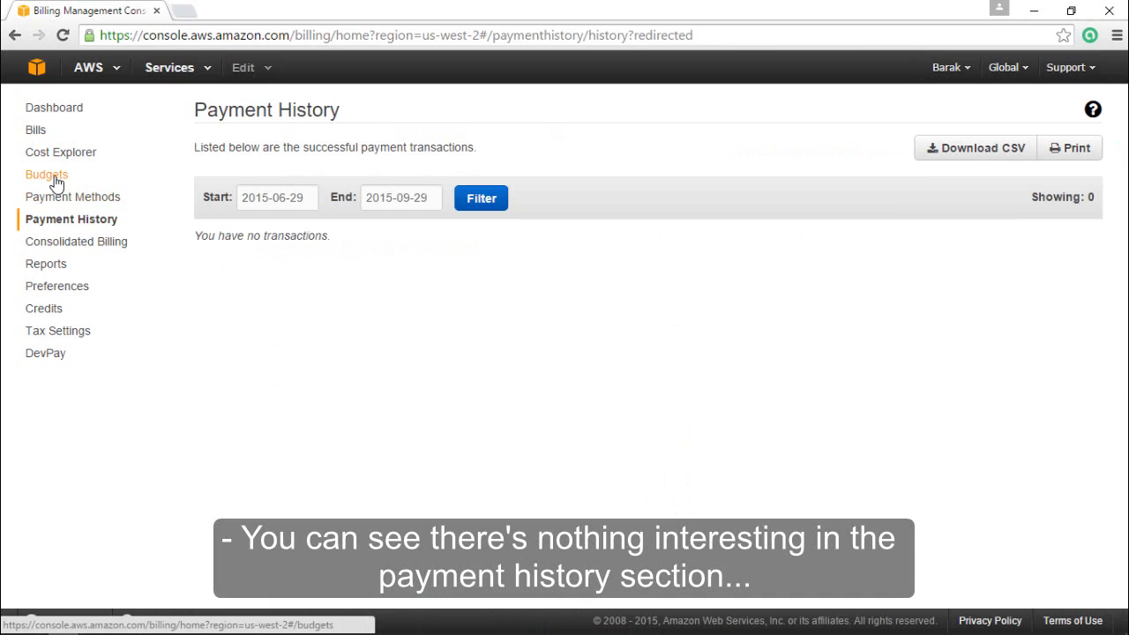
mouse_move(197, 233)
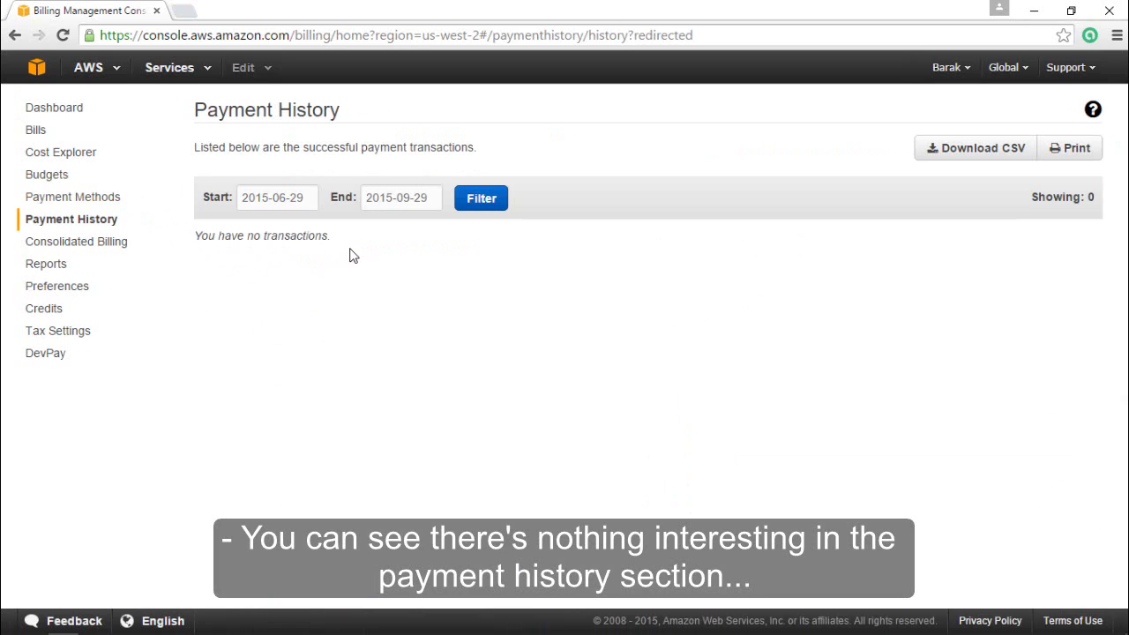
mouse_move(334, 247)
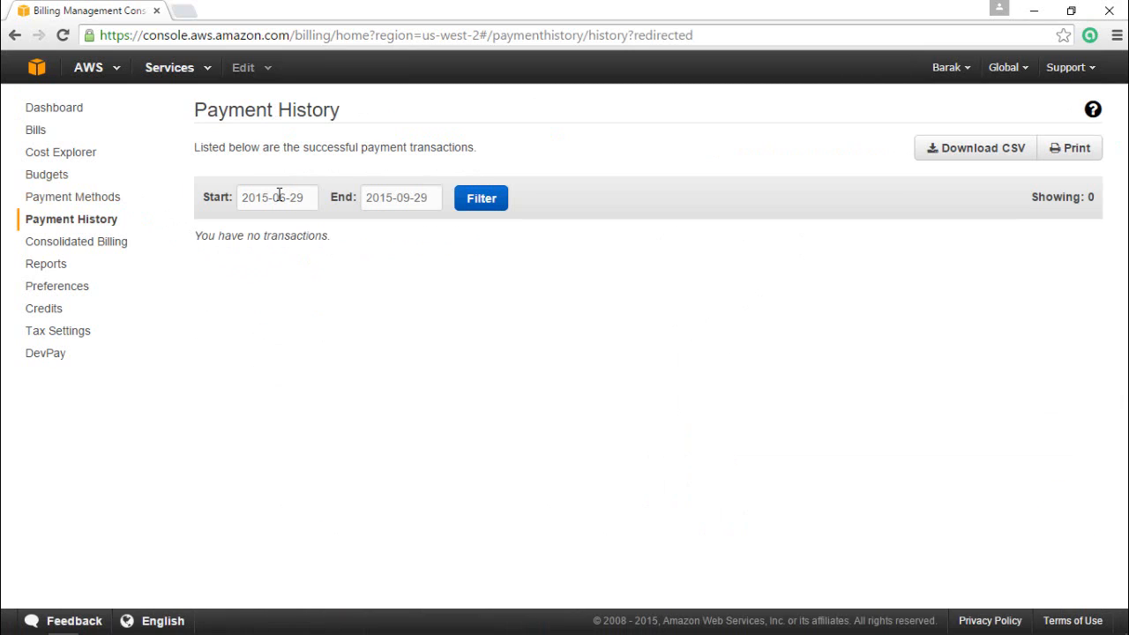
click(277, 198)
text(4)
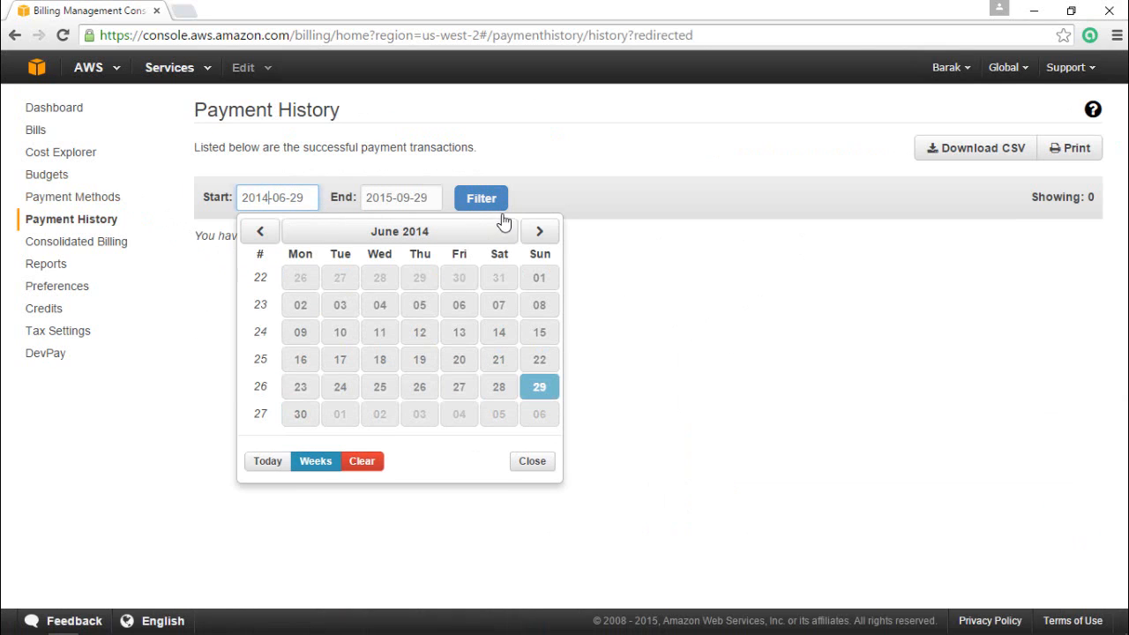
click(533, 461)
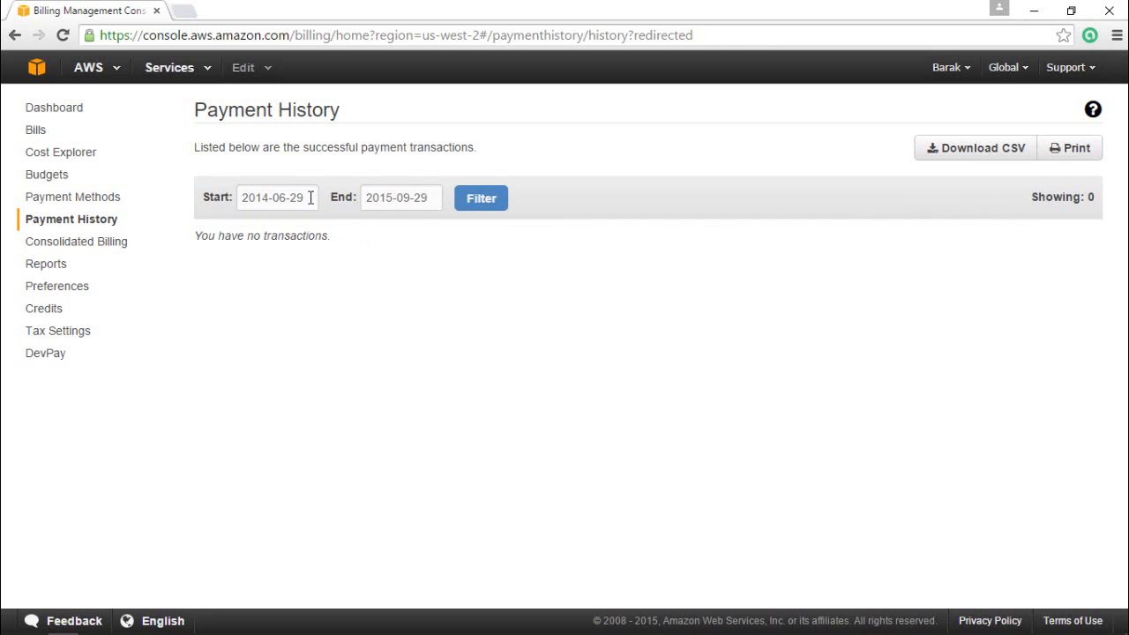
mouse_move(73, 196)
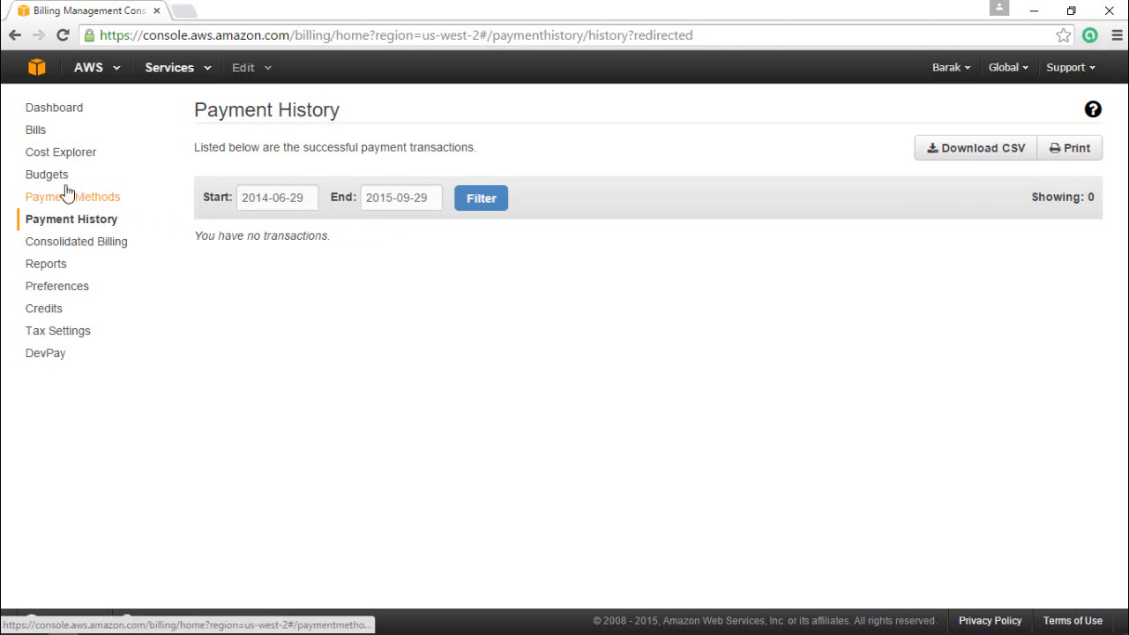
- Bring up the Budgets overview from the sidebar
click(45, 174)
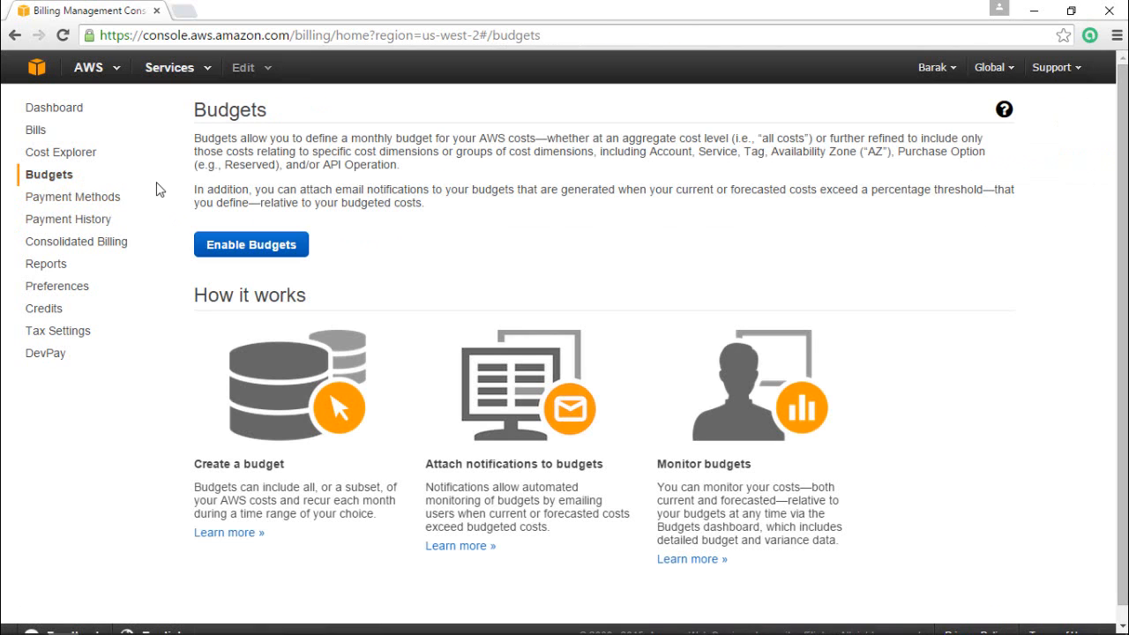
mouse_move(36, 131)
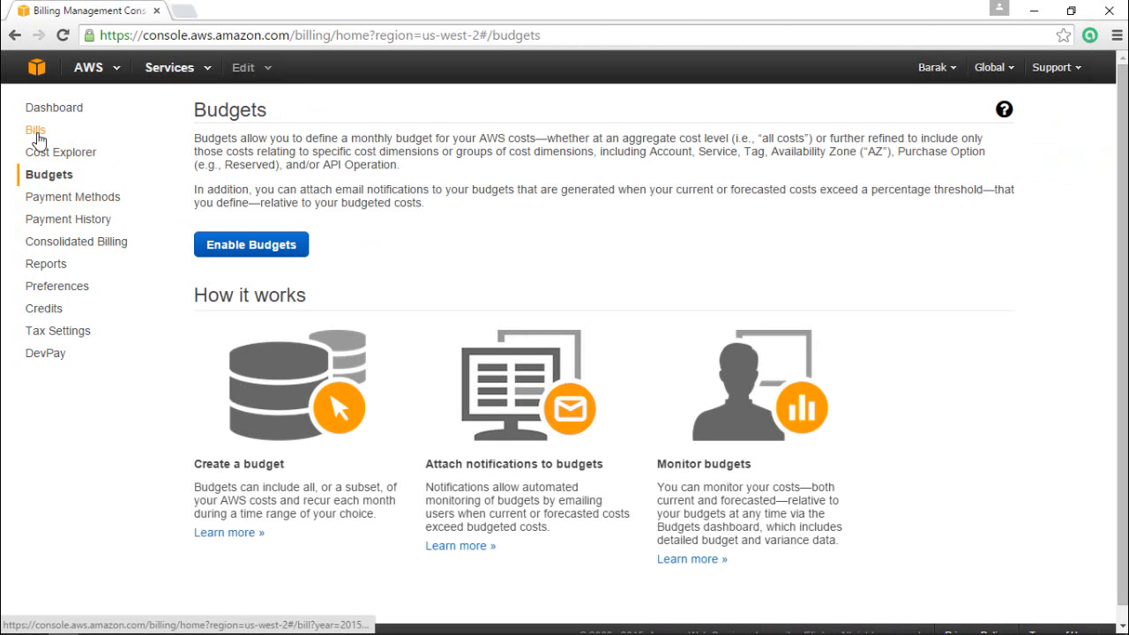
- Open Bills and view the April and May 2015 statements
click(36, 130)
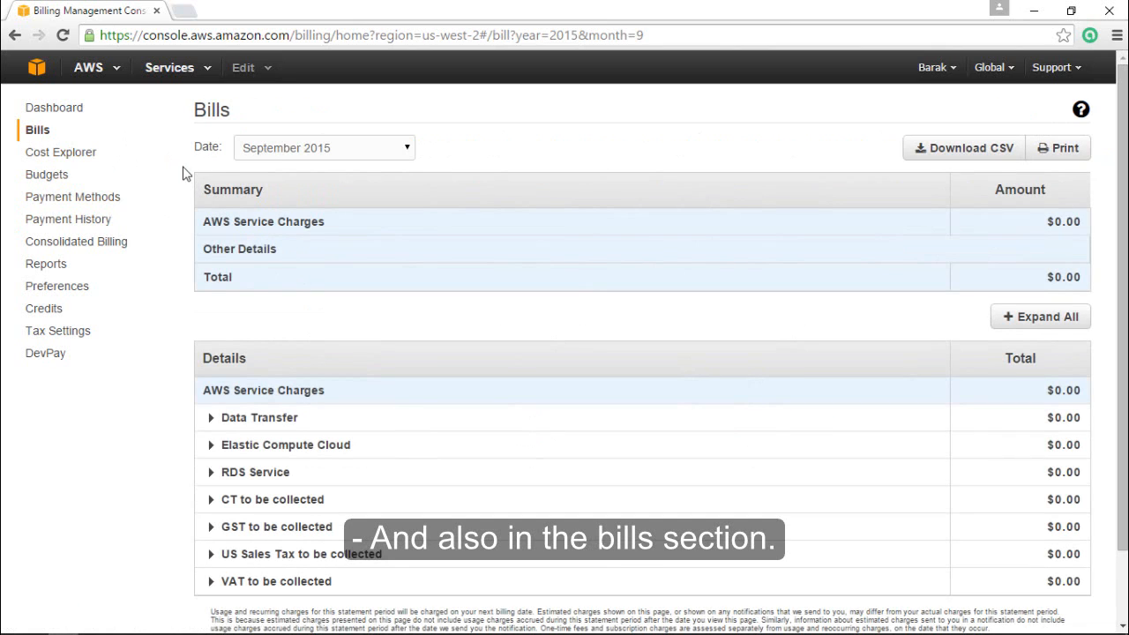
mouse_move(350, 210)
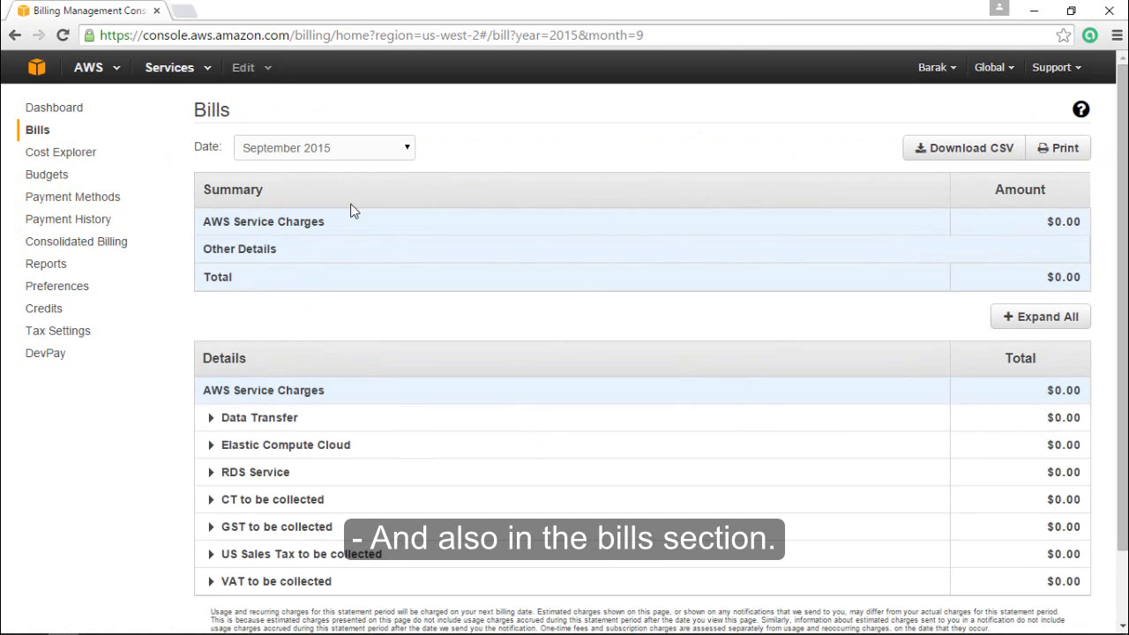
scroll(down, 3)
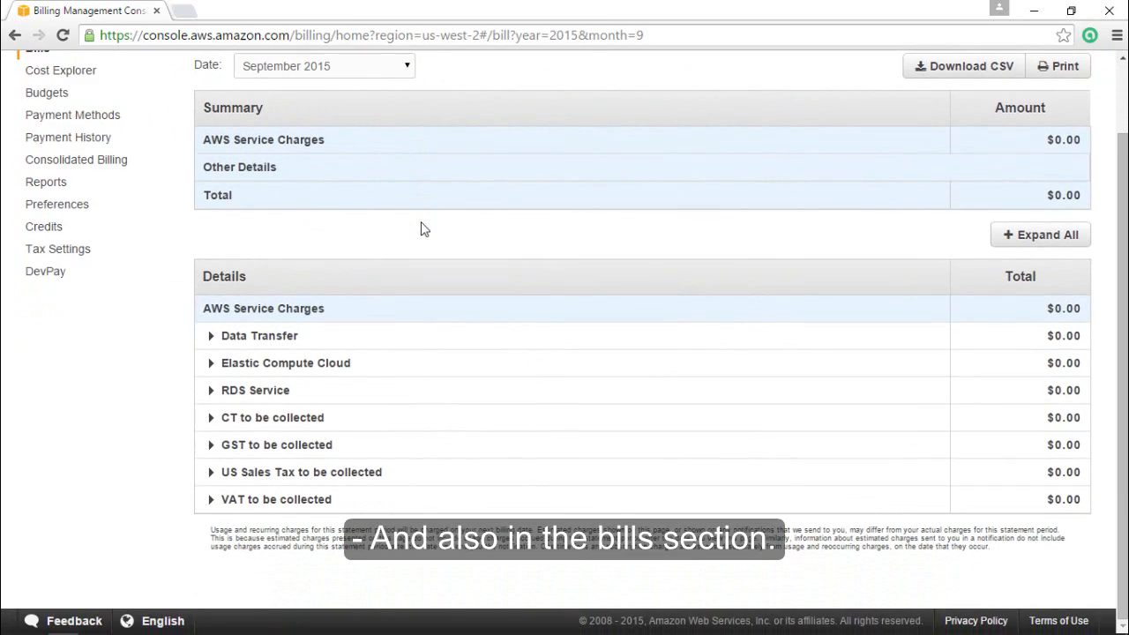
click(325, 148)
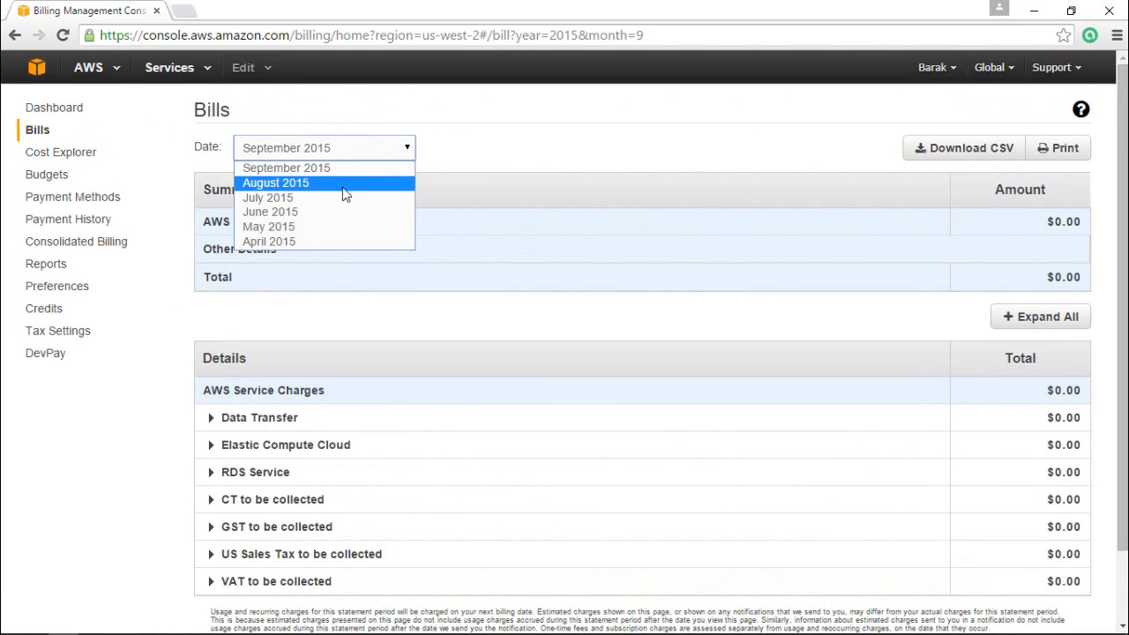
click(268, 239)
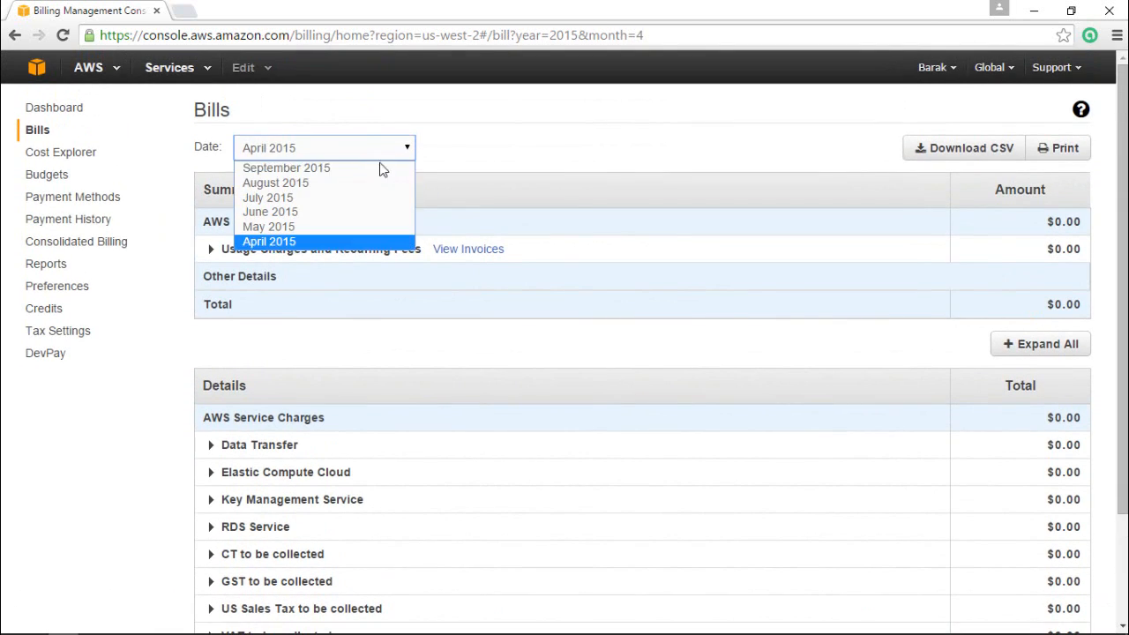
click(269, 226)
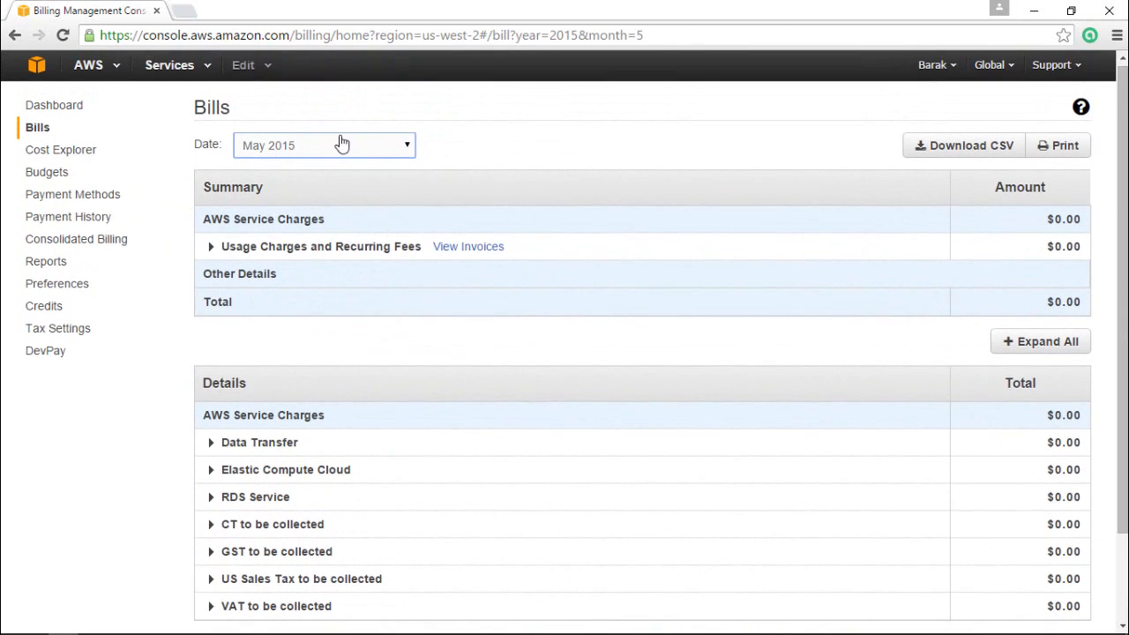
- View the June and July 2015 statements, all showing $0.00
click(325, 145)
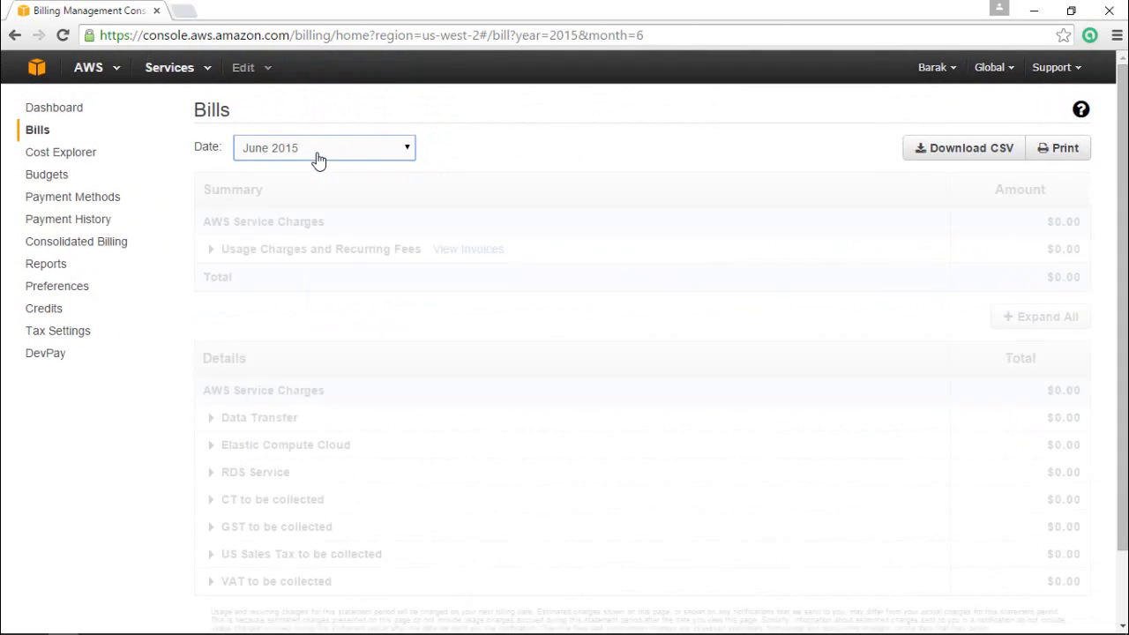
click(324, 149)
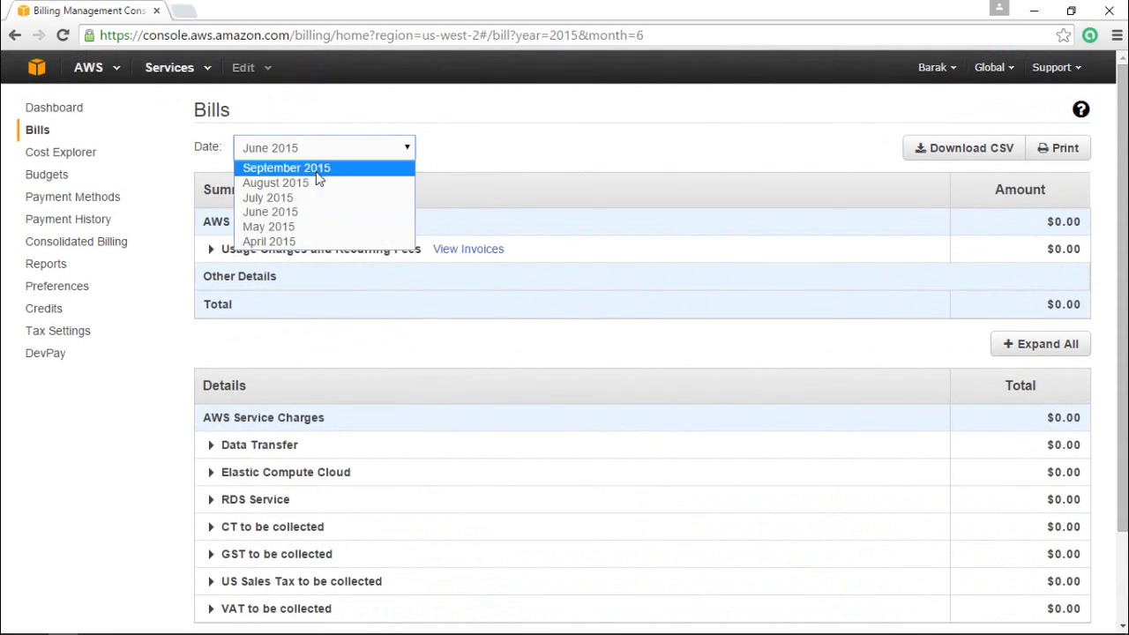
click(268, 198)
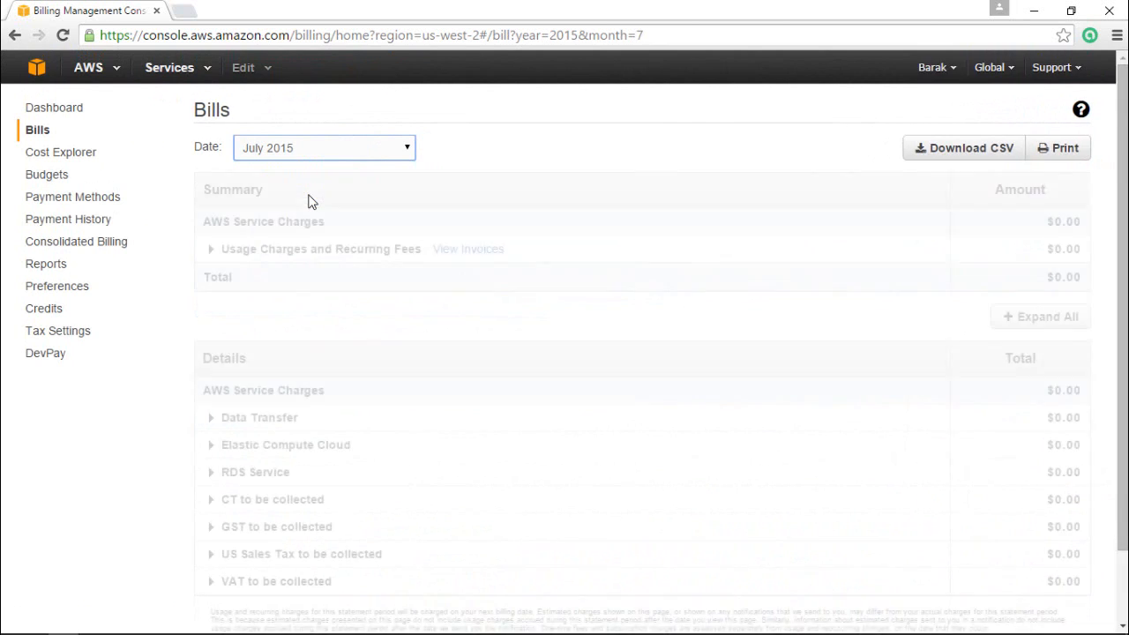
click(325, 149)
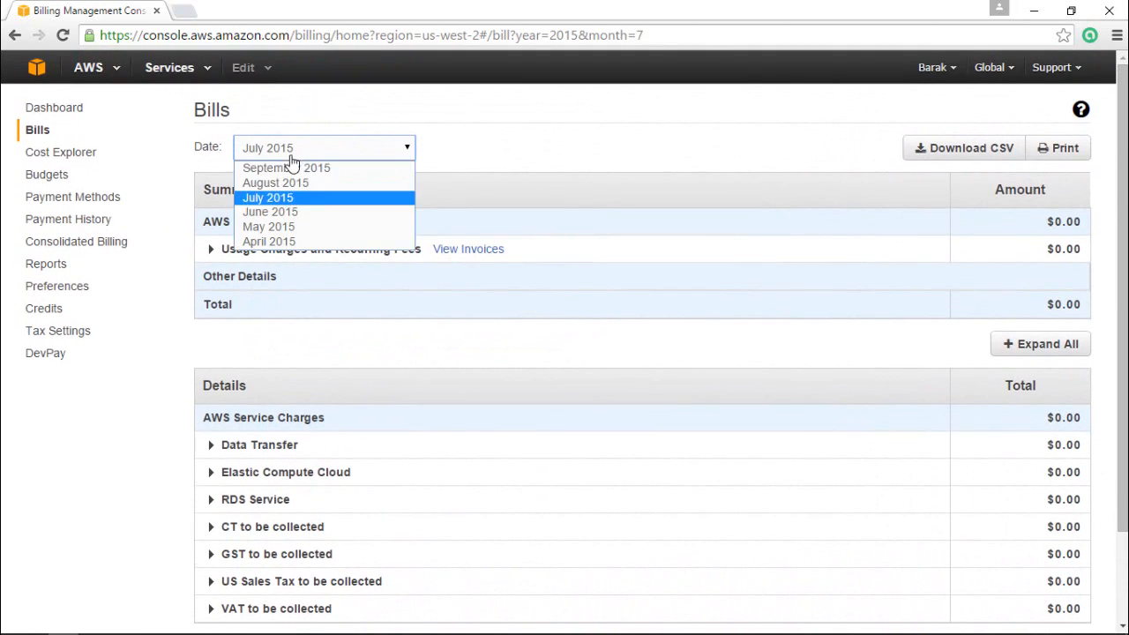
click(275, 182)
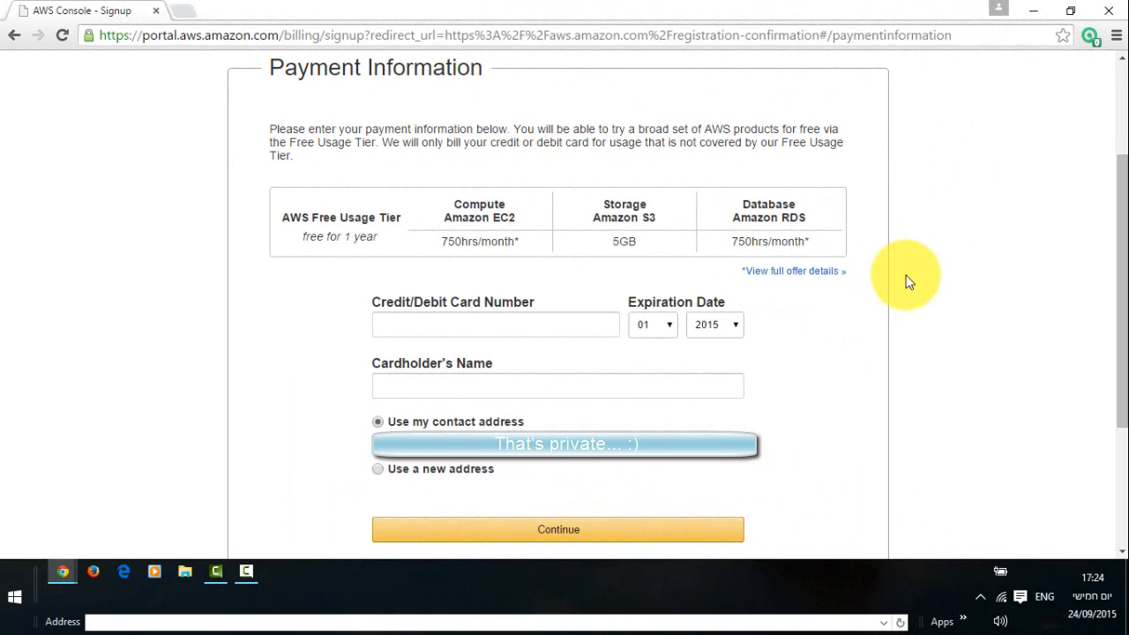
- Enter the card number, expiration and cardholder name, then submit with Continue
click(494, 325)
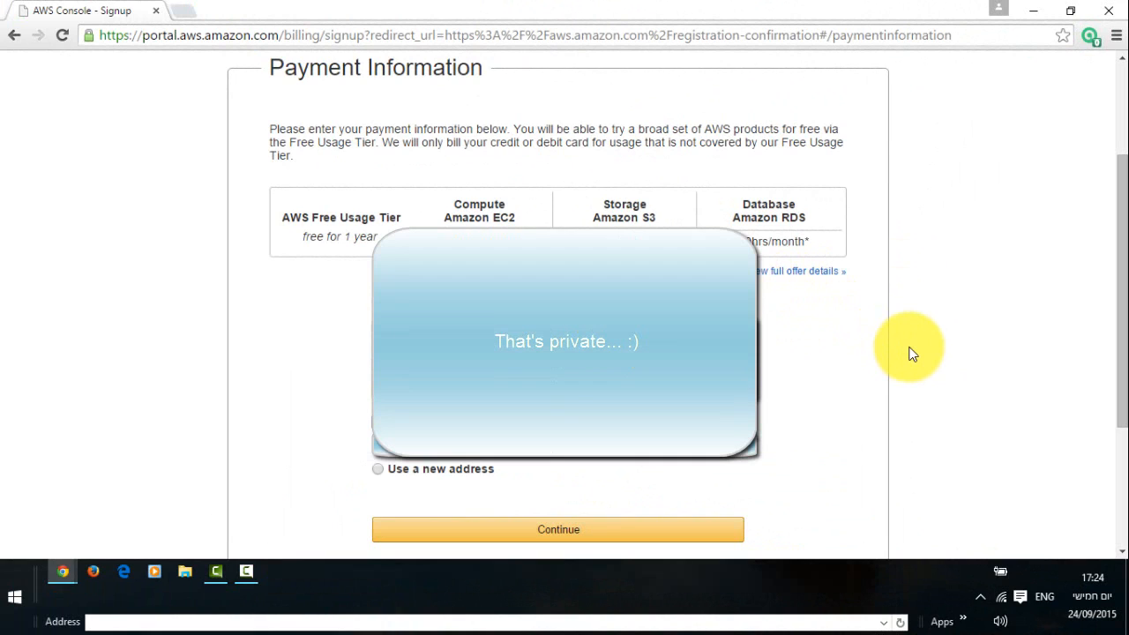
mouse_move(885, 357)
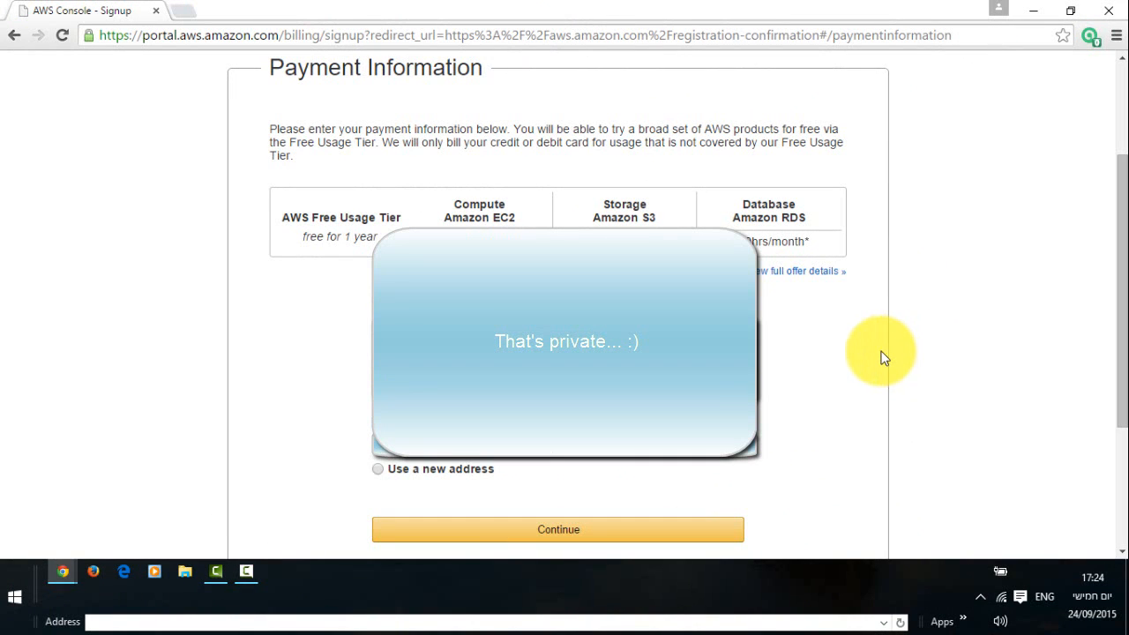
scroll(down, 3)
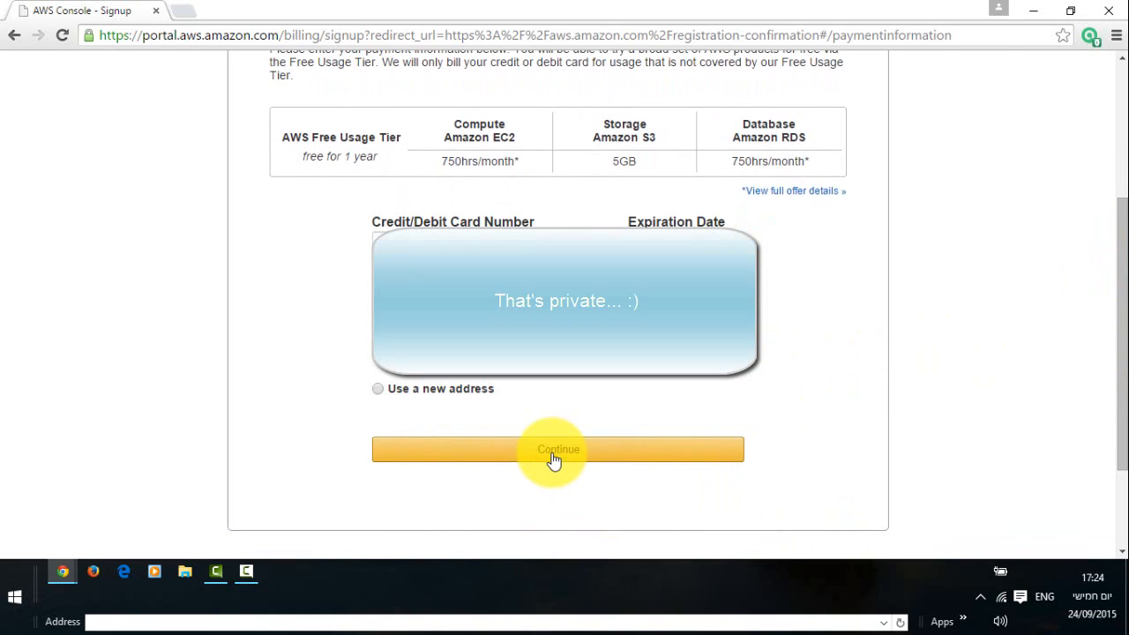
click(557, 450)
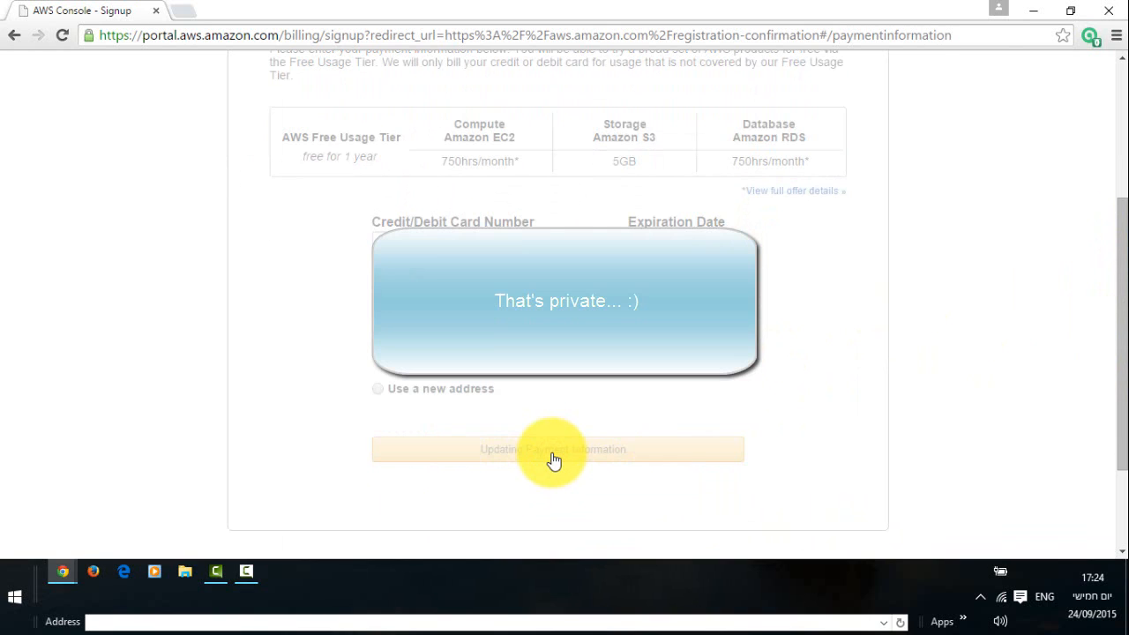
click(558, 450)
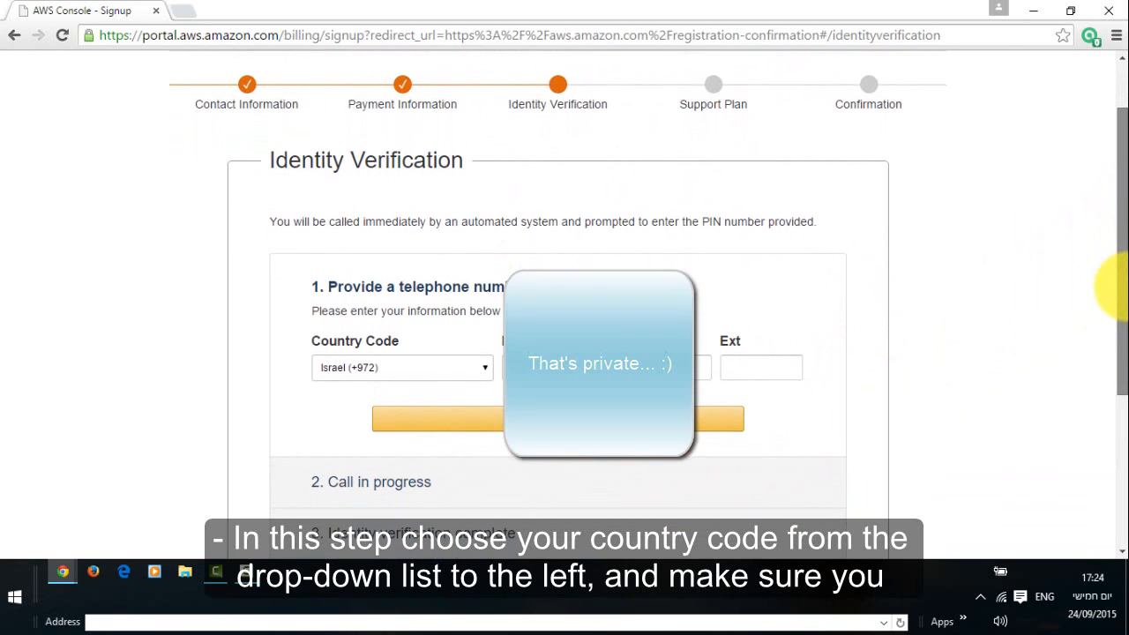
- Request the automated verification call to the Israel (+972) phone number and complete it
scroll(down, 3)
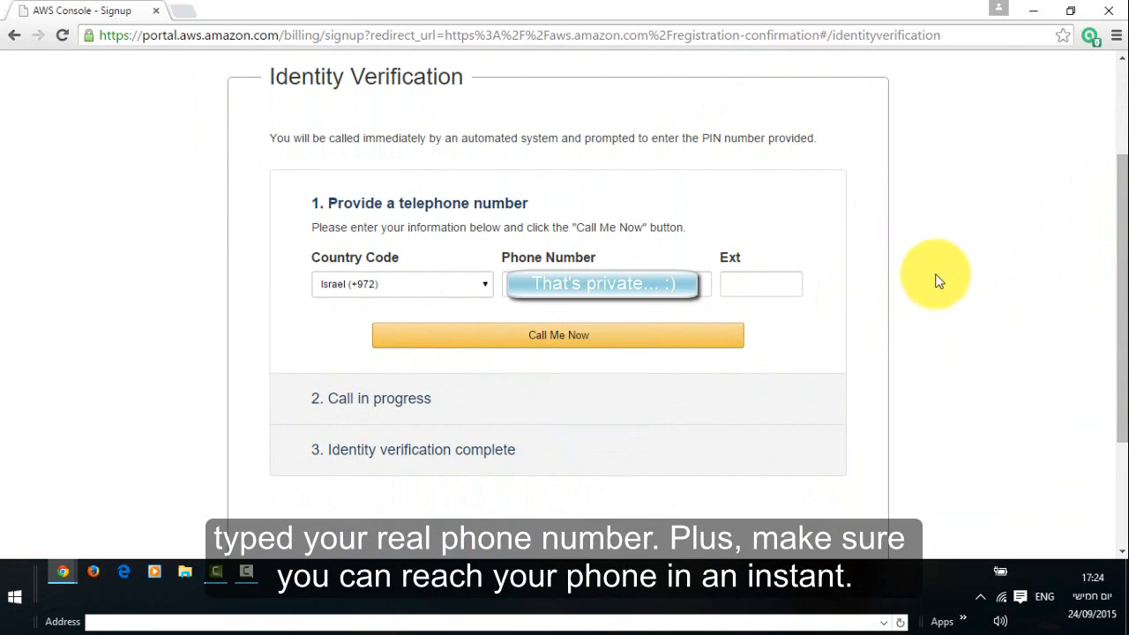
mouse_move(706, 265)
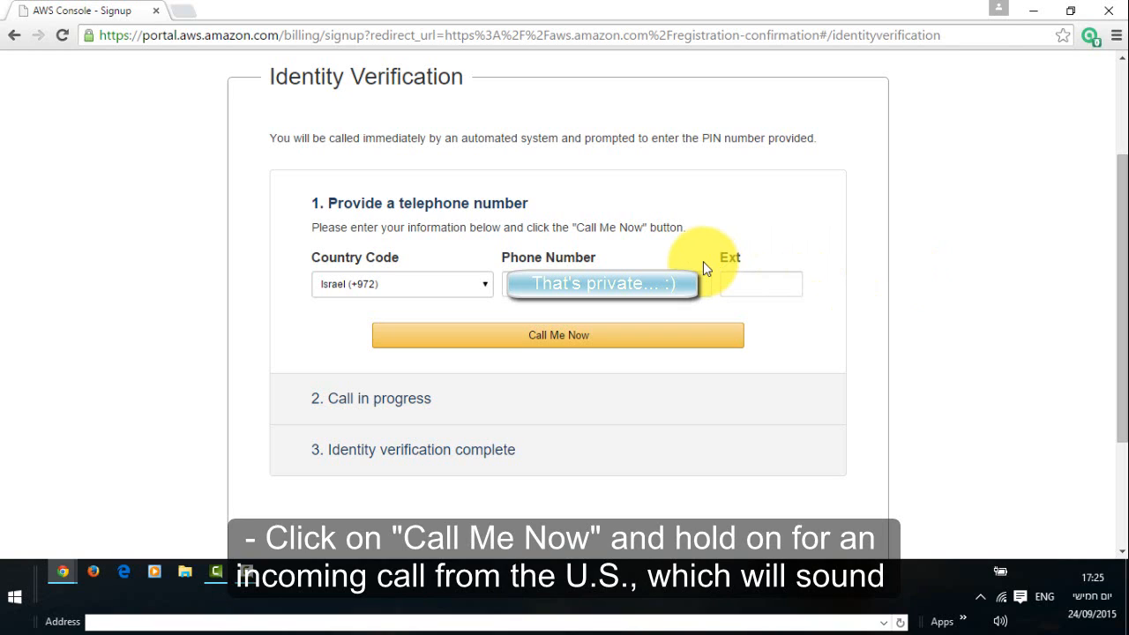
mouse_move(515, 258)
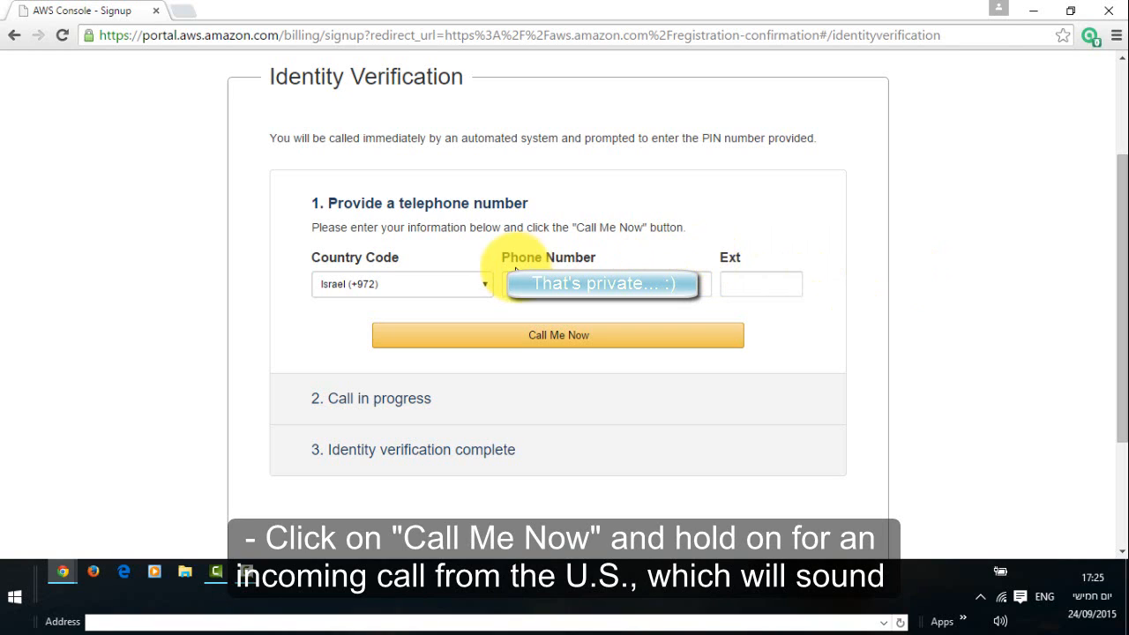
mouse_move(850, 263)
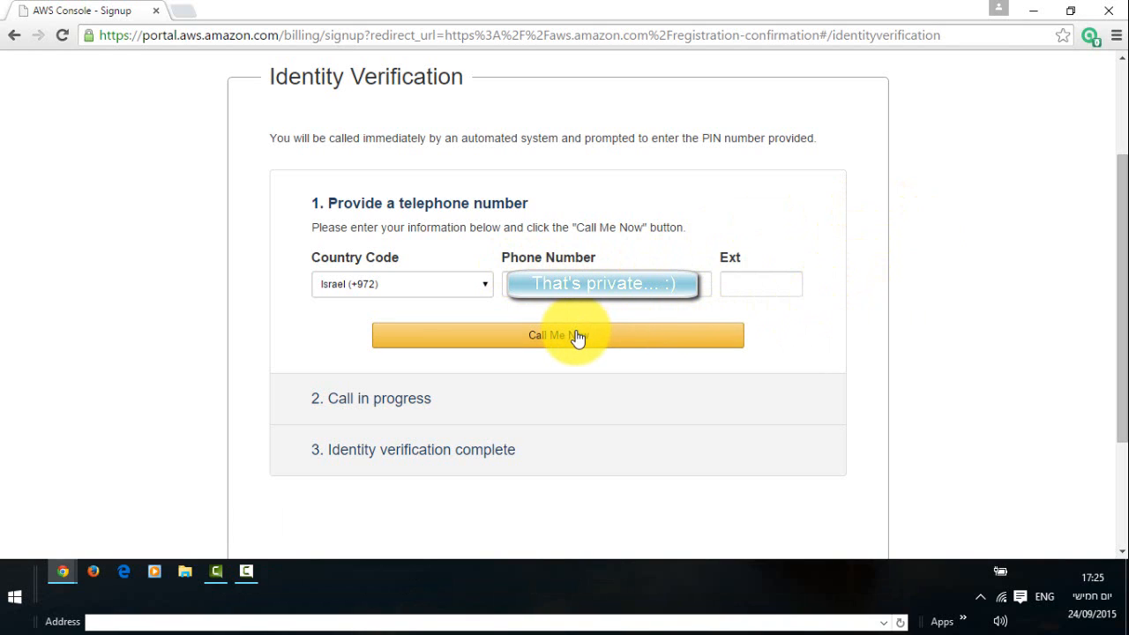
click(558, 335)
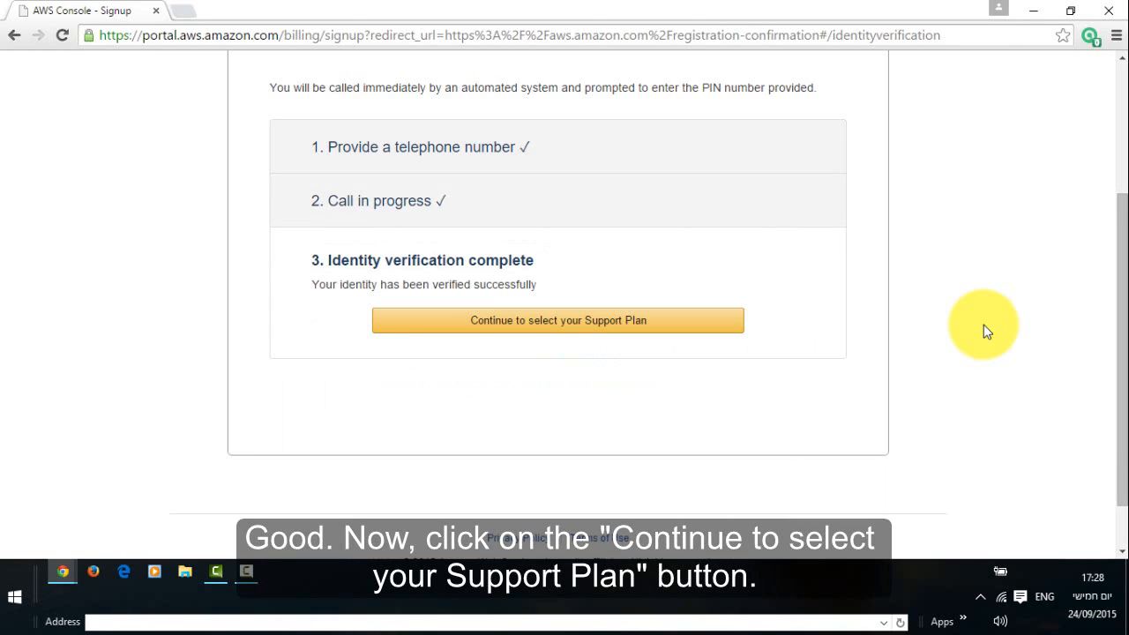
mouse_move(600, 321)
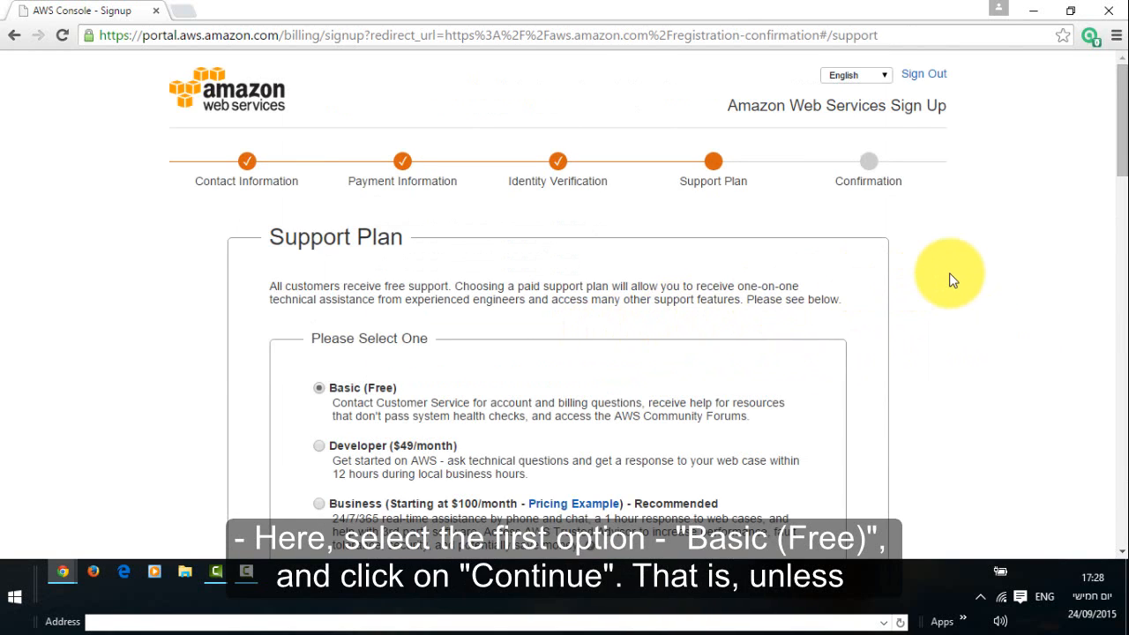
- Select the Basic (Free) support plan on the Support Plan step
scroll(down, 3)
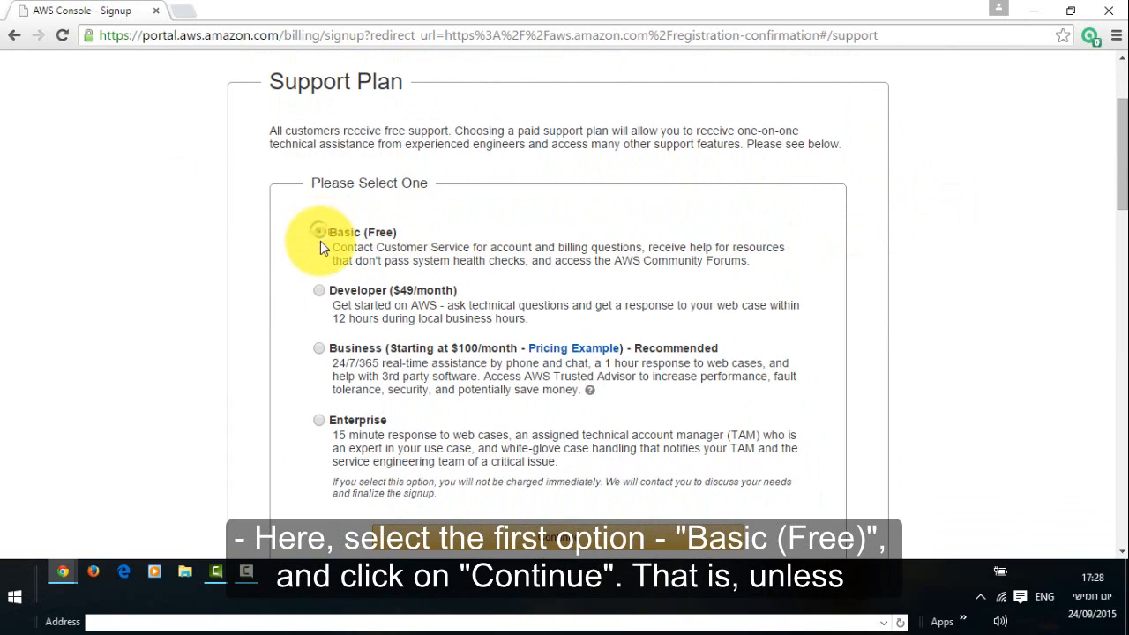
click(320, 233)
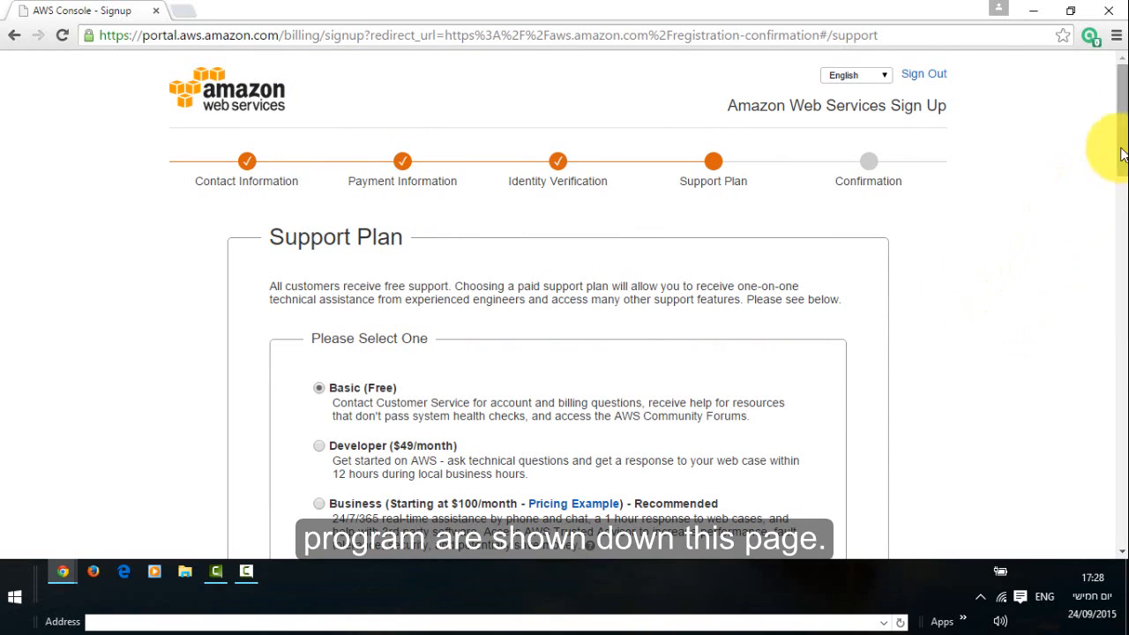
scroll(down, 3)
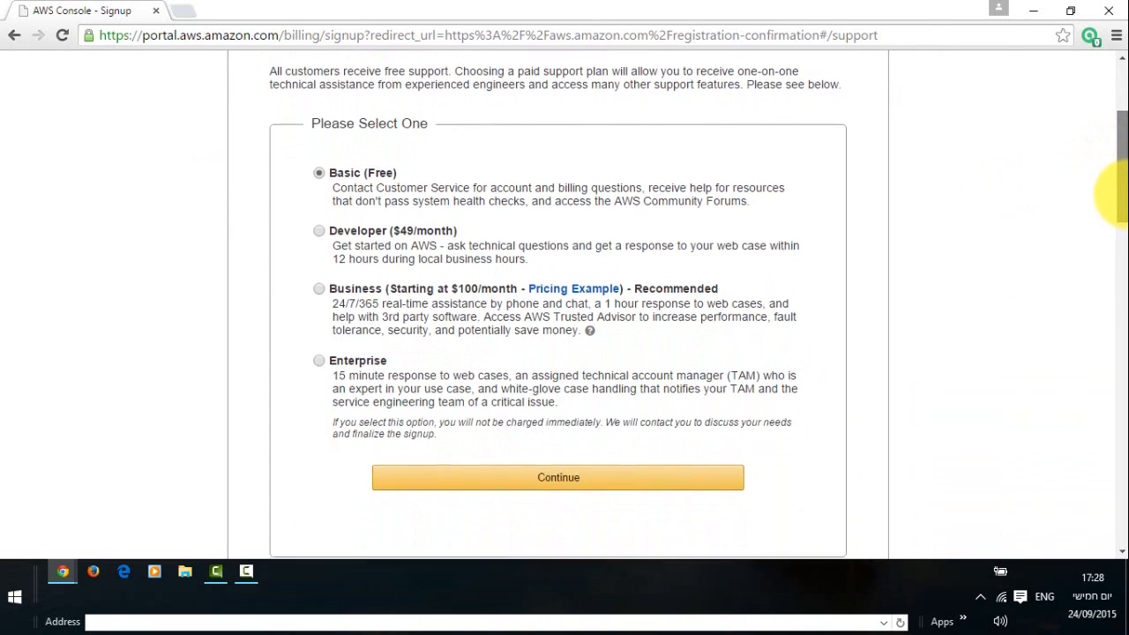
scroll(down, 3)
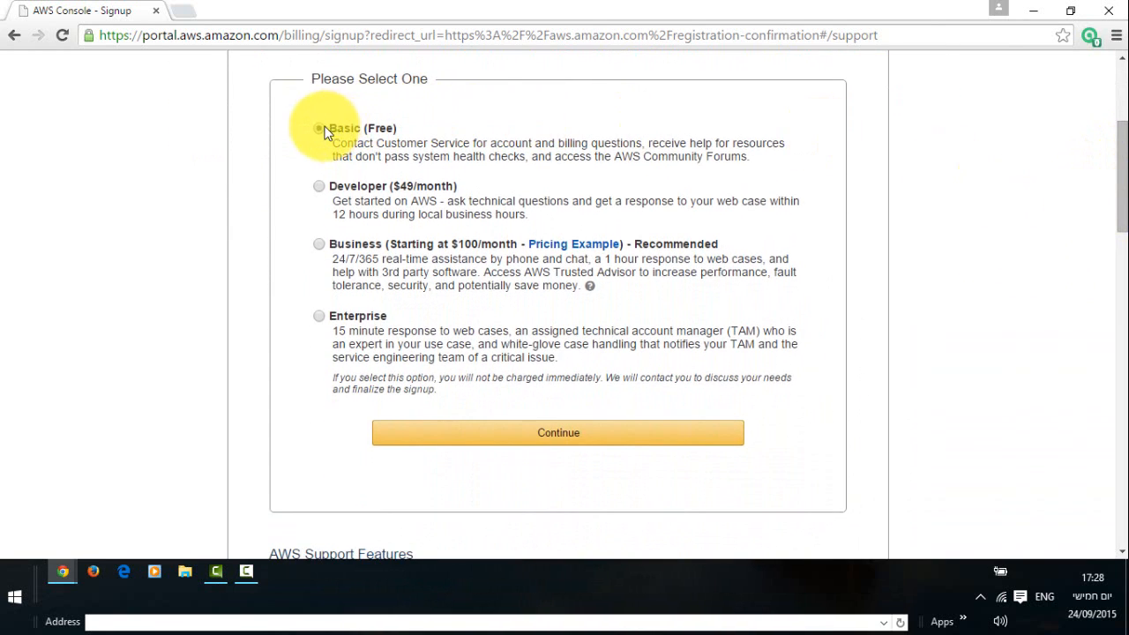
click(317, 127)
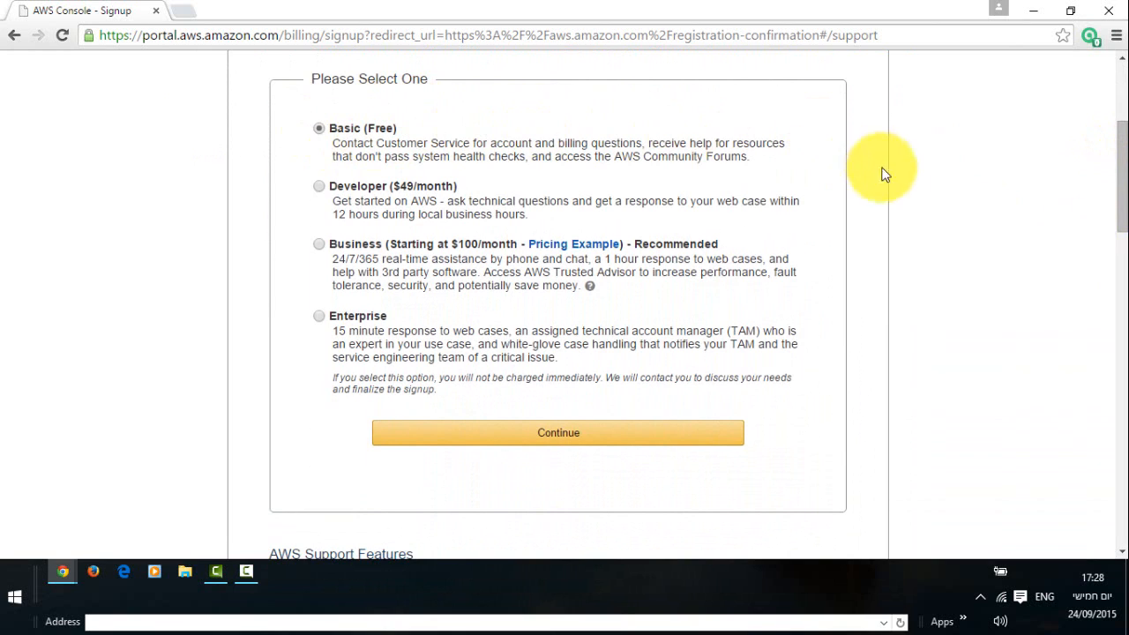
mouse_move(868, 438)
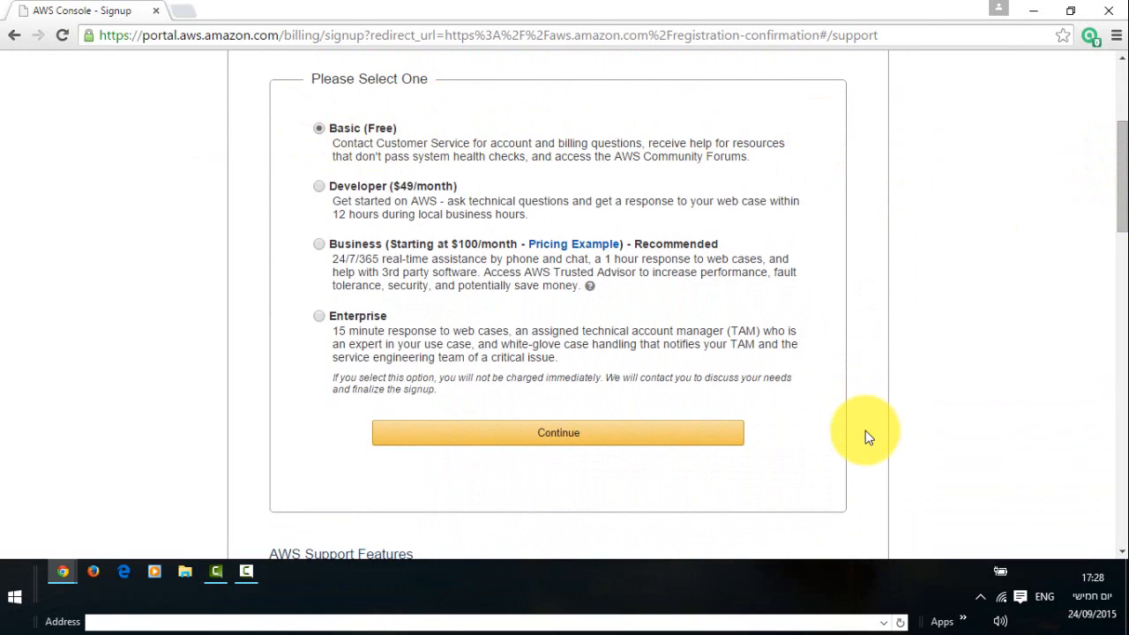
scroll(down, 3)
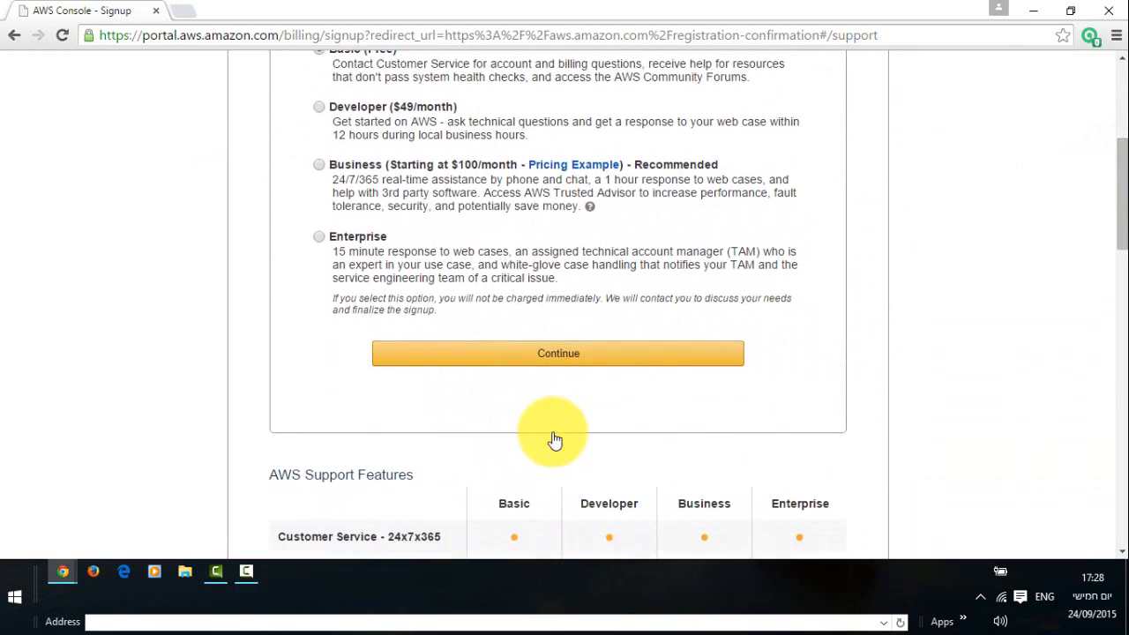
scroll(down, 3)
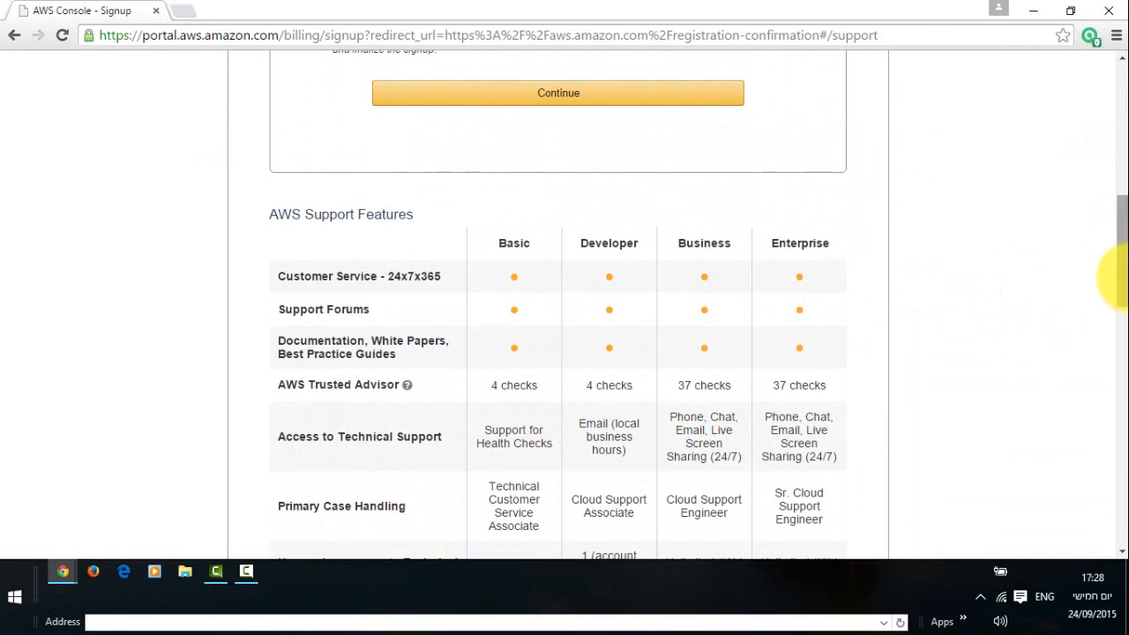
scroll(down, 3)
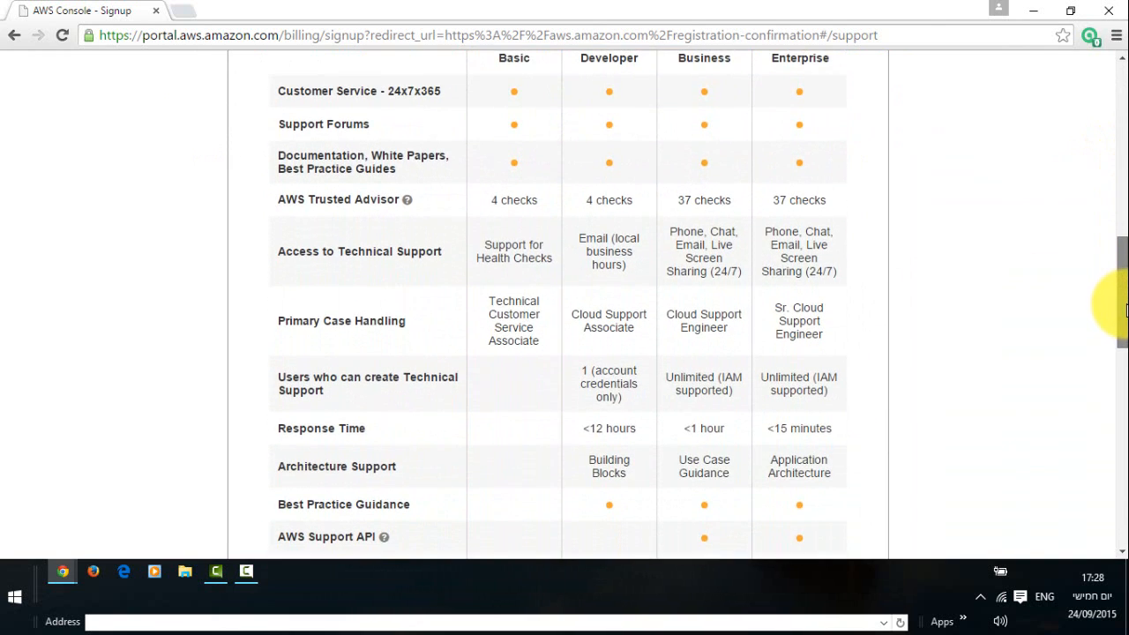
scroll(down, 3)
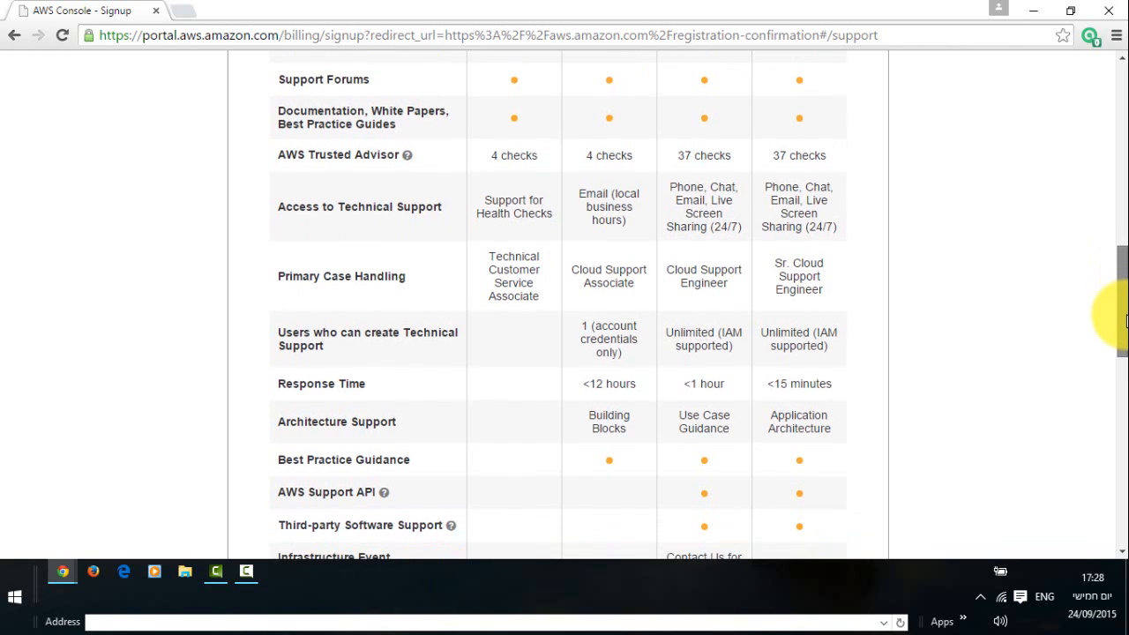
scroll(down, 3)
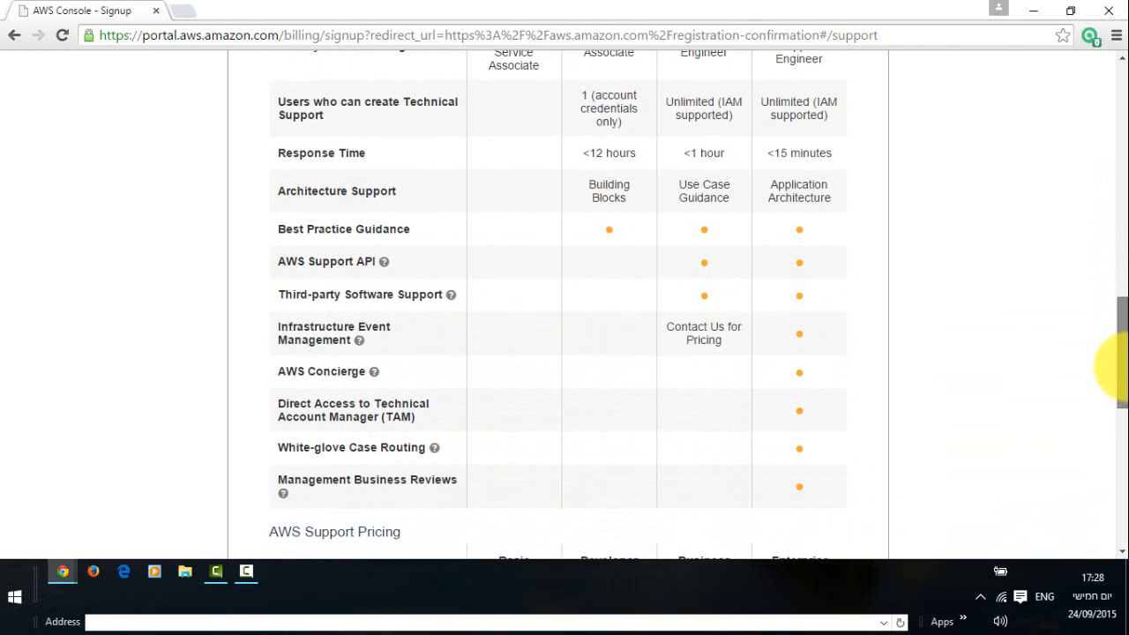
scroll(down, 3)
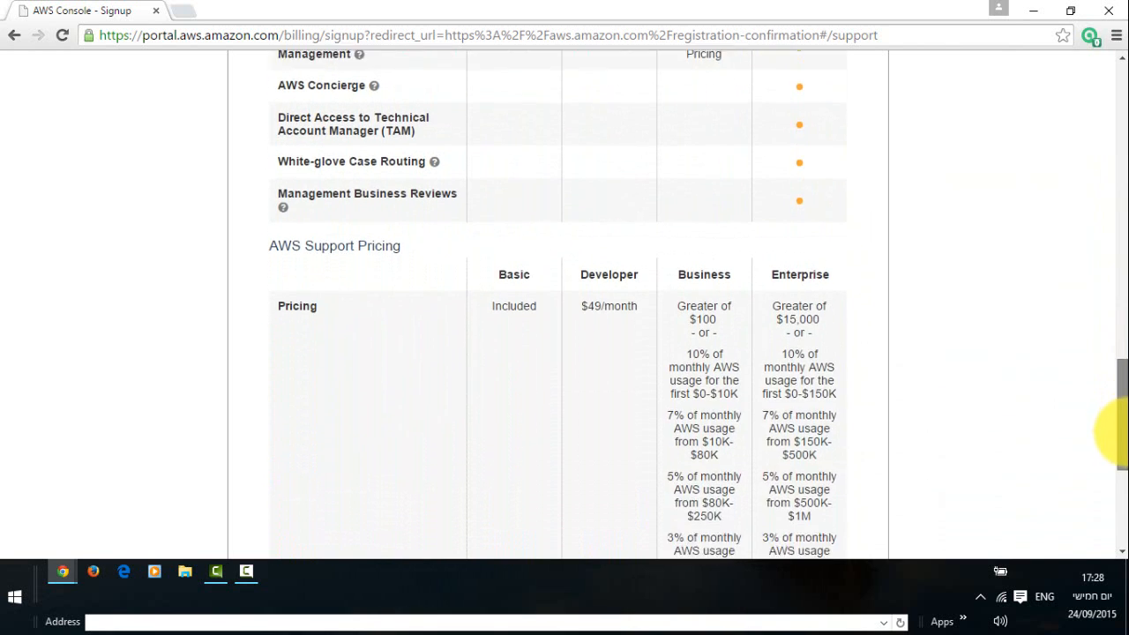
scroll(down, 3)
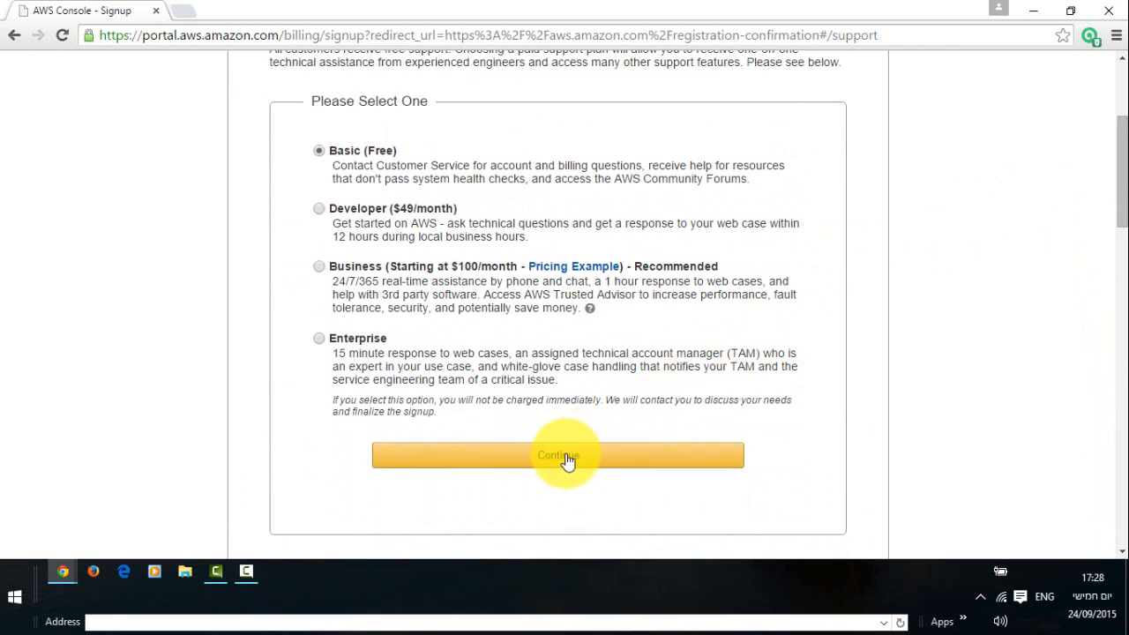
- Continue with the Basic plan to reach the Welcome to Amazon Web Services confirmation
click(557, 455)
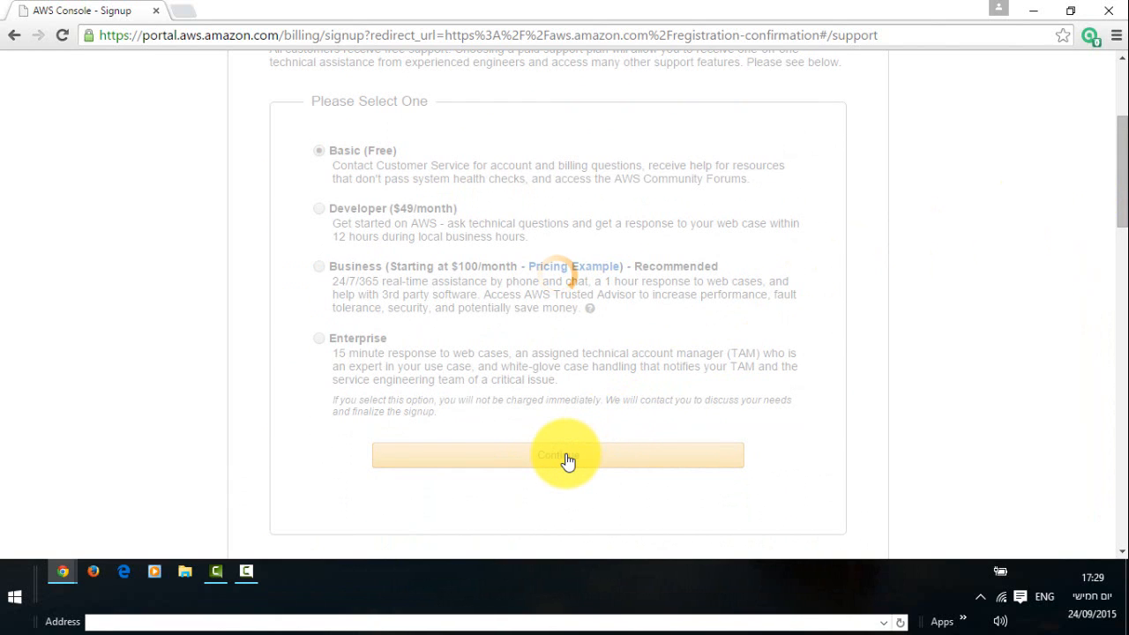
click(557, 455)
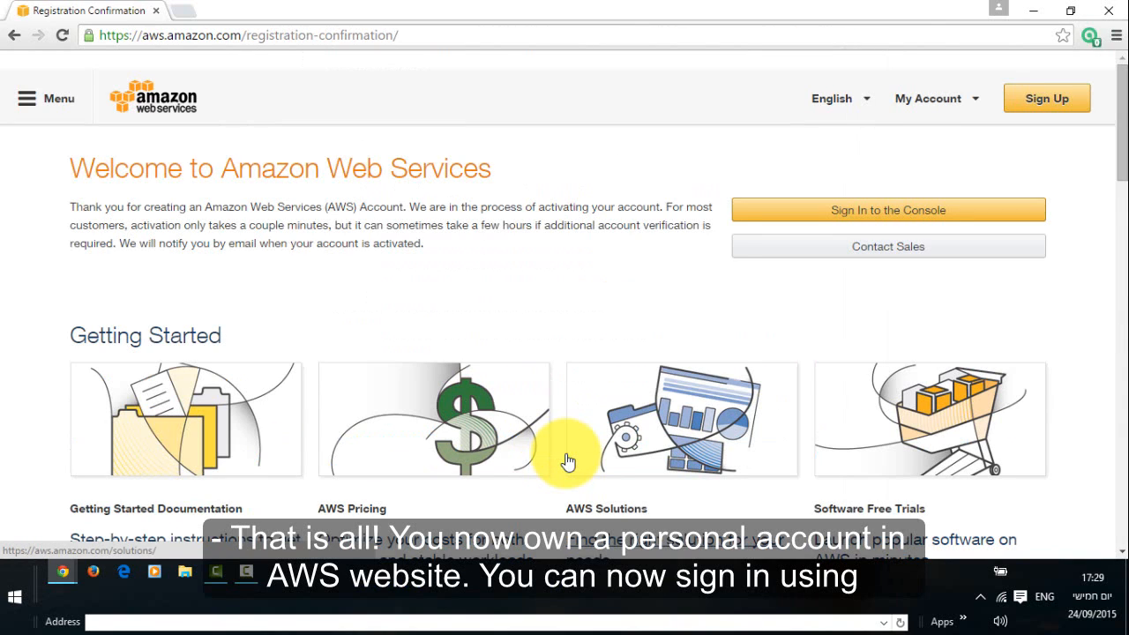
mouse_move(561, 317)
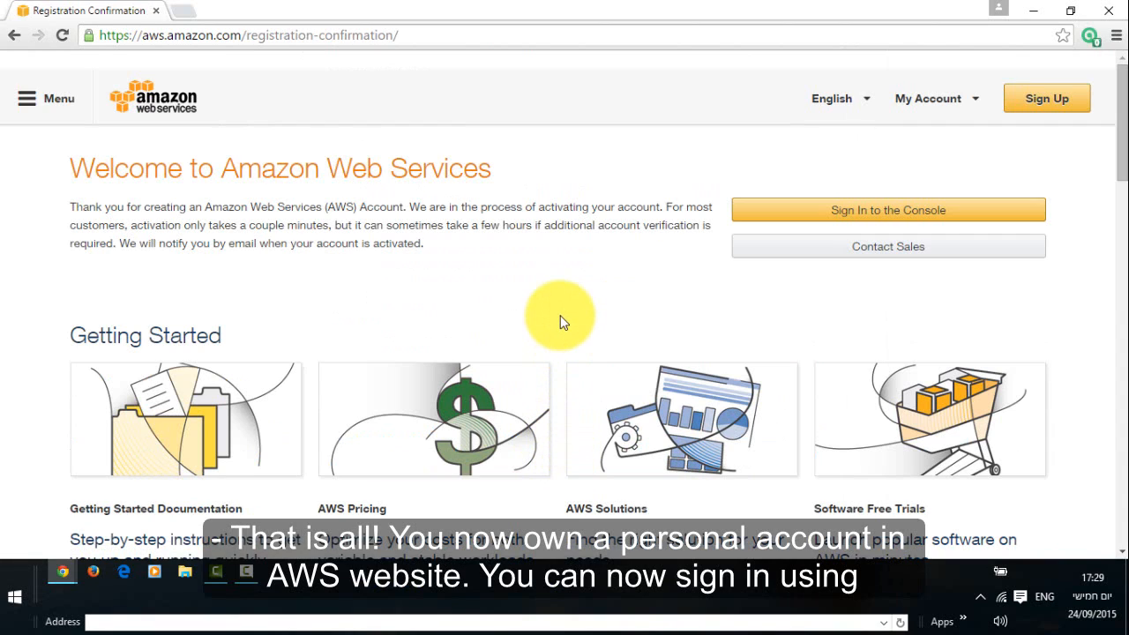
mouse_move(563, 247)
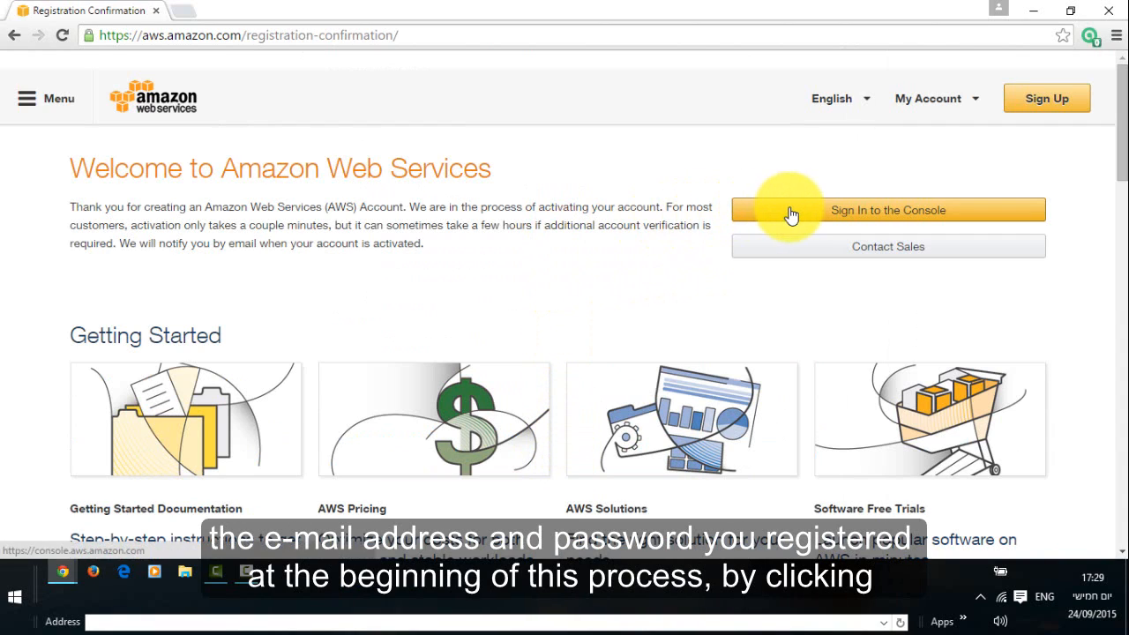
- Go from the welcome page to the Sign In or Create an AWS Account page
click(887, 210)
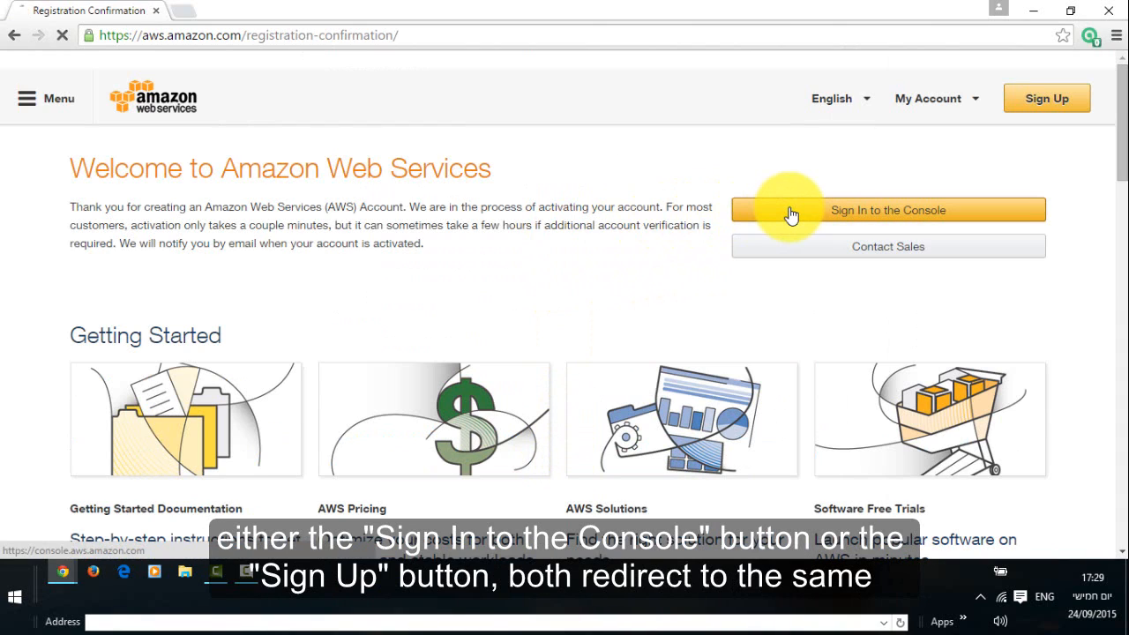
click(887, 210)
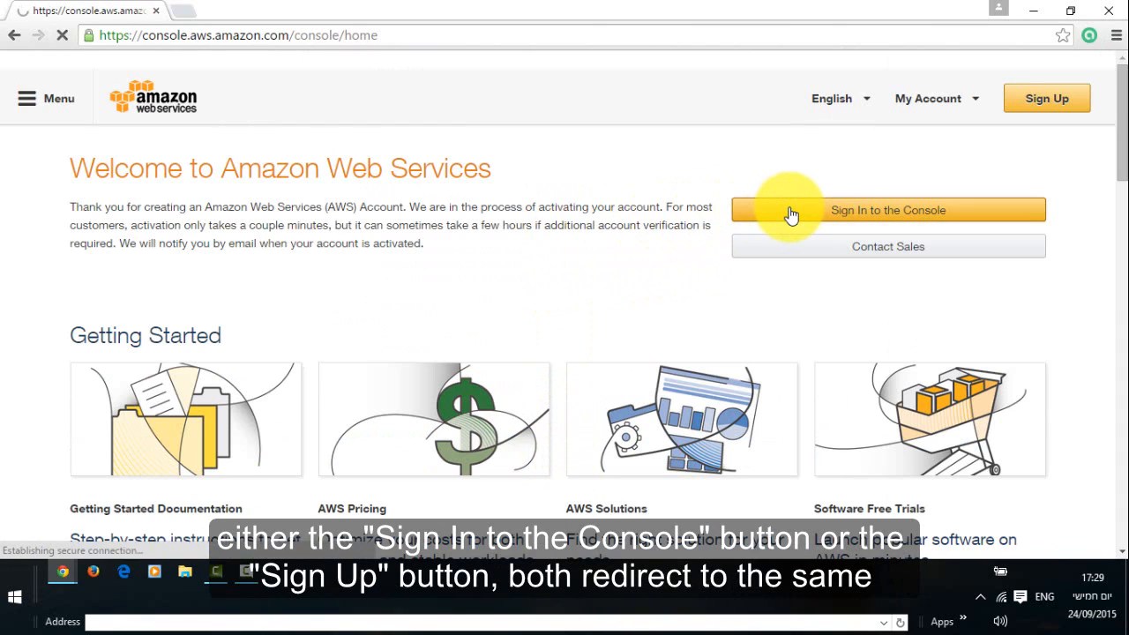
click(888, 210)
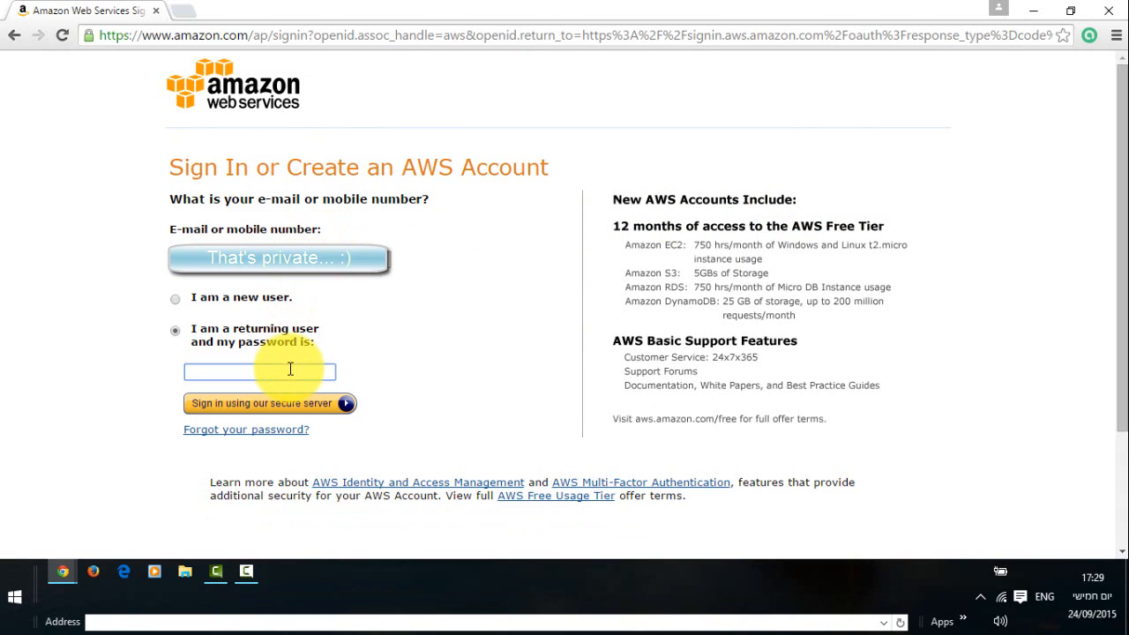
- Enter the password as a returning user and sign in to load the console home
click(259, 371)
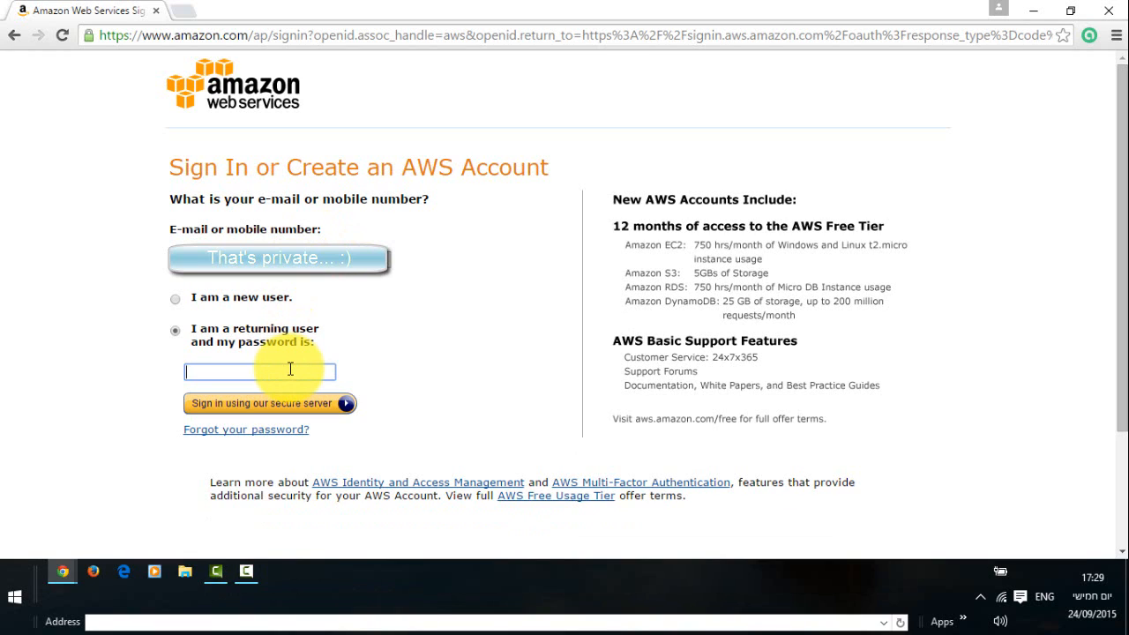
text(password)
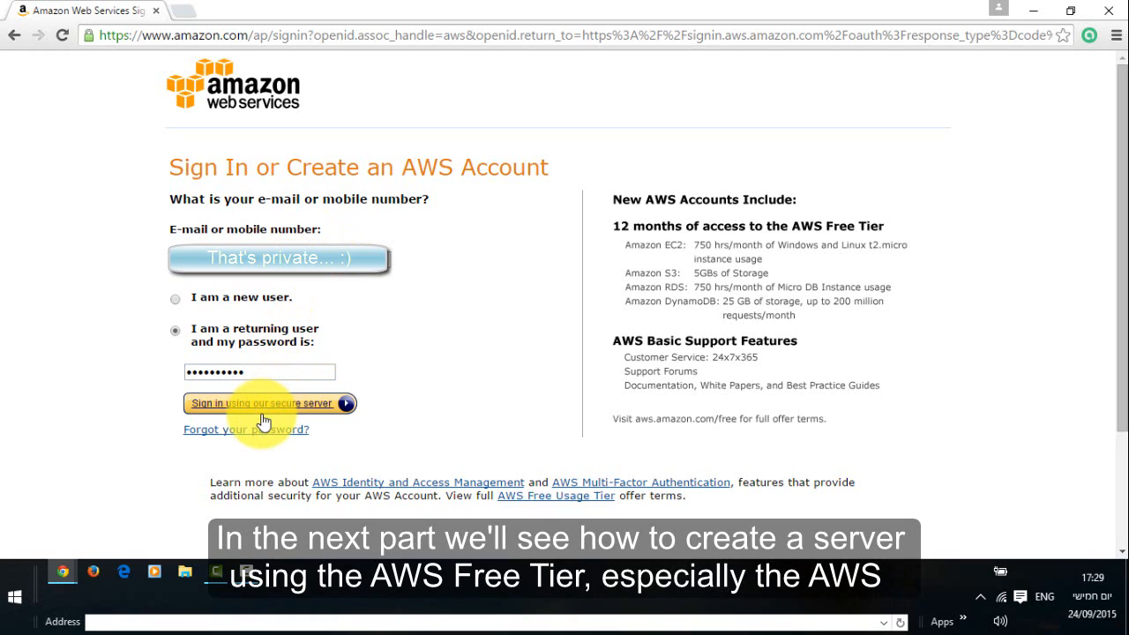
click(261, 403)
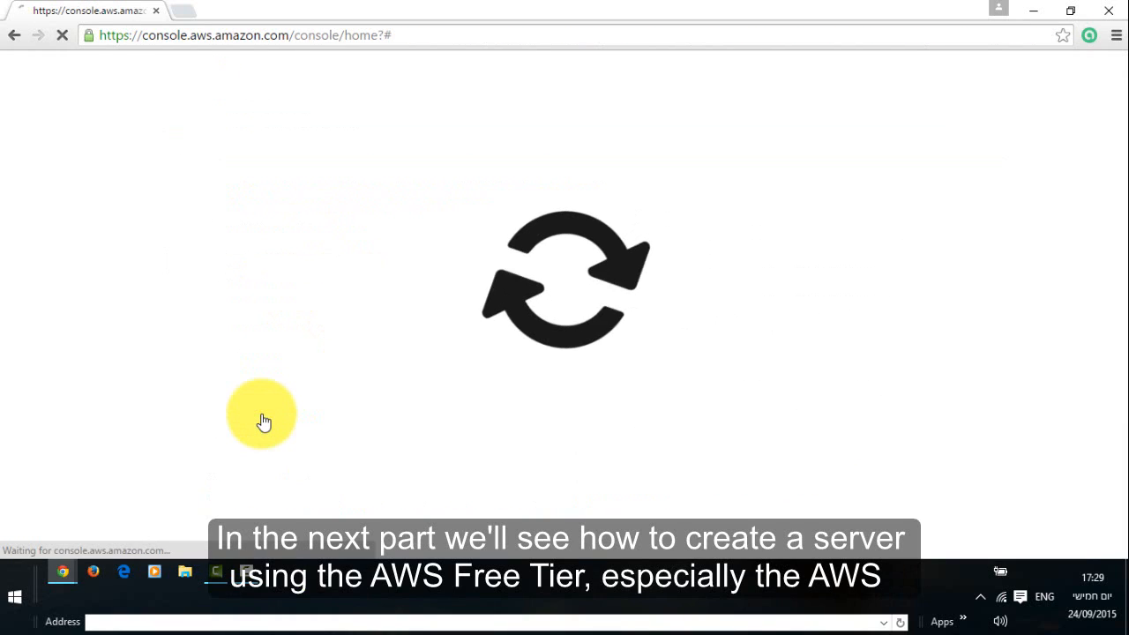